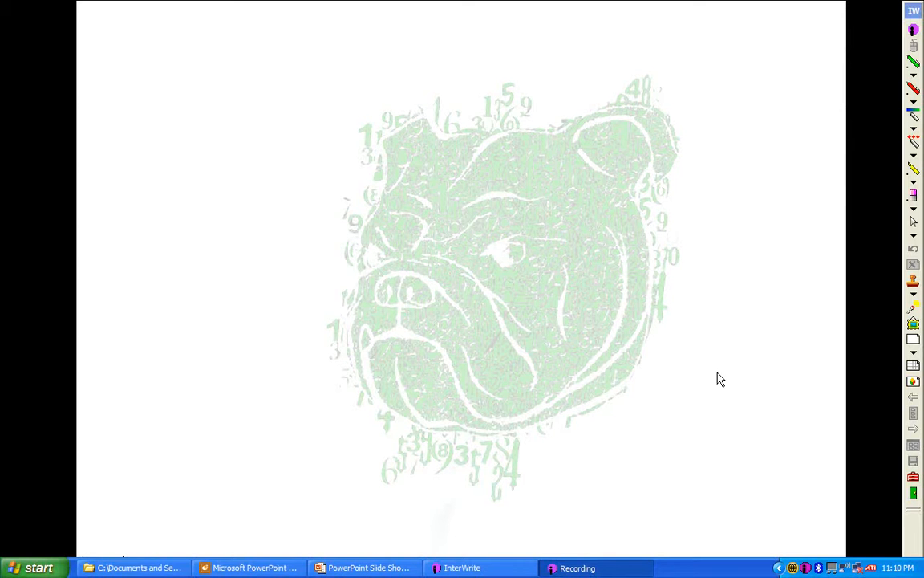
pyautogui.moveTo(699, 311)
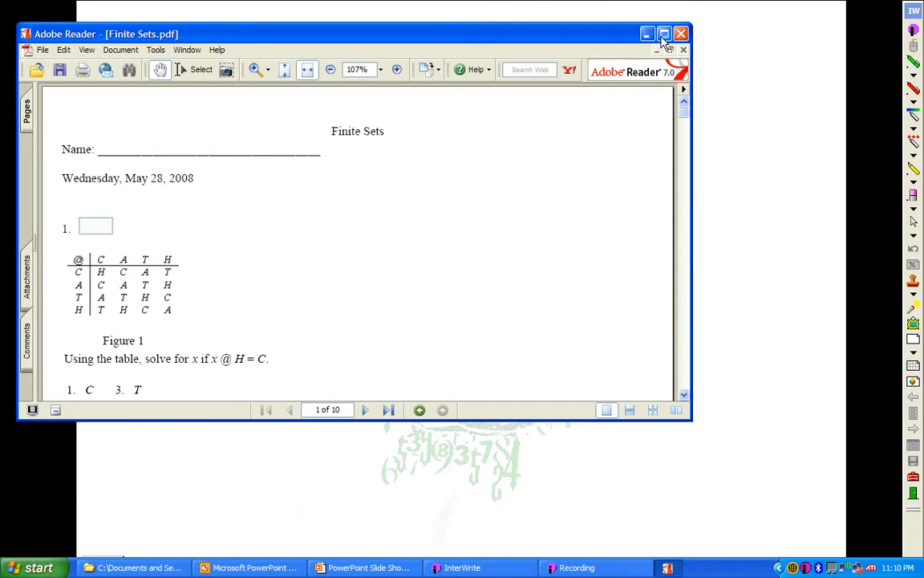
pyautogui.moveTo(665, 33)
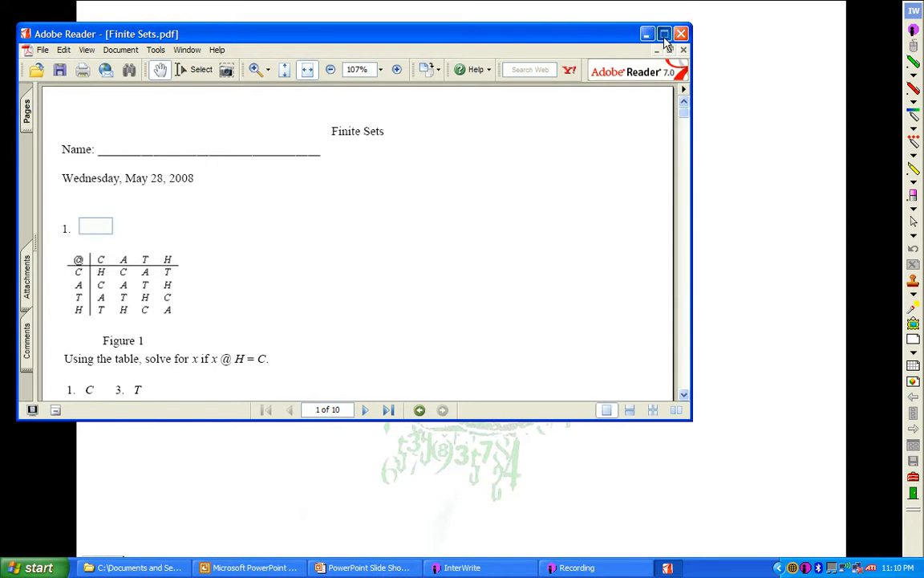
# Maximize the worksheet window, glance at question 2, and return to question 1 at the top of page 1
pyautogui.click(664, 32)
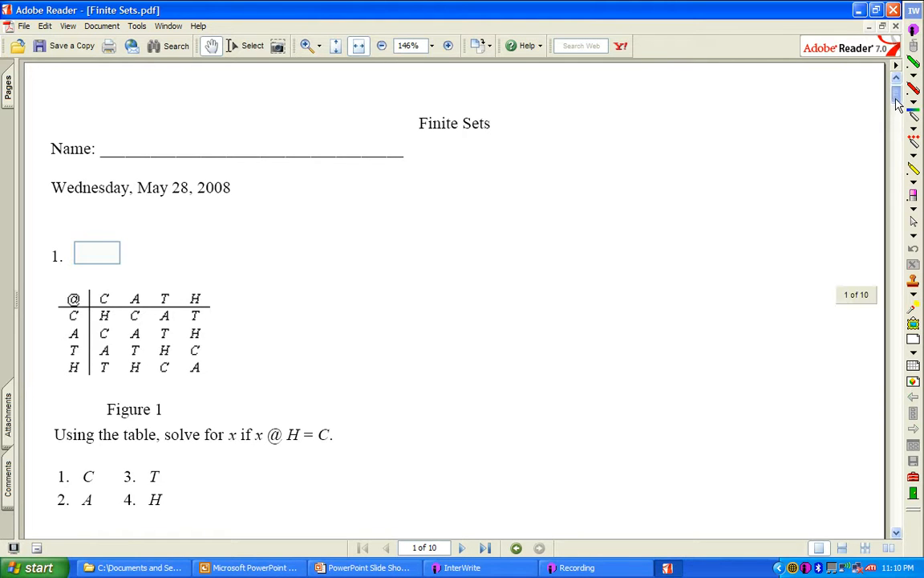
pyautogui.scroll(-3)
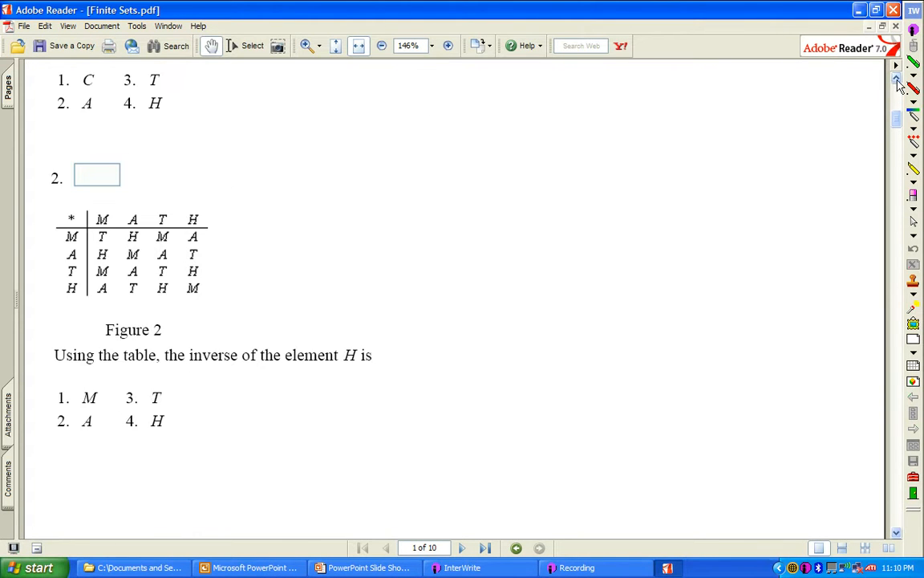
pyautogui.scroll(3)
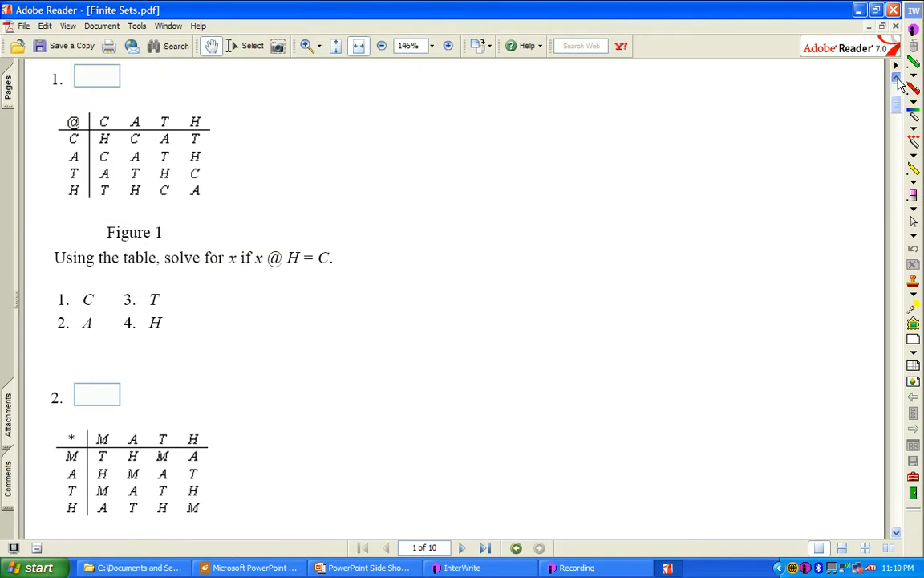
pyautogui.scroll(3)
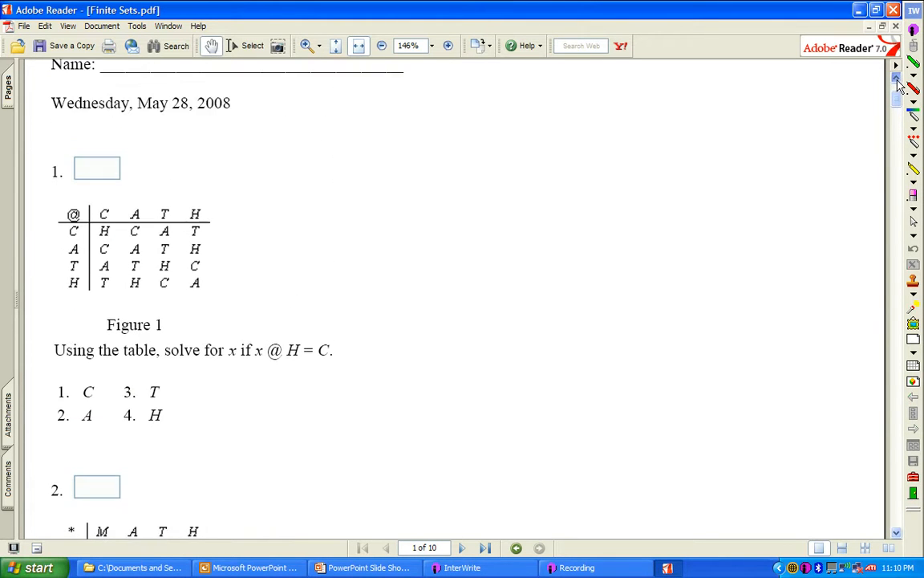
pyautogui.scroll(3)
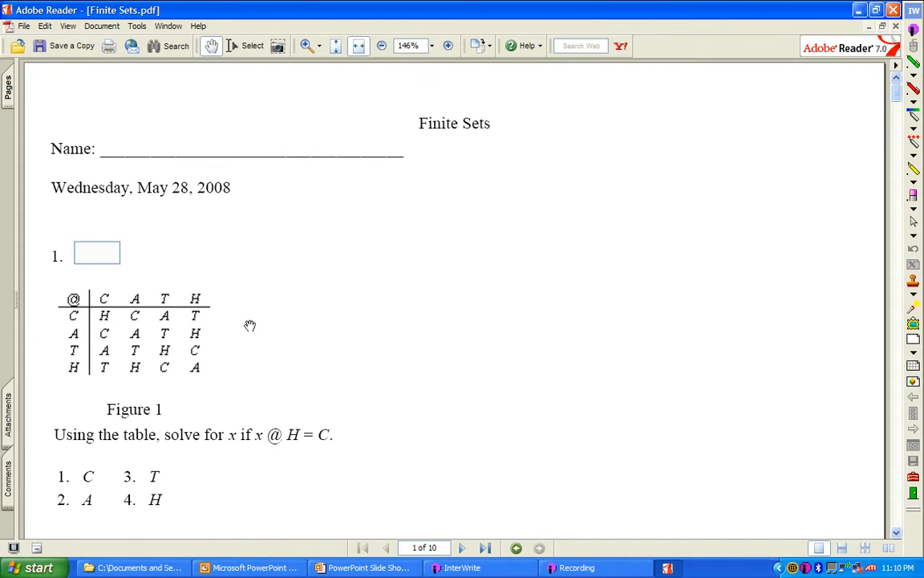
pyautogui.moveTo(355, 292)
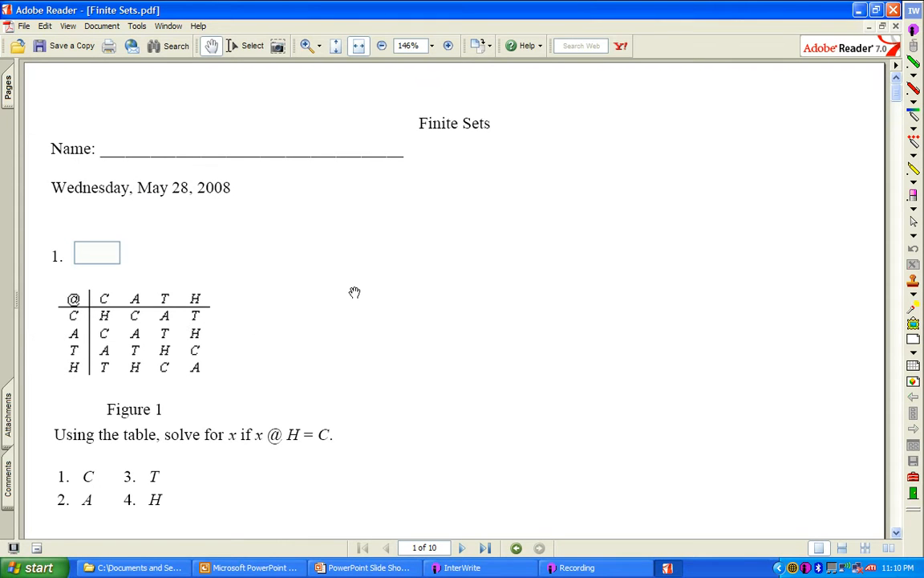
pyautogui.moveTo(300, 321)
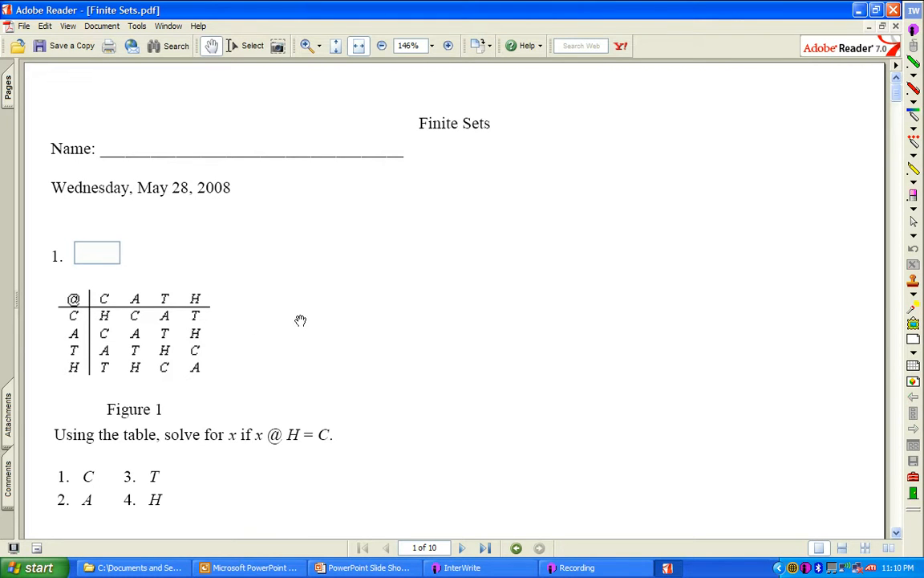
pyautogui.moveTo(151, 368)
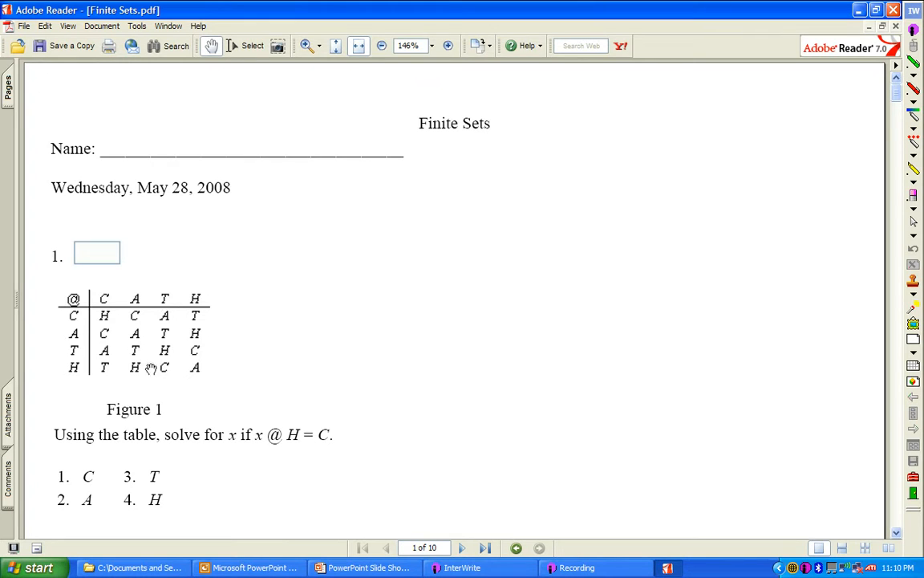
pyautogui.moveTo(315, 324)
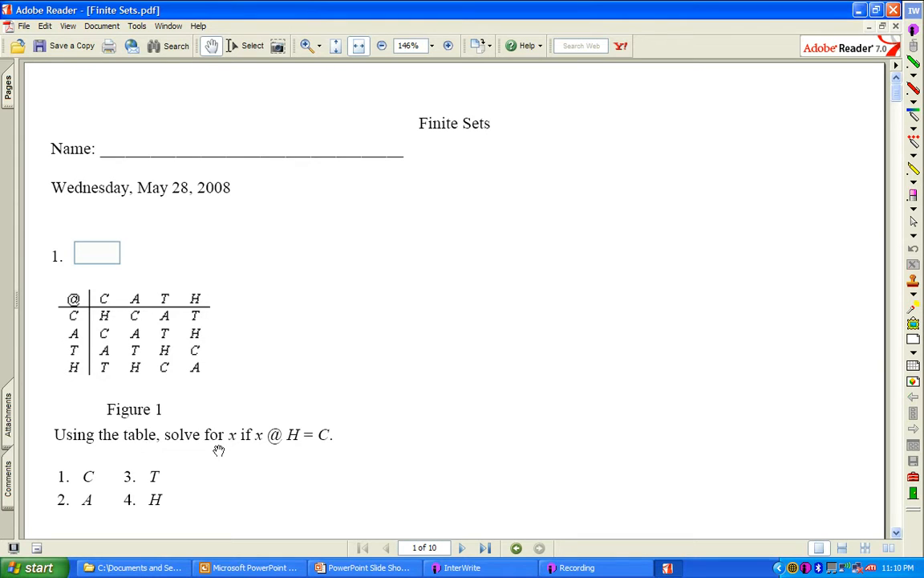
pyautogui.moveTo(265, 446)
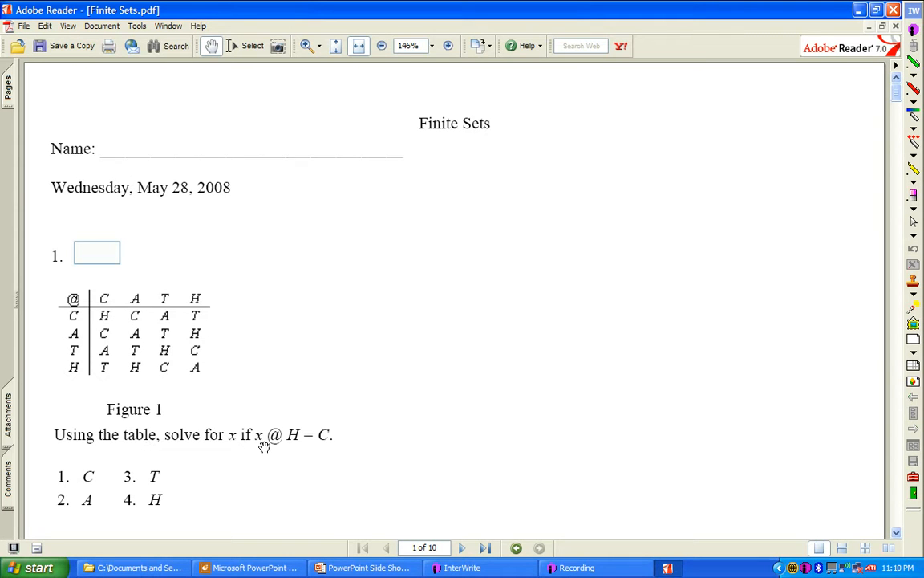
pyautogui.moveTo(288, 455)
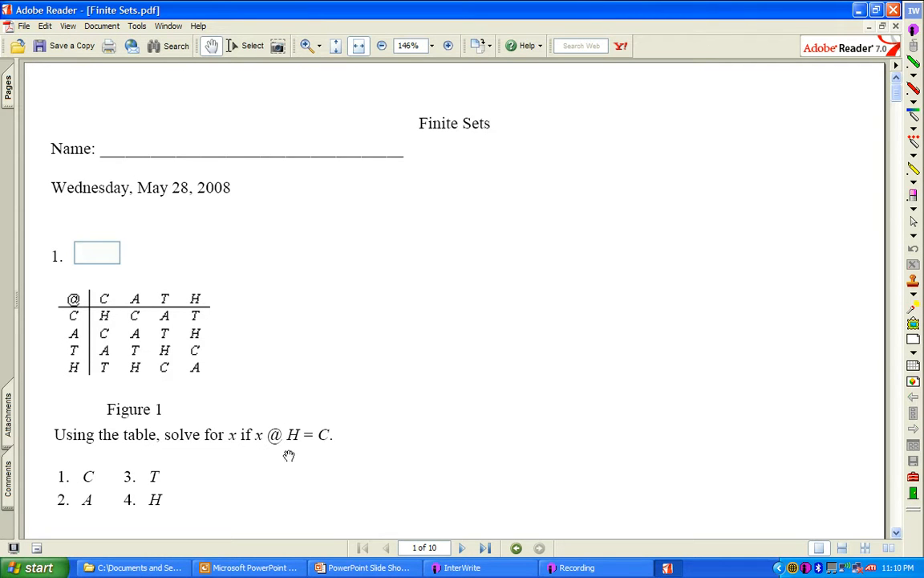
pyautogui.moveTo(305, 449)
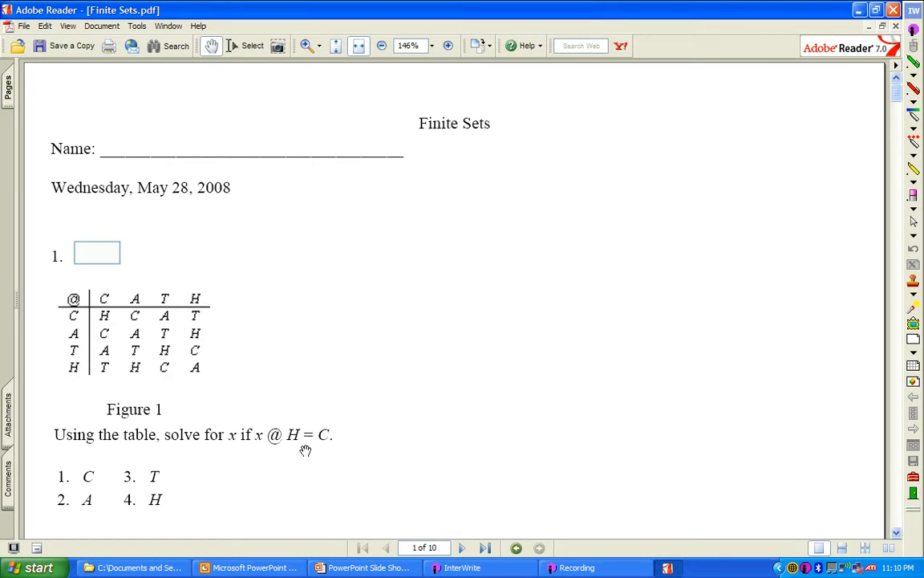
pyautogui.moveTo(276, 469)
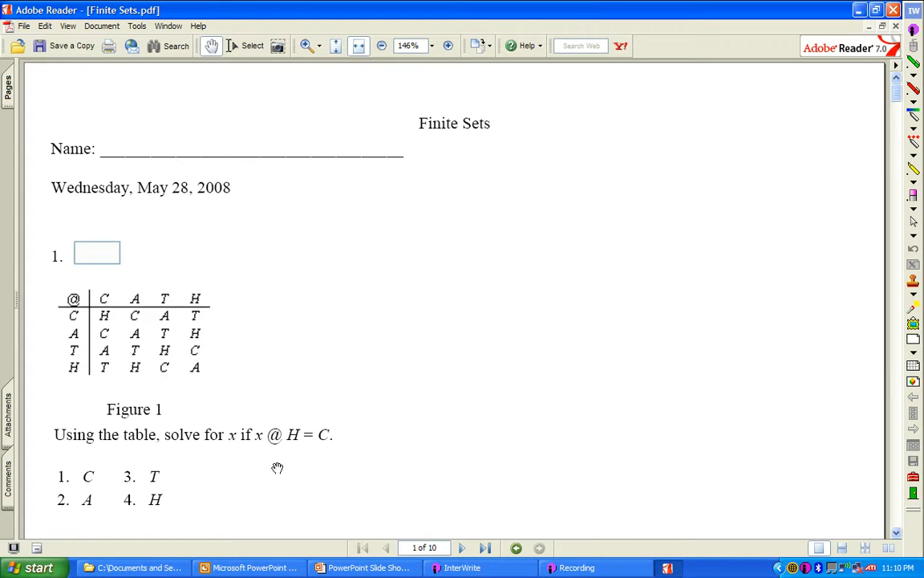
pyautogui.moveTo(102, 346)
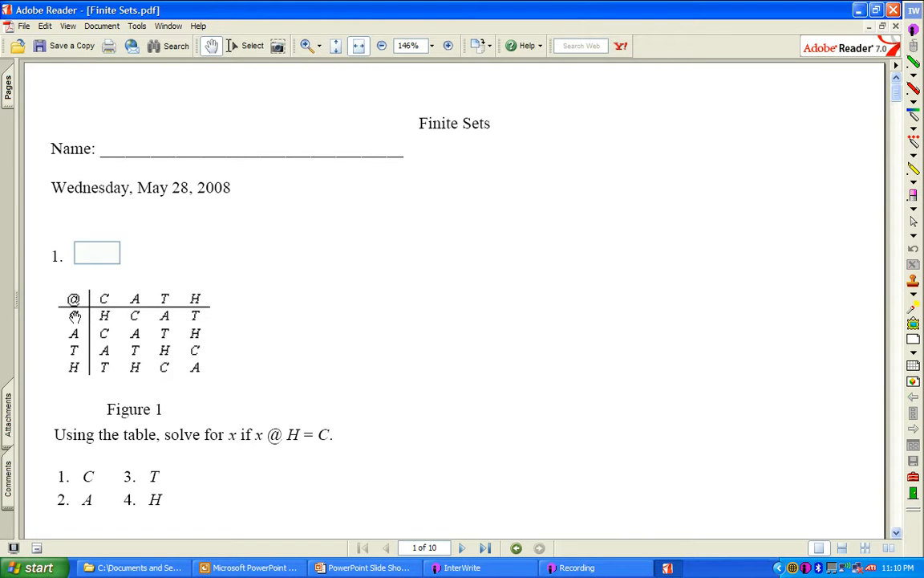
pyautogui.moveTo(148, 311)
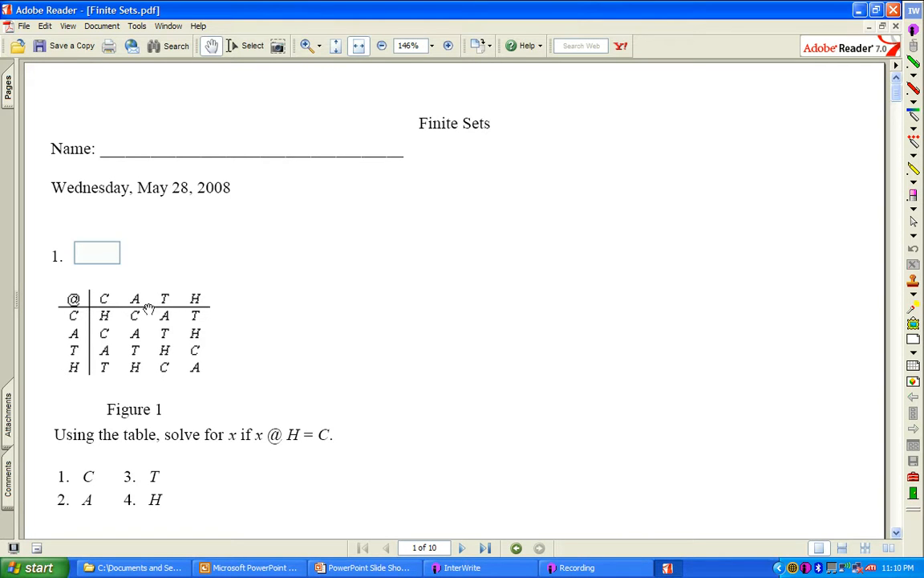
pyautogui.moveTo(77, 330)
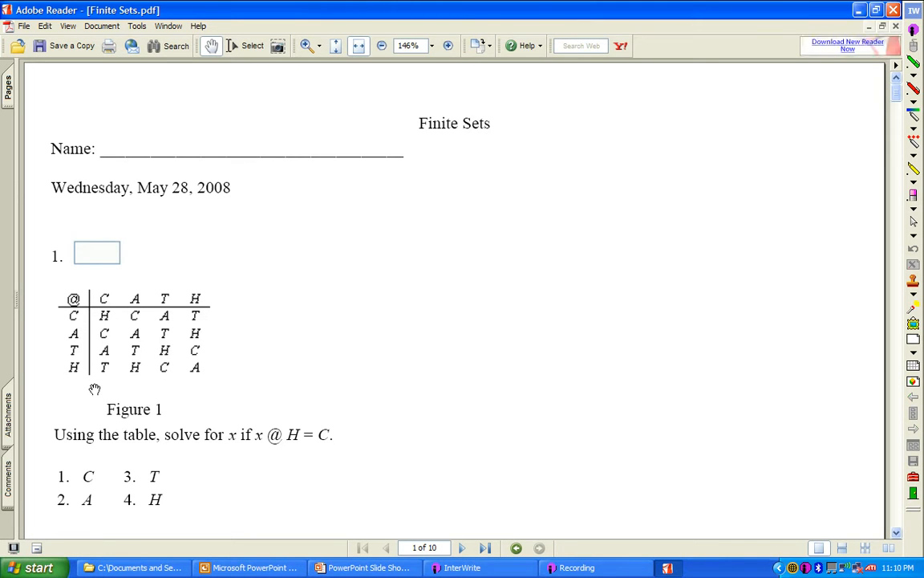
pyautogui.moveTo(80, 376)
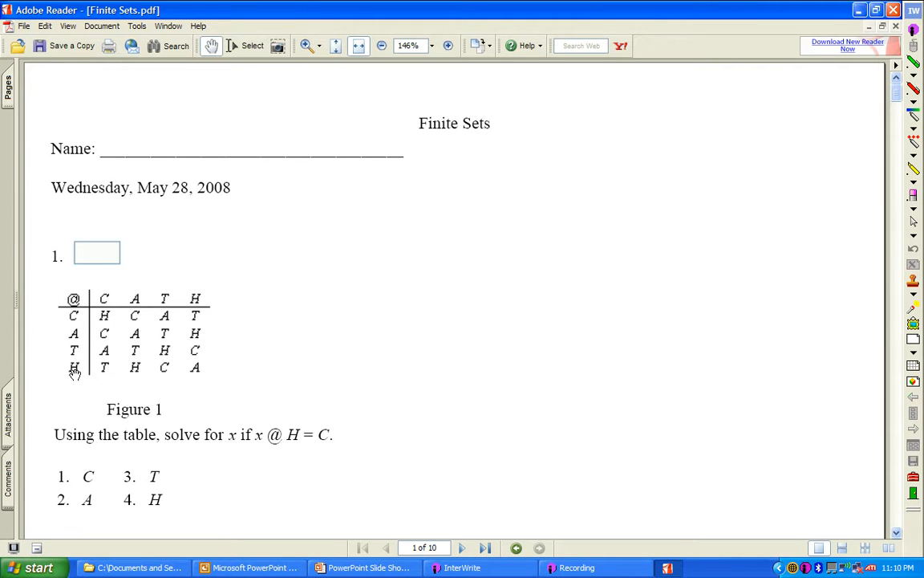
pyautogui.moveTo(135, 321)
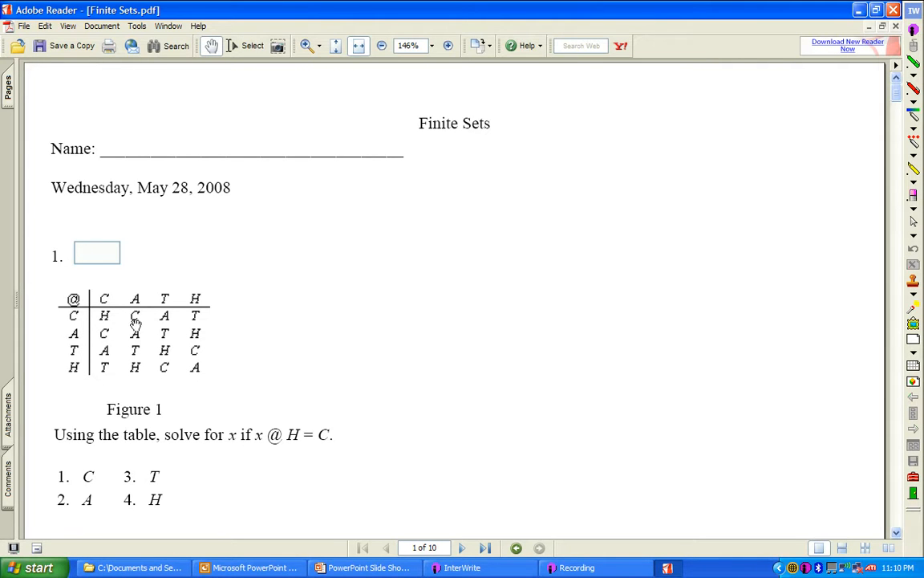
pyautogui.moveTo(167, 375)
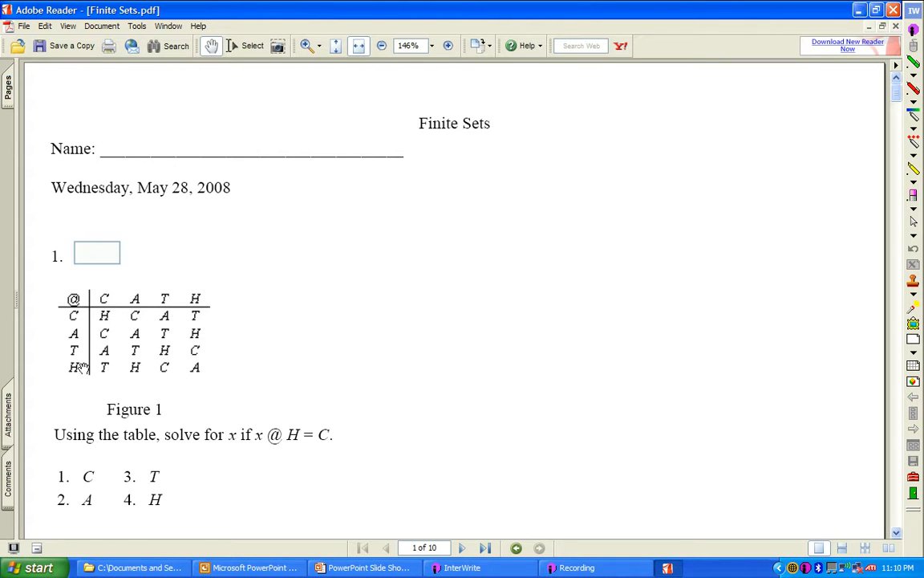
pyautogui.moveTo(160, 301)
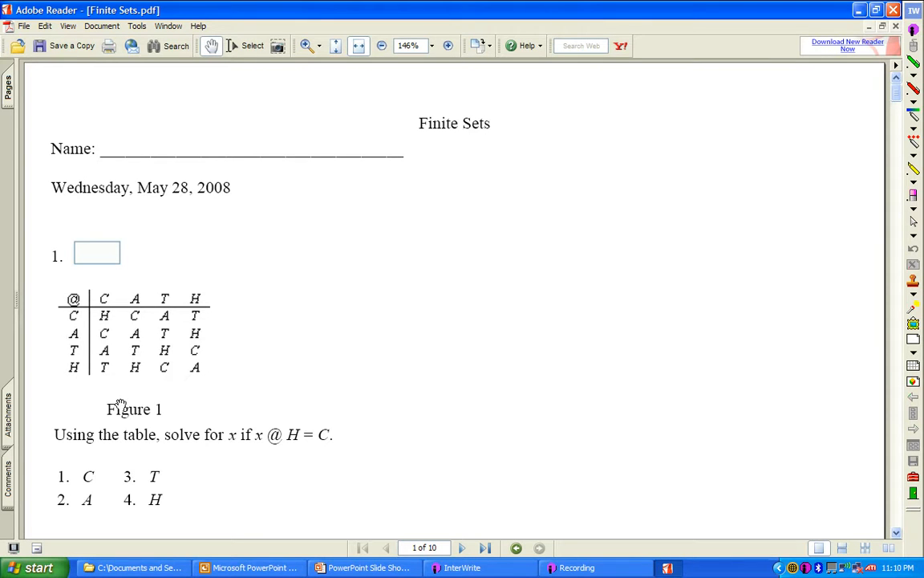
pyautogui.moveTo(231, 339)
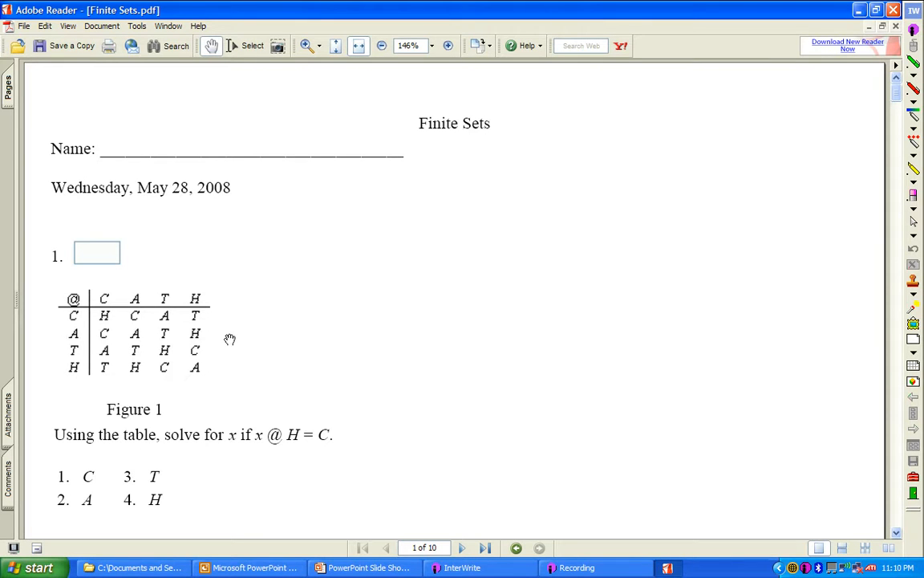
pyautogui.moveTo(97, 314)
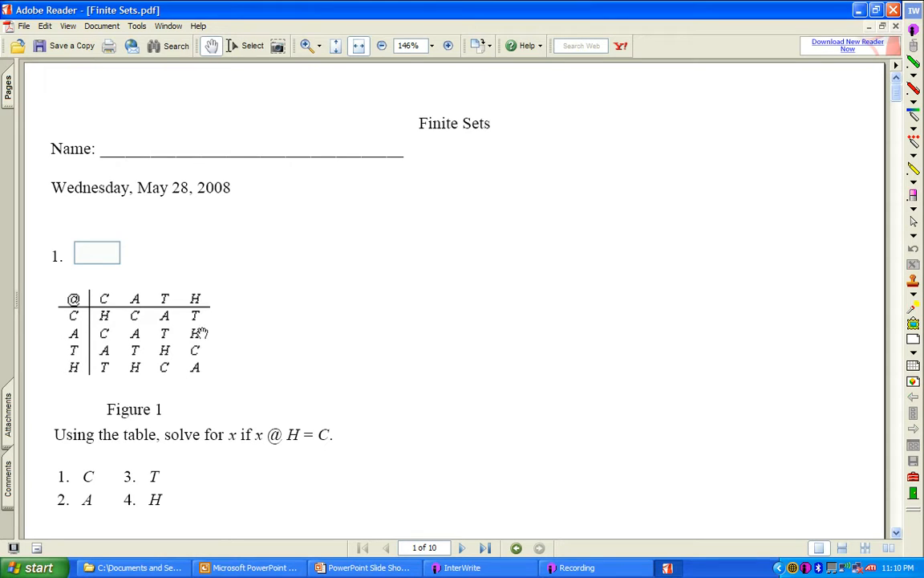
pyautogui.moveTo(196, 363)
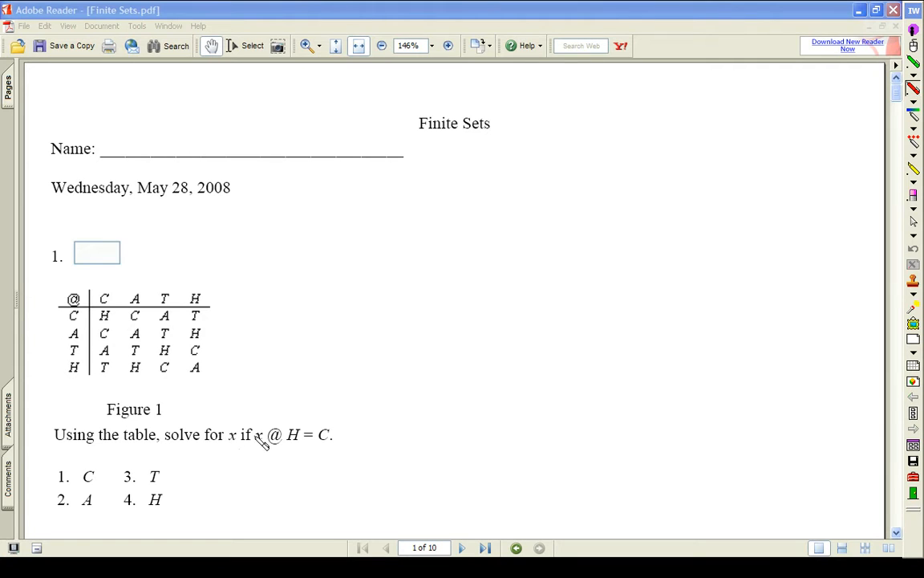
# Handwrite T@H in red beneath the equation x @ H = C in question 1
pyautogui.moveTo(256, 447); pyautogui.dragTo(255, 481)
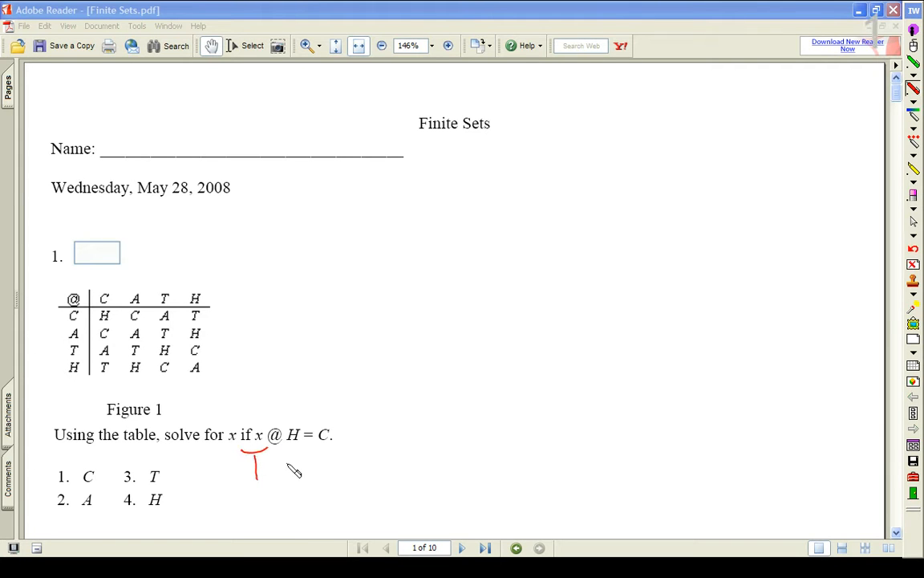
pyautogui.moveTo(273, 462); pyautogui.dragTo(301, 478)
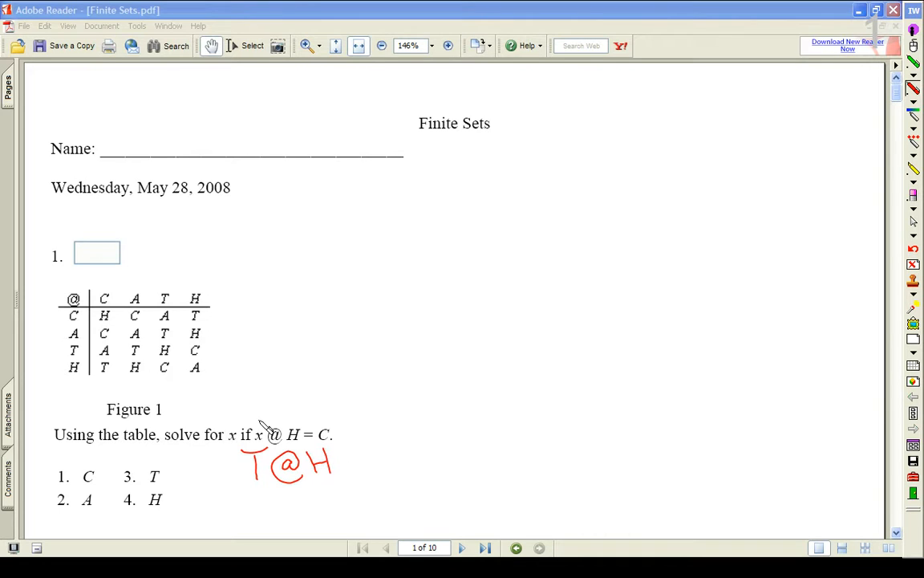
pyautogui.moveTo(175, 306)
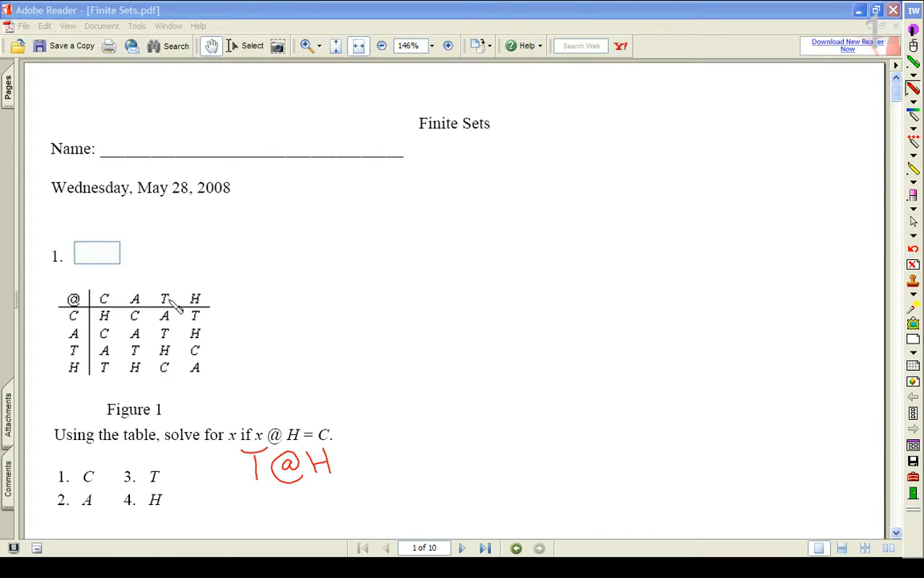
pyautogui.moveTo(178, 337)
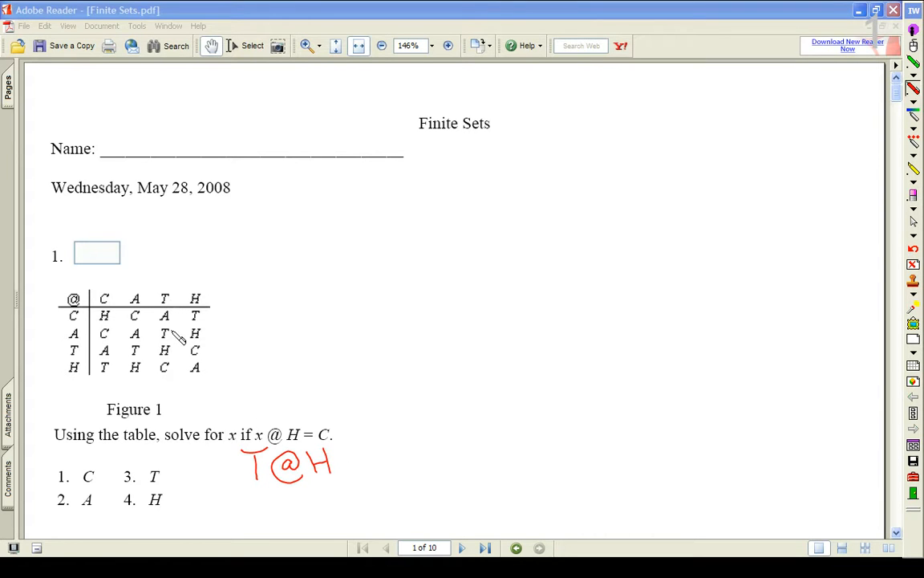
pyautogui.moveTo(177, 361)
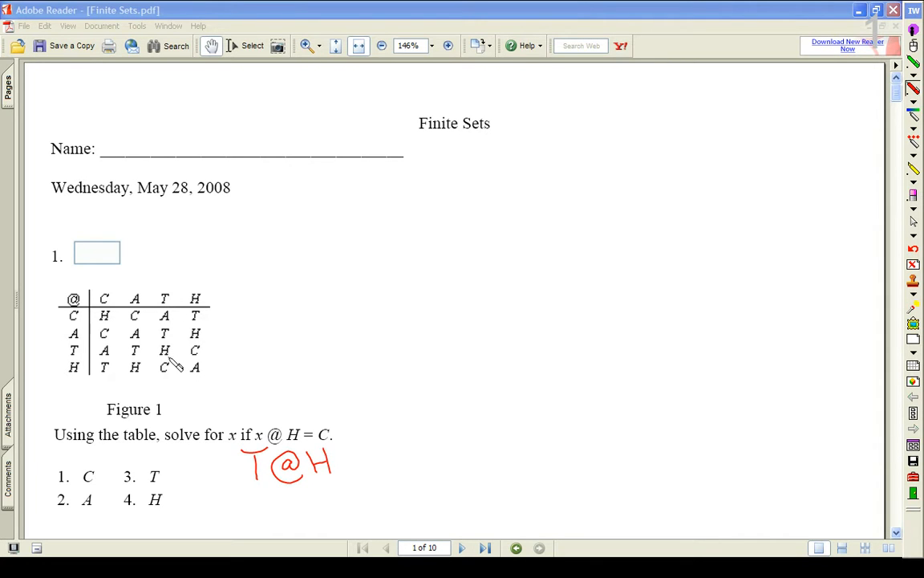
pyautogui.moveTo(170, 375)
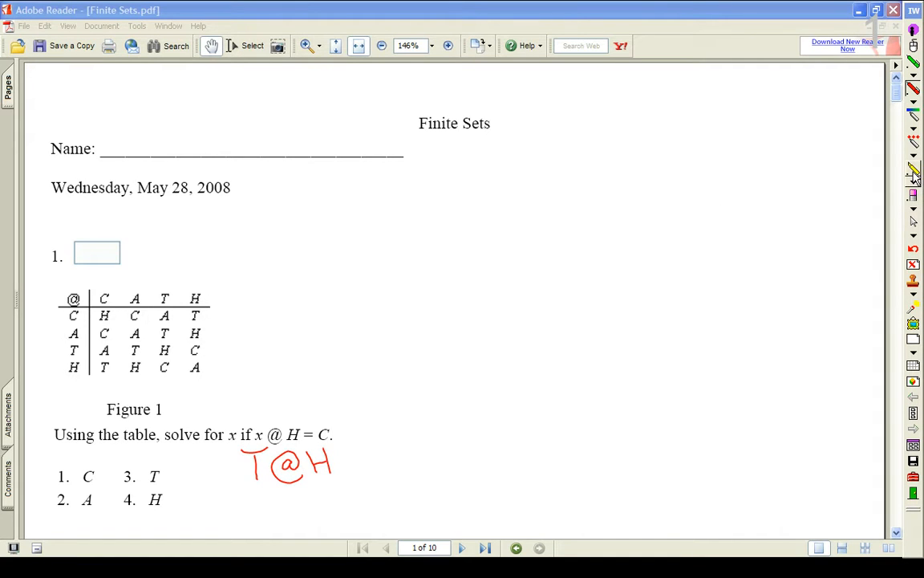
# Highlight Figure 1's T column and H row in yellow
pyautogui.click(913, 170)
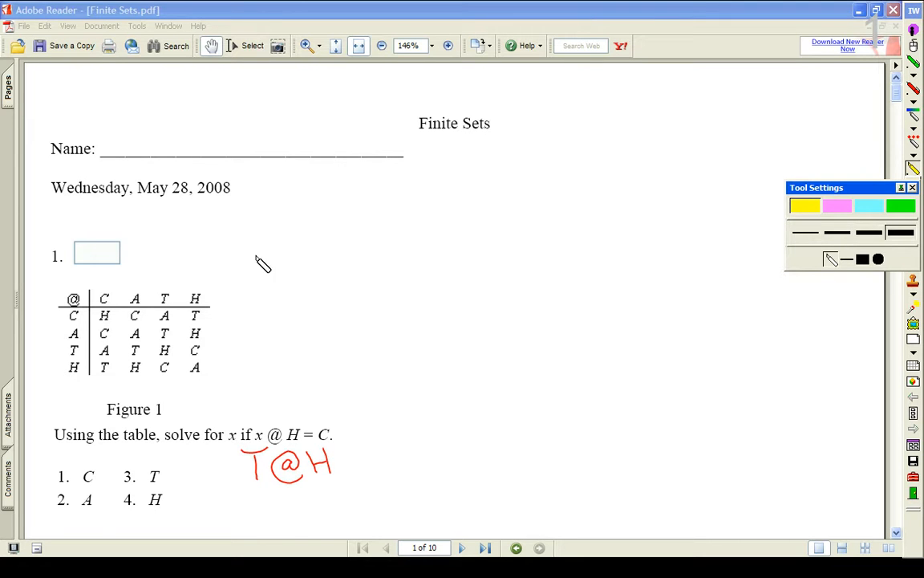
pyautogui.moveTo(175, 296)
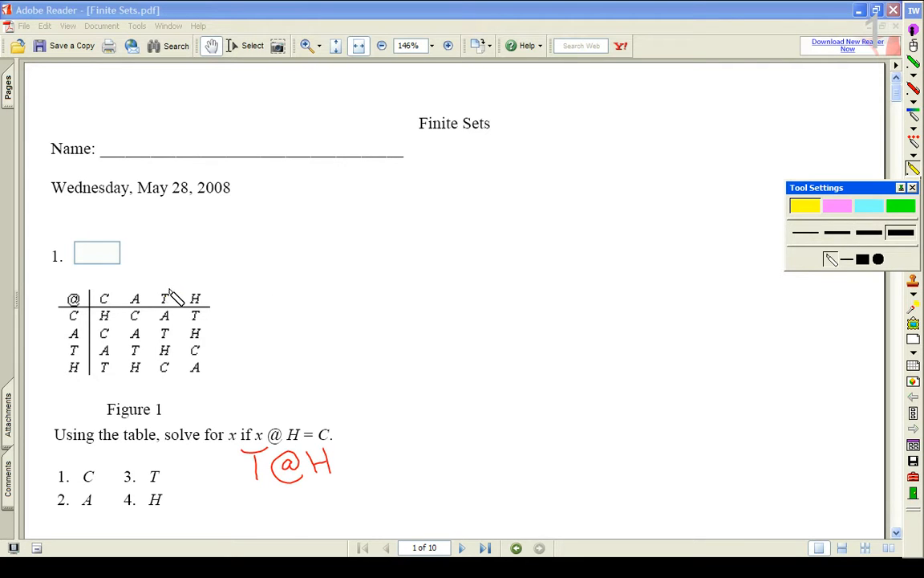
pyautogui.moveTo(167, 296); pyautogui.dragTo(167, 366)
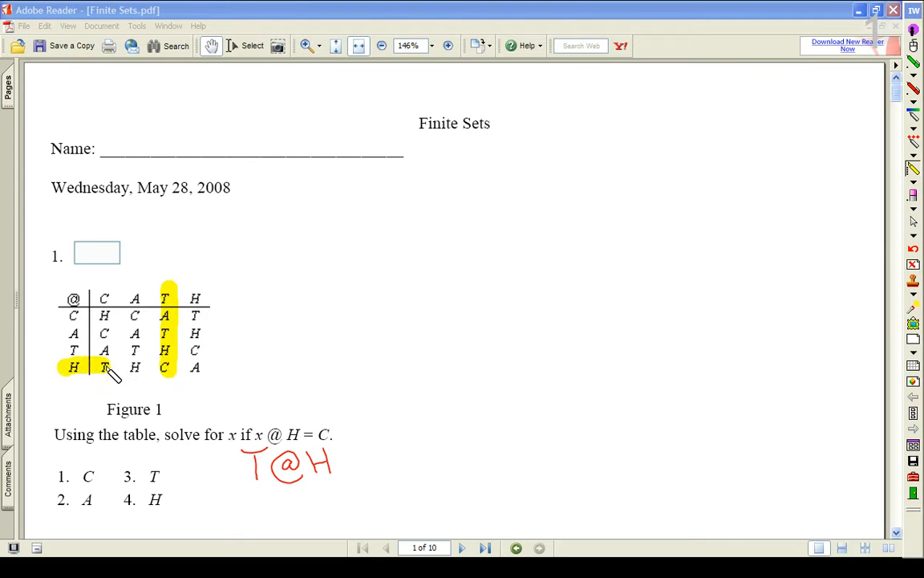
pyautogui.moveTo(104, 366); pyautogui.dragTo(212, 365)
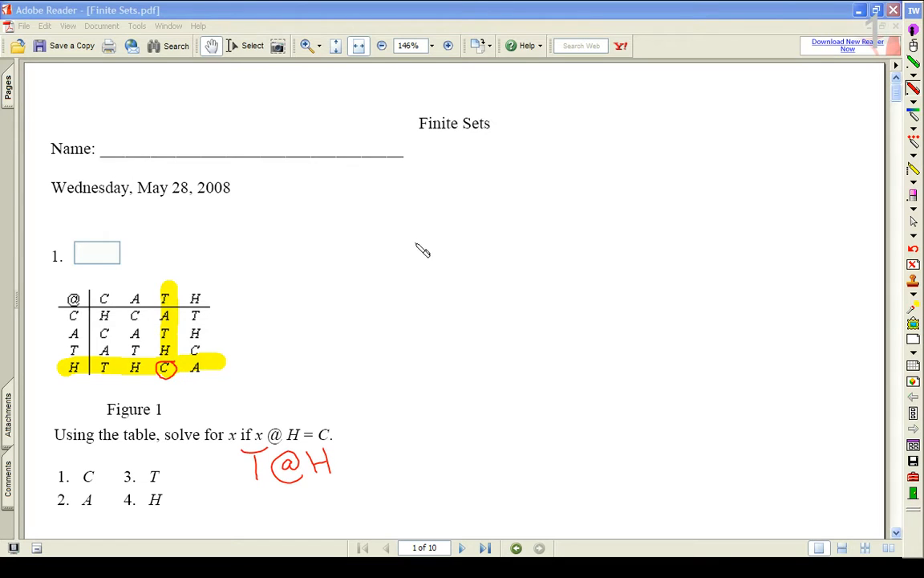
pyautogui.moveTo(372, 289)
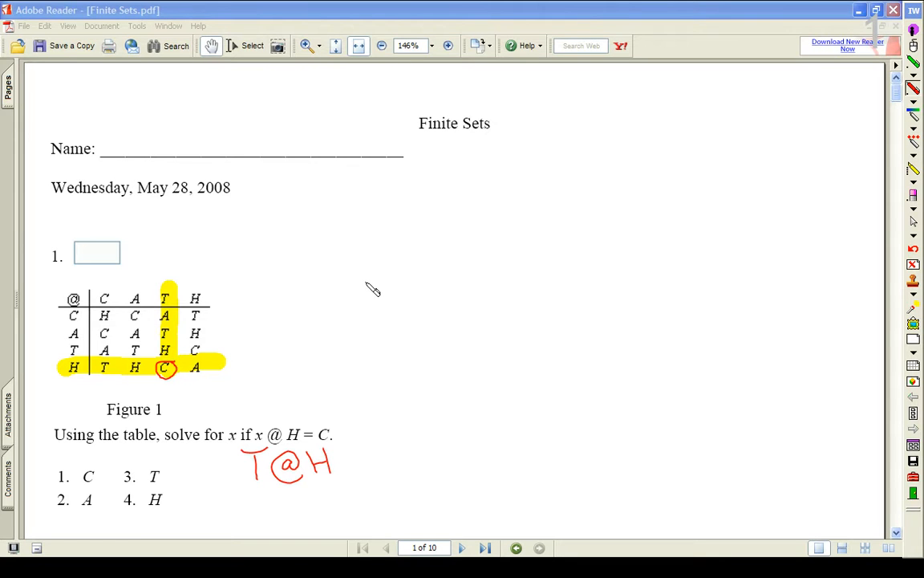
pyautogui.moveTo(751, 105)
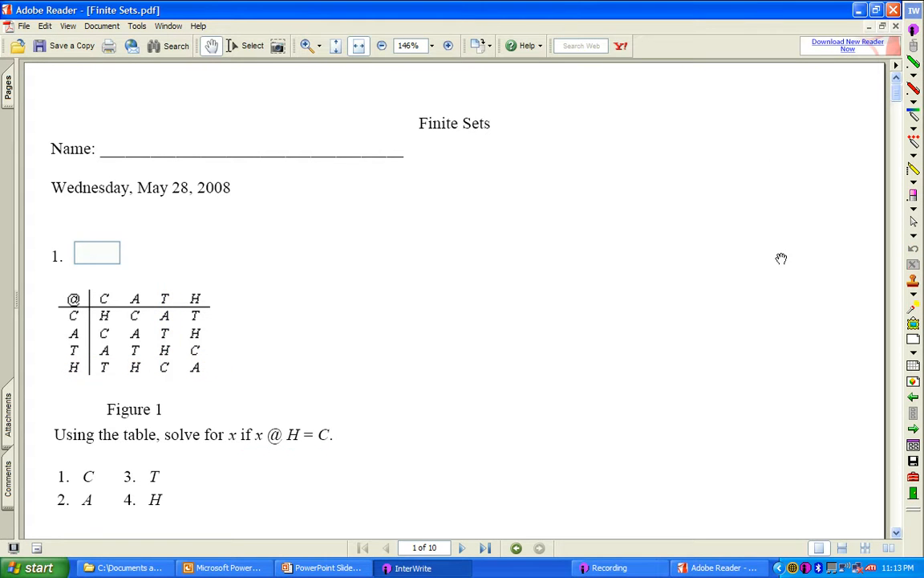
# Scroll down from question 1 to question 2's inverse-element table and answer choices
pyautogui.scroll(-3)
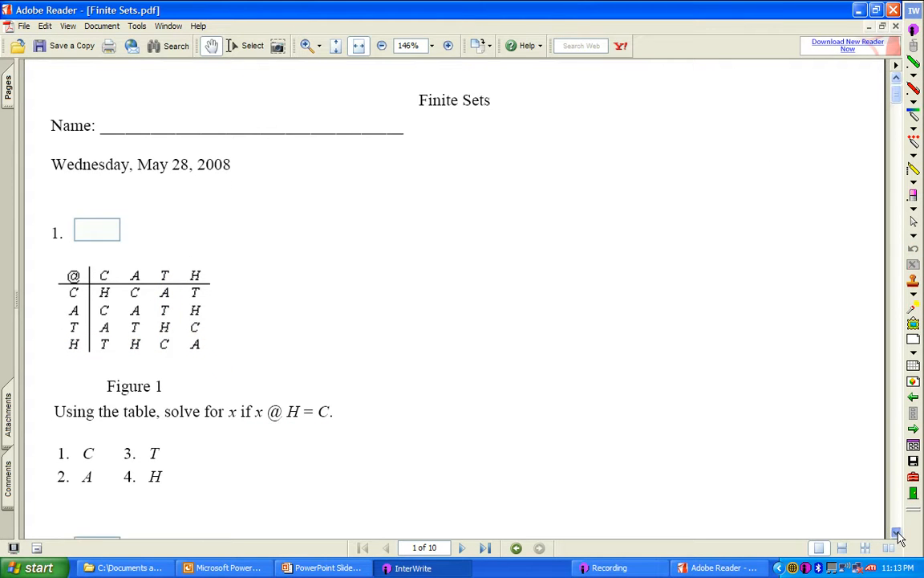
pyautogui.scroll(-3)
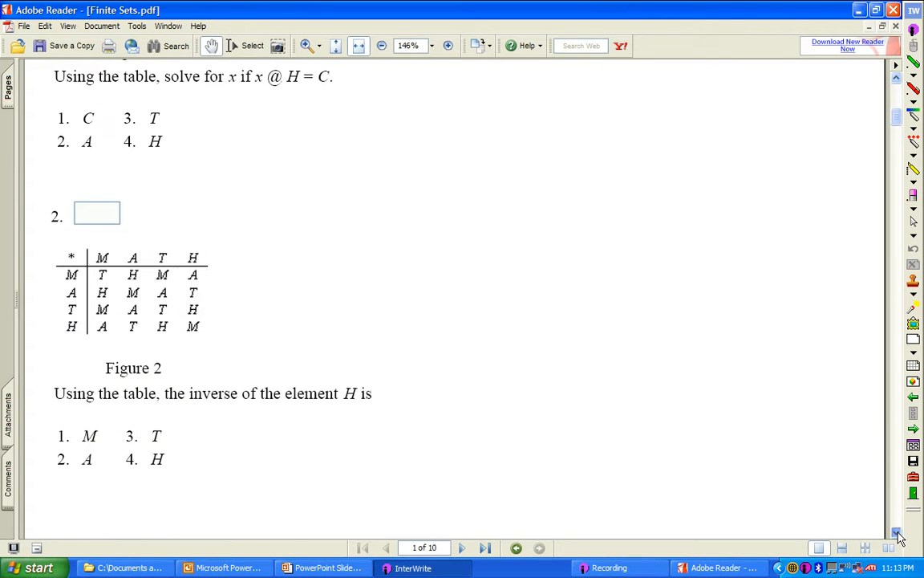
pyautogui.scroll(-3)
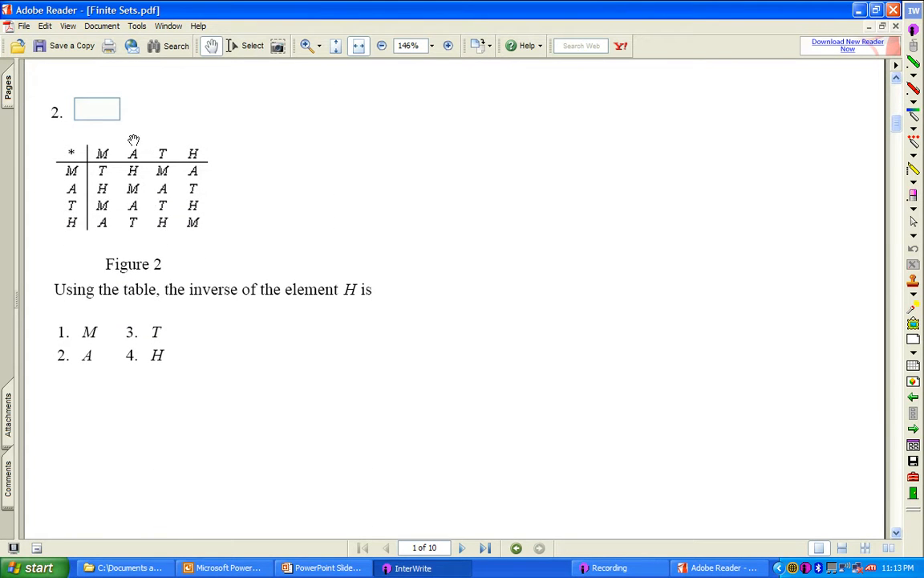
pyautogui.moveTo(71, 159)
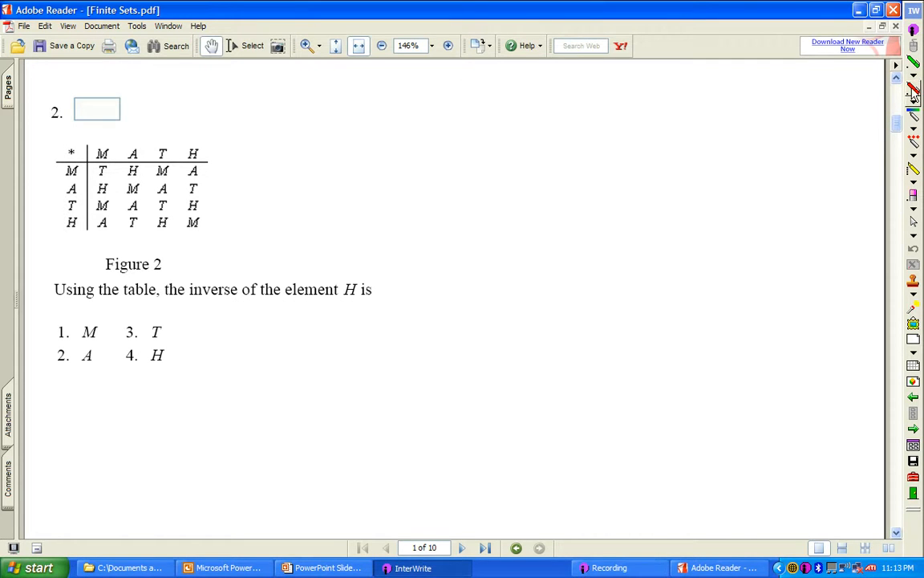
pyautogui.moveTo(322, 191)
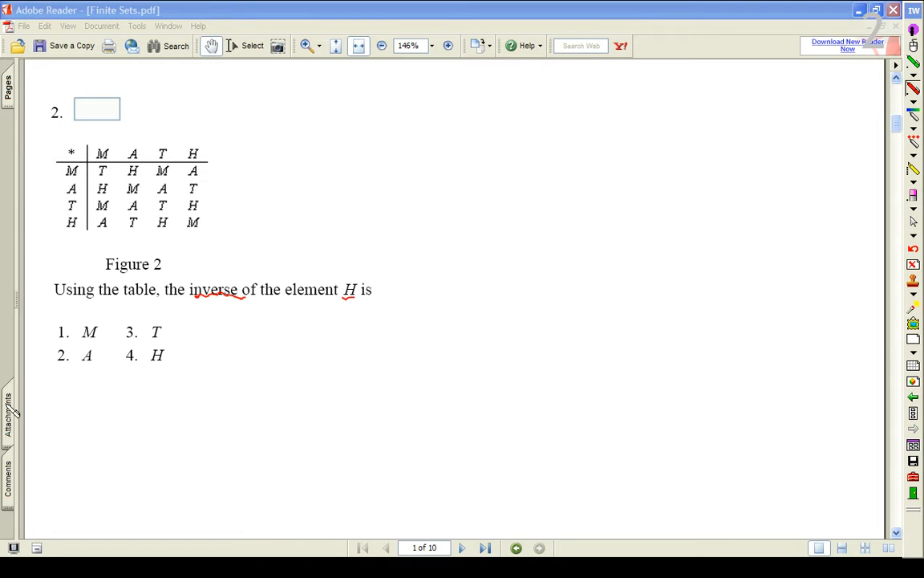
pyautogui.moveTo(345, 331)
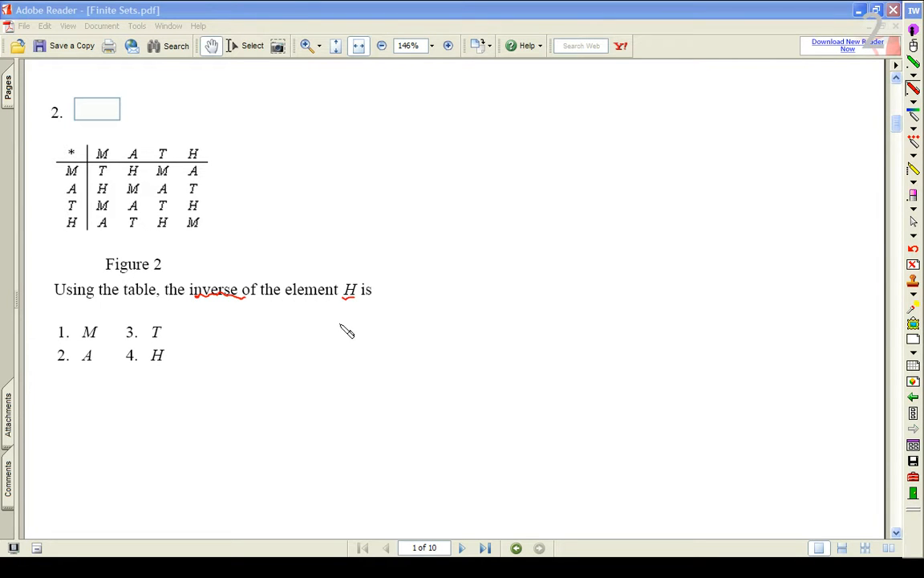
pyautogui.moveTo(98, 263)
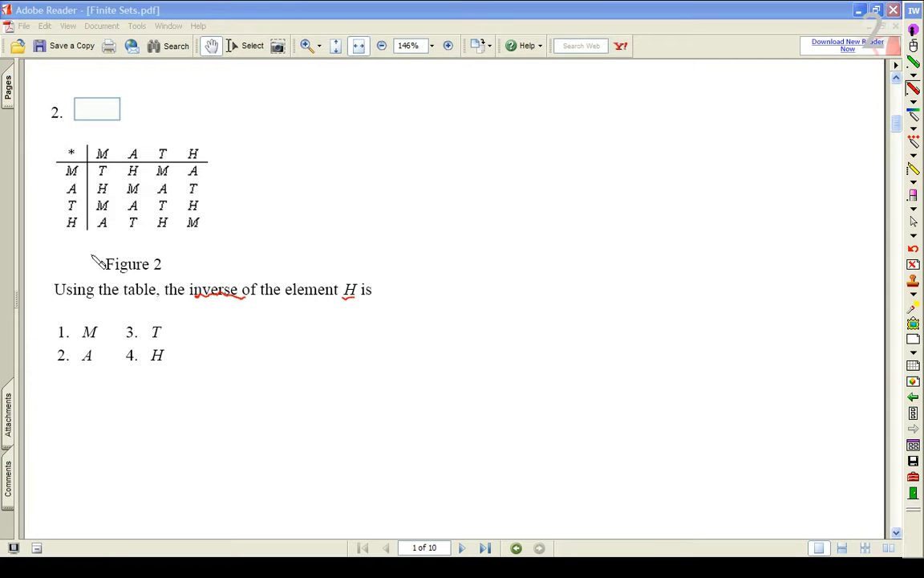
pyautogui.moveTo(353, 304)
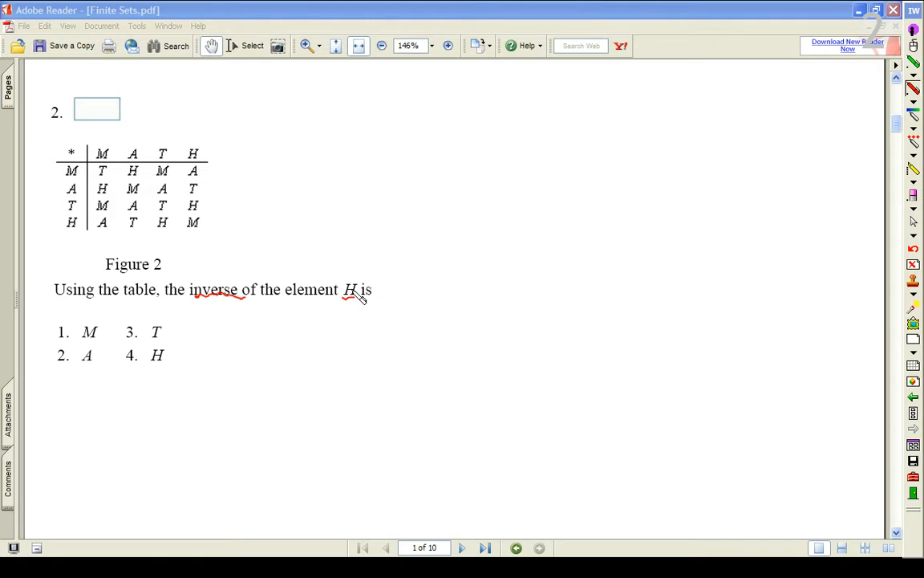
pyautogui.moveTo(350, 305)
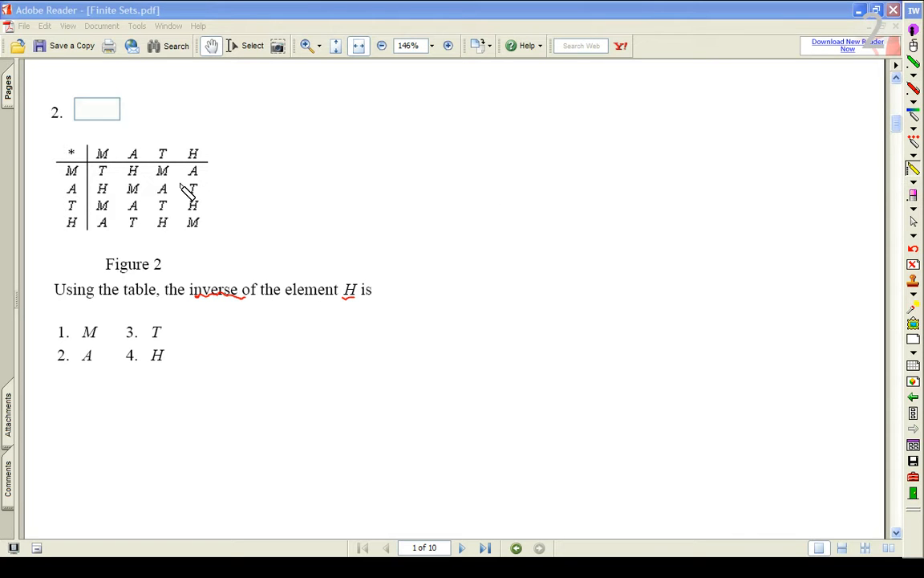
pyautogui.moveTo(233, 173)
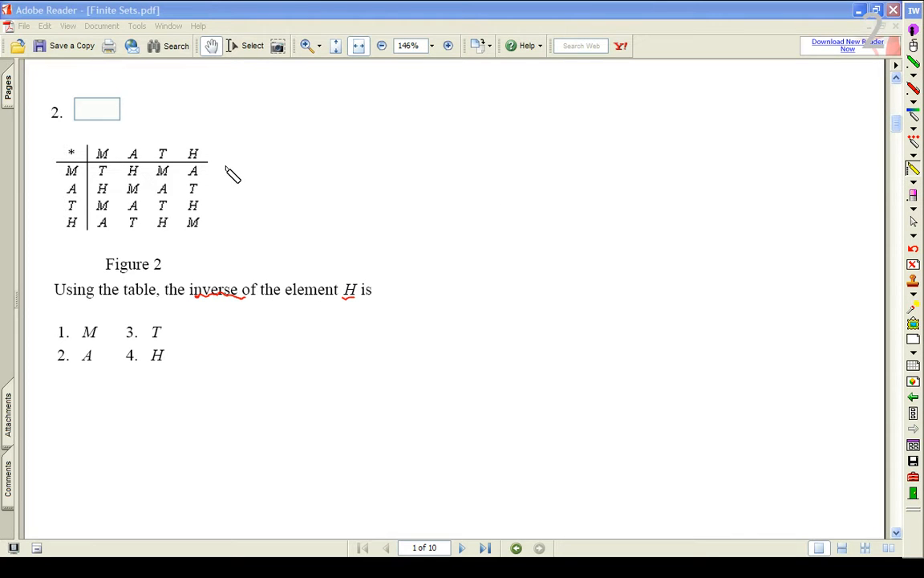
pyautogui.moveTo(224, 199)
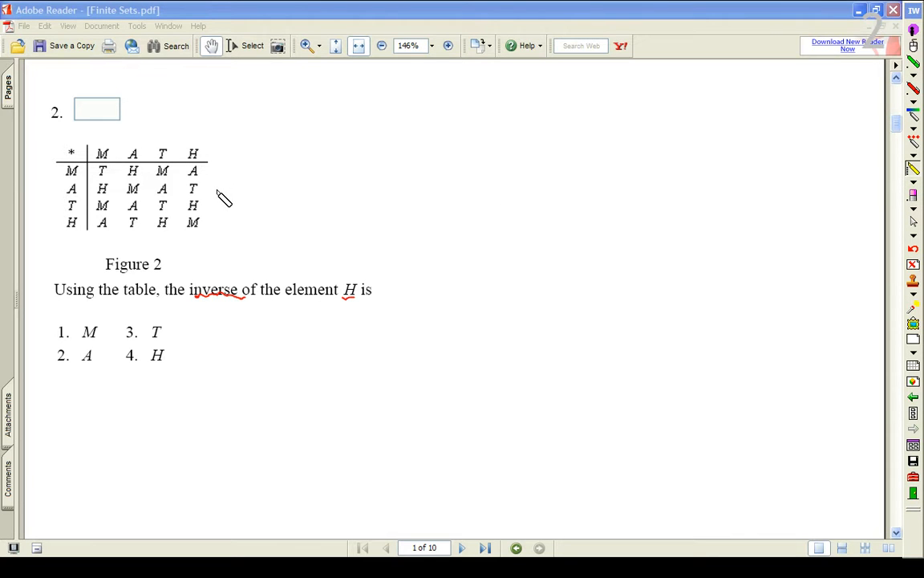
pyautogui.moveTo(88, 178)
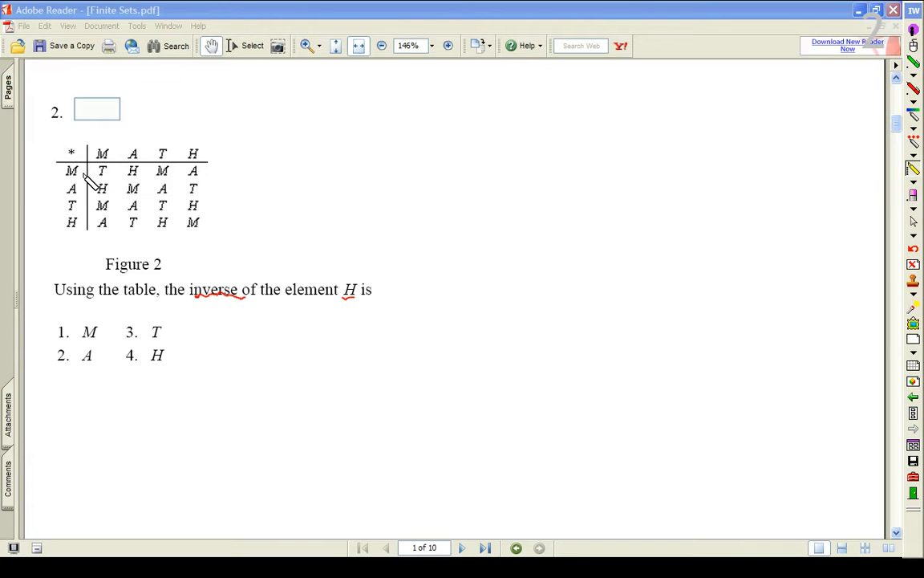
pyautogui.moveTo(109, 212)
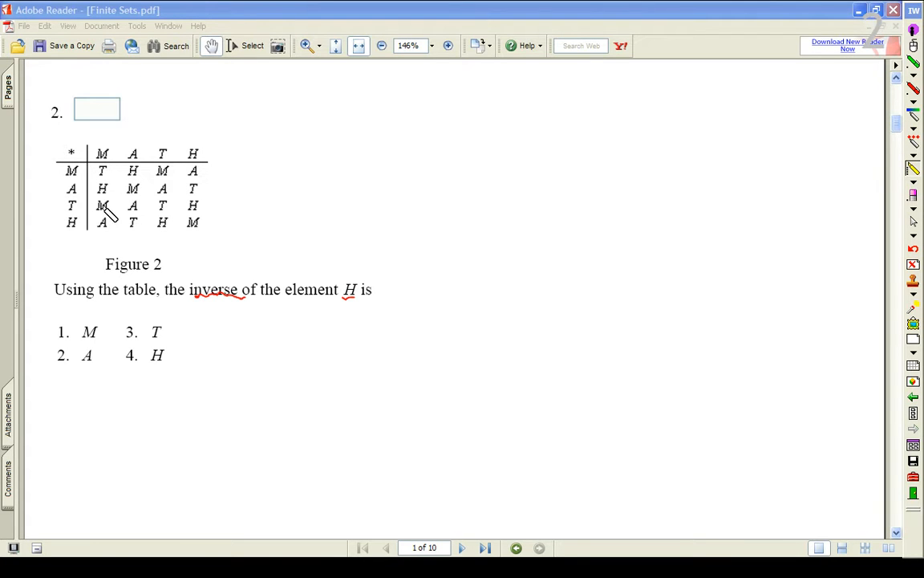
pyautogui.moveTo(102, 154)
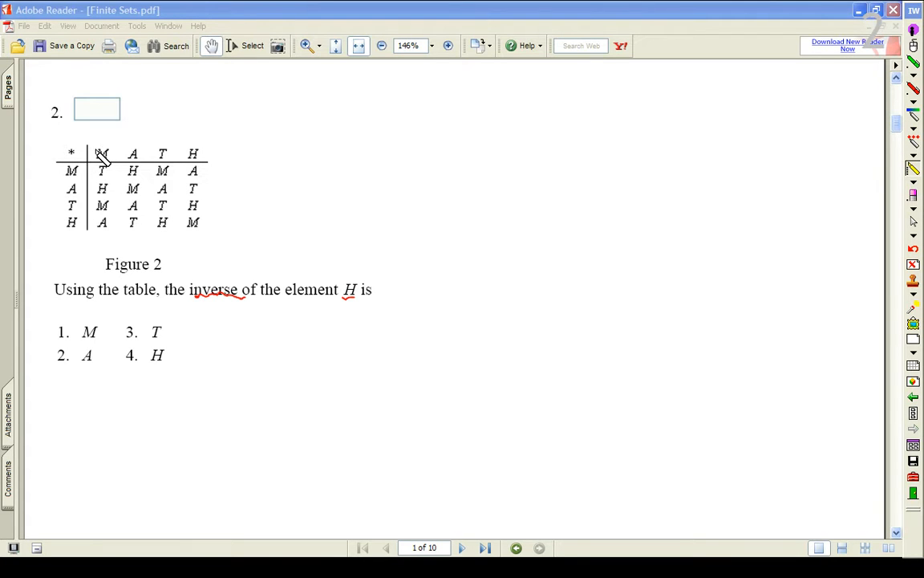
# Highlight the header row of Figure 2's operation table in yellow
pyautogui.moveTo(95, 154); pyautogui.dragTo(206, 154)
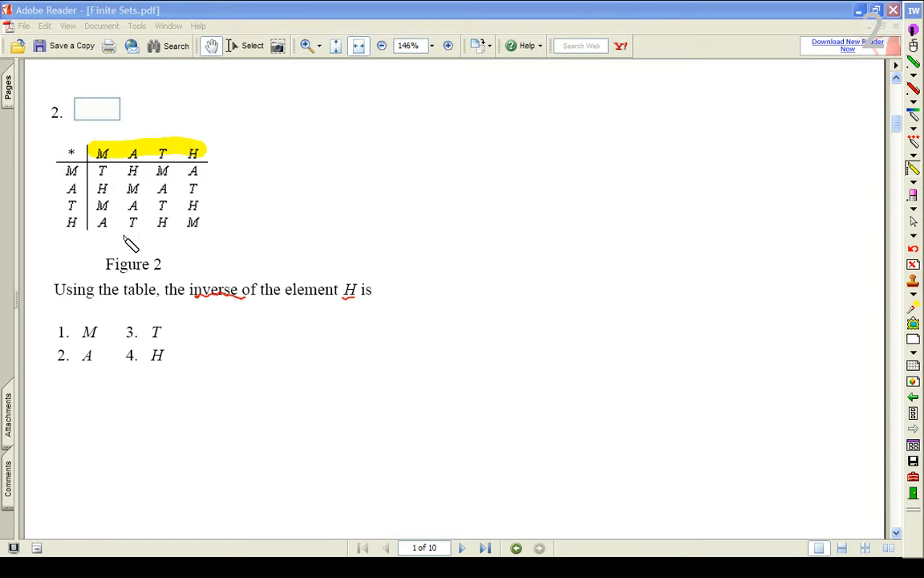
pyautogui.moveTo(74, 207)
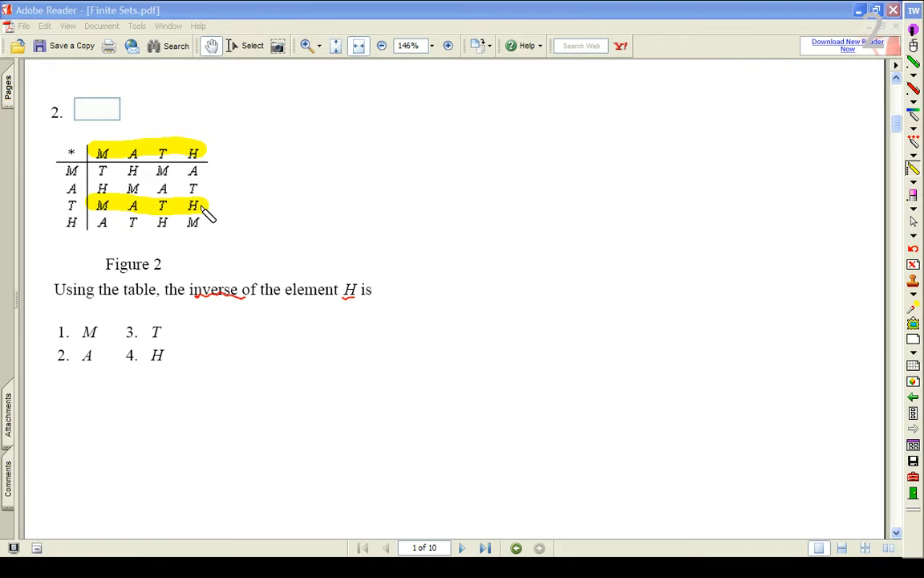
pyautogui.moveTo(120, 154)
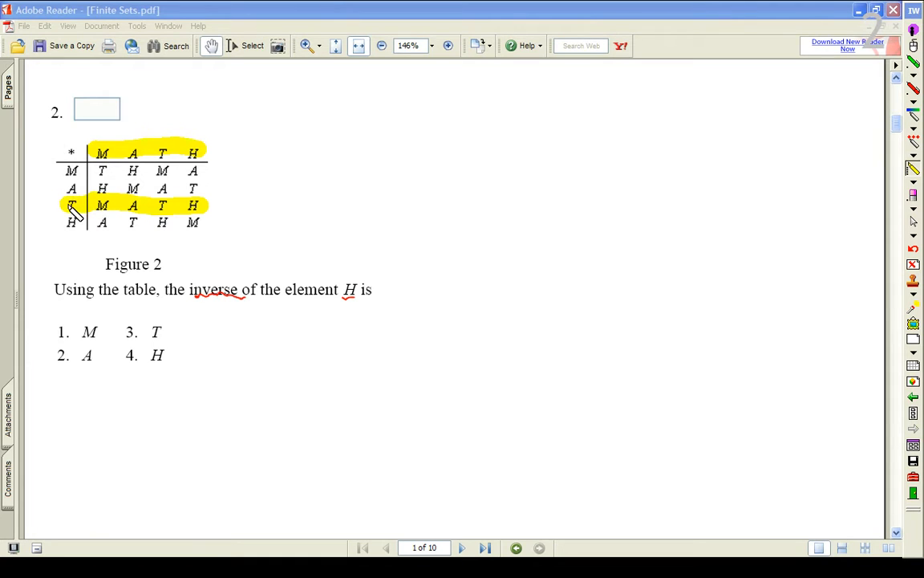
pyautogui.moveTo(186, 183)
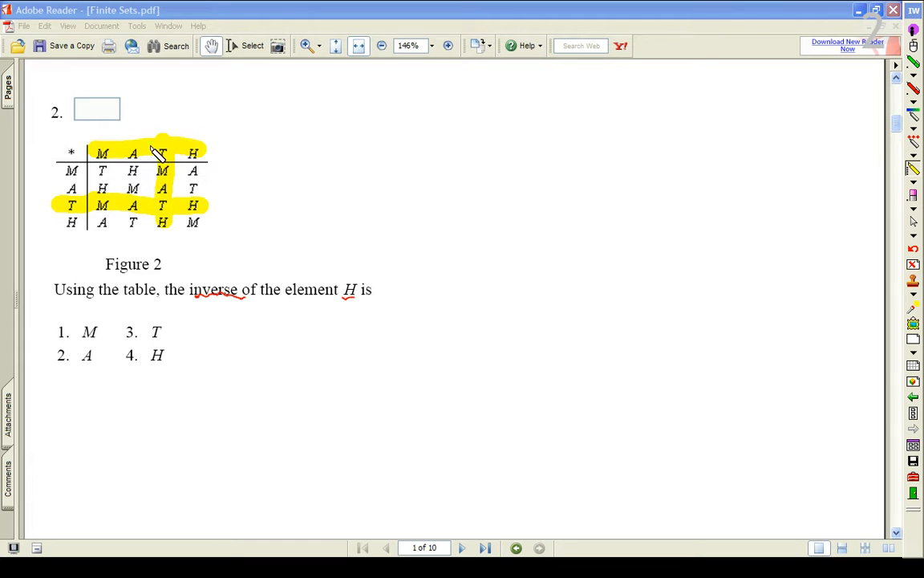
pyautogui.moveTo(173, 185)
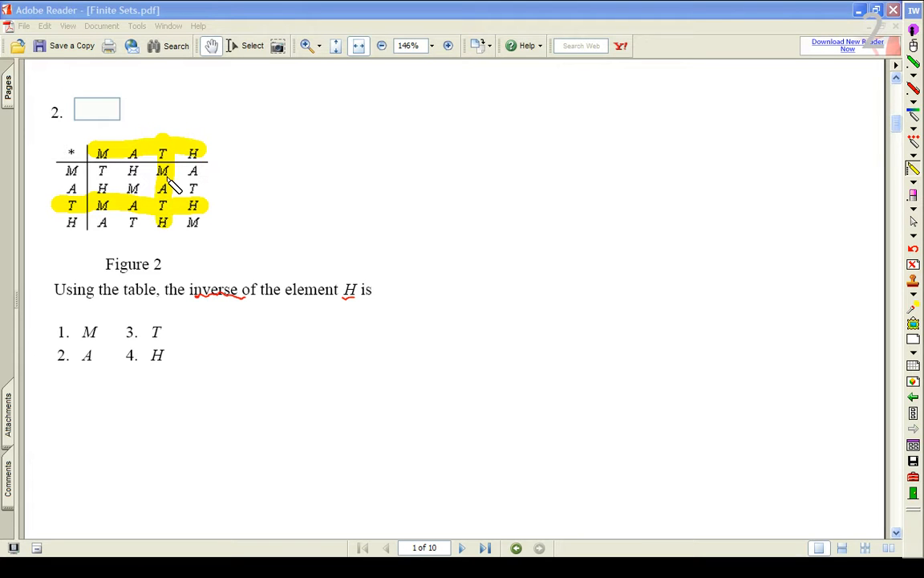
pyautogui.moveTo(169, 218)
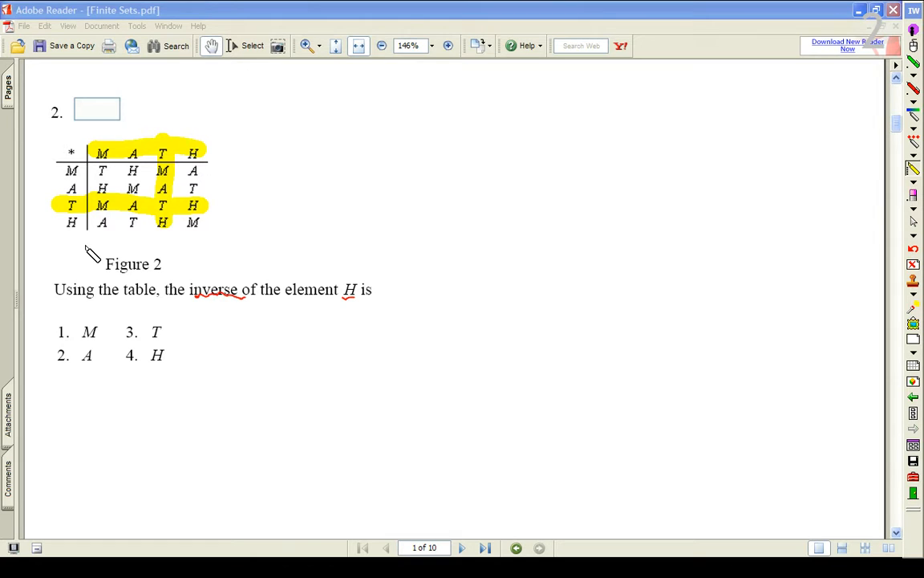
pyautogui.moveTo(72, 221)
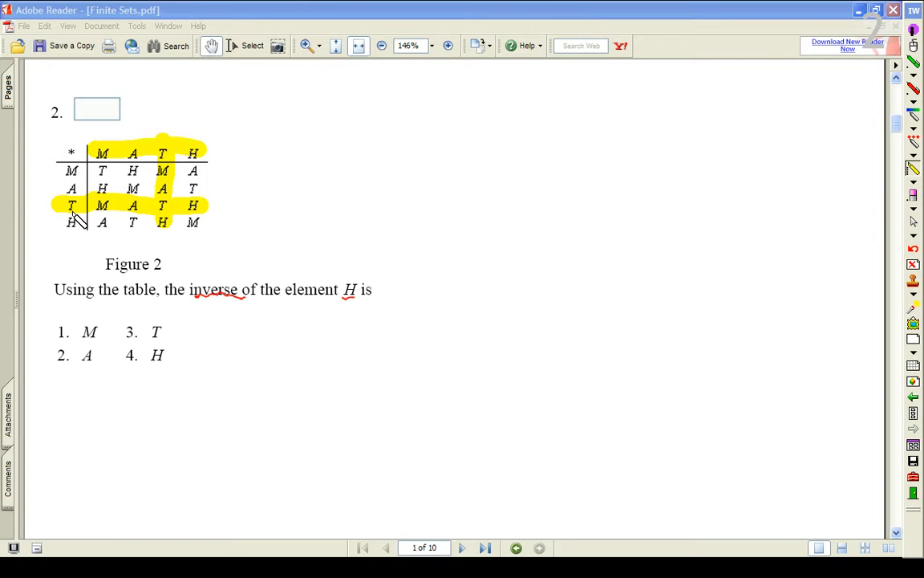
pyautogui.moveTo(95, 312)
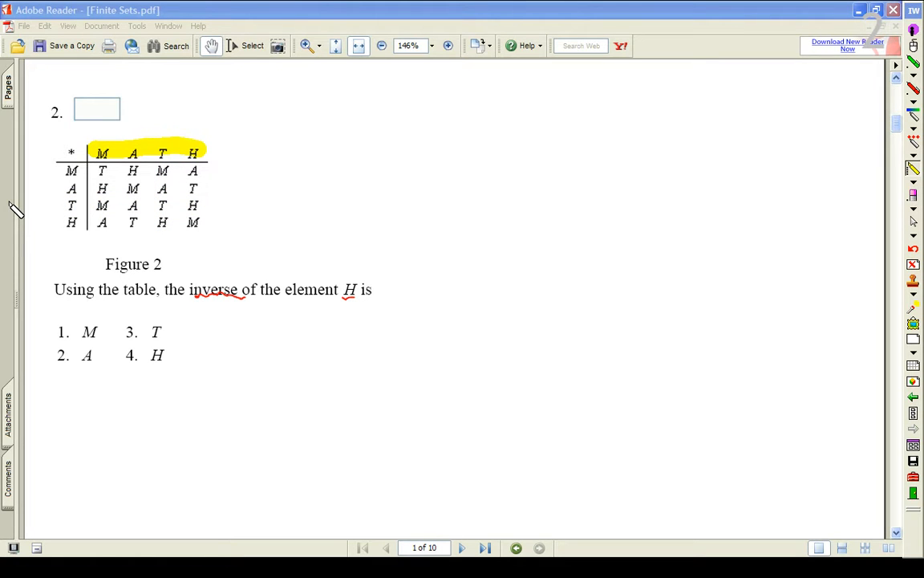
pyautogui.moveTo(491, 170)
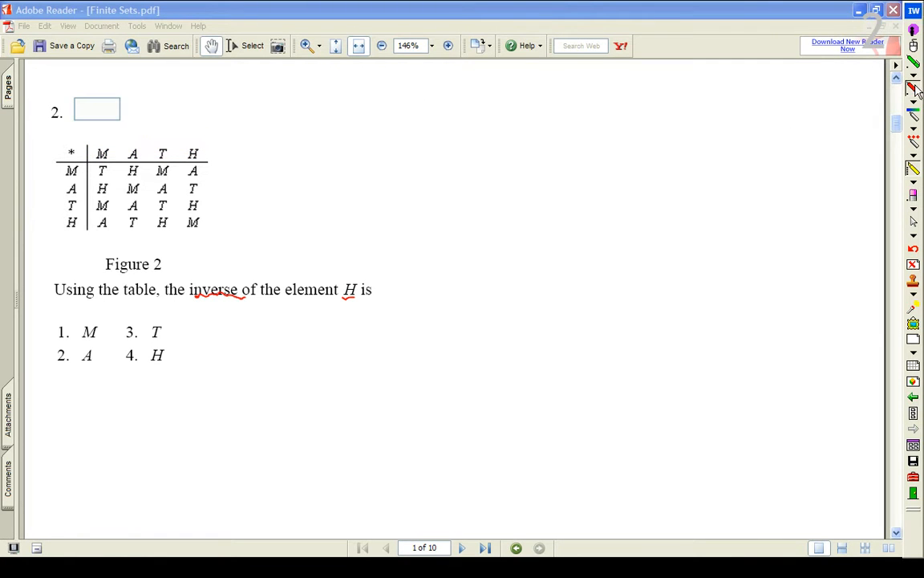
# Handwrite "T = identity element" in red to the right of the Figure 2 table
pyautogui.moveTo(331, 175); pyautogui.dragTo(345, 207)
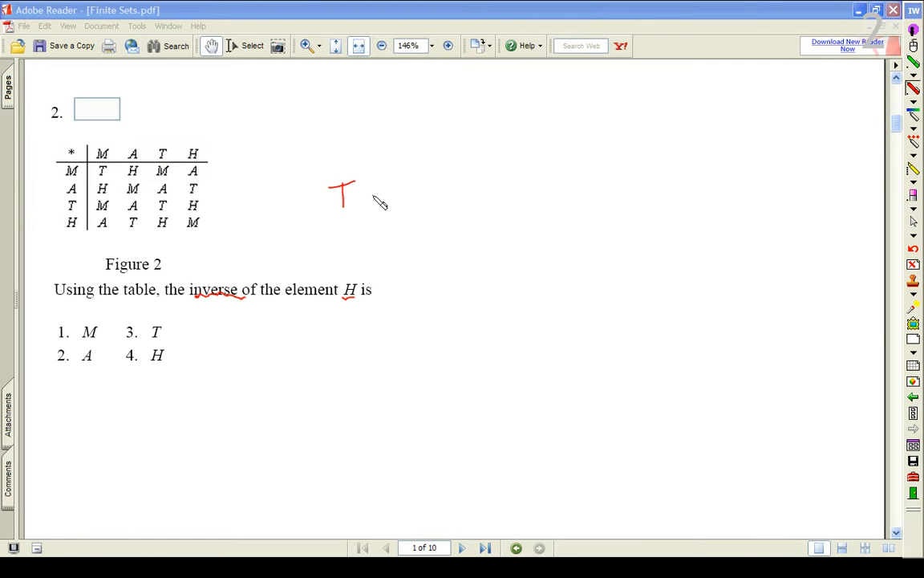
pyautogui.moveTo(370, 193); pyautogui.dragTo(433, 200)
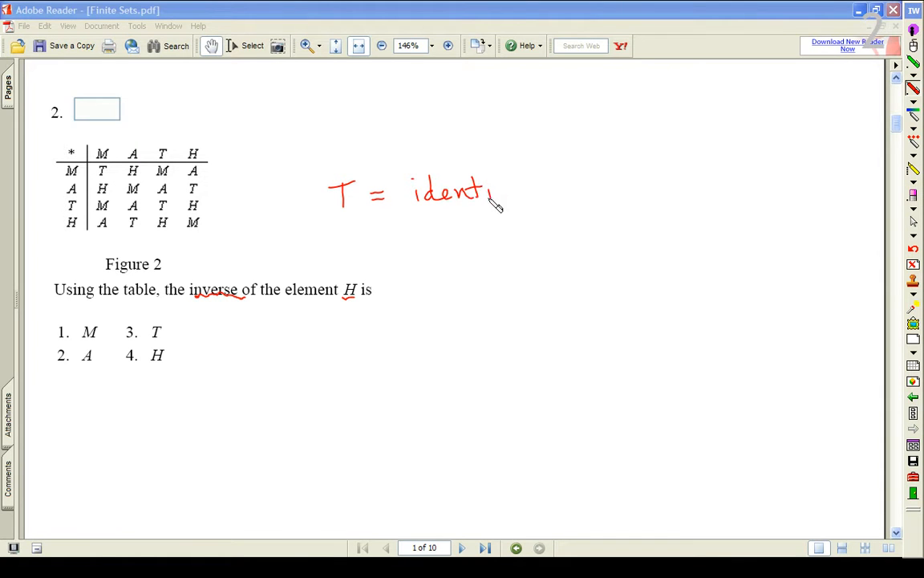
pyautogui.moveTo(482, 196); pyautogui.dragTo(578, 201)
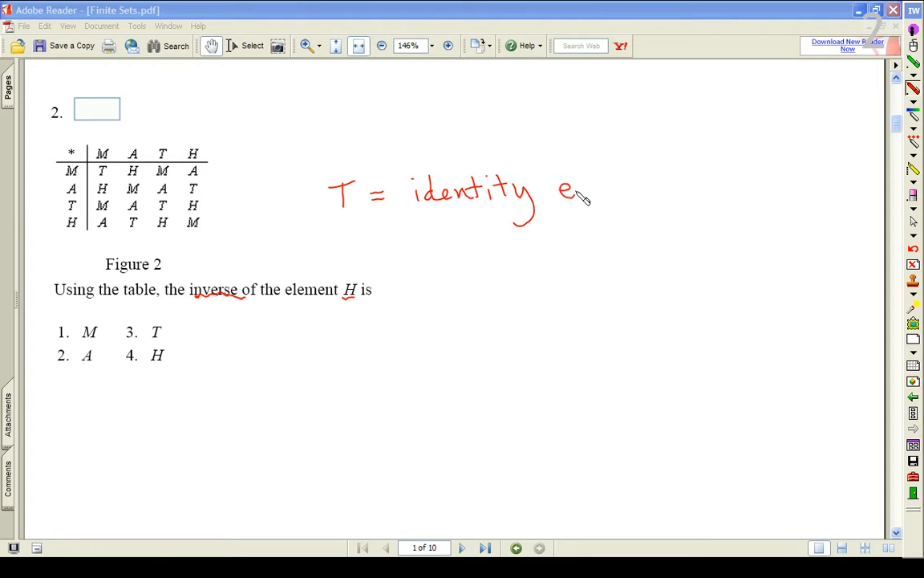
pyautogui.moveTo(577, 196); pyautogui.dragTo(671, 193)
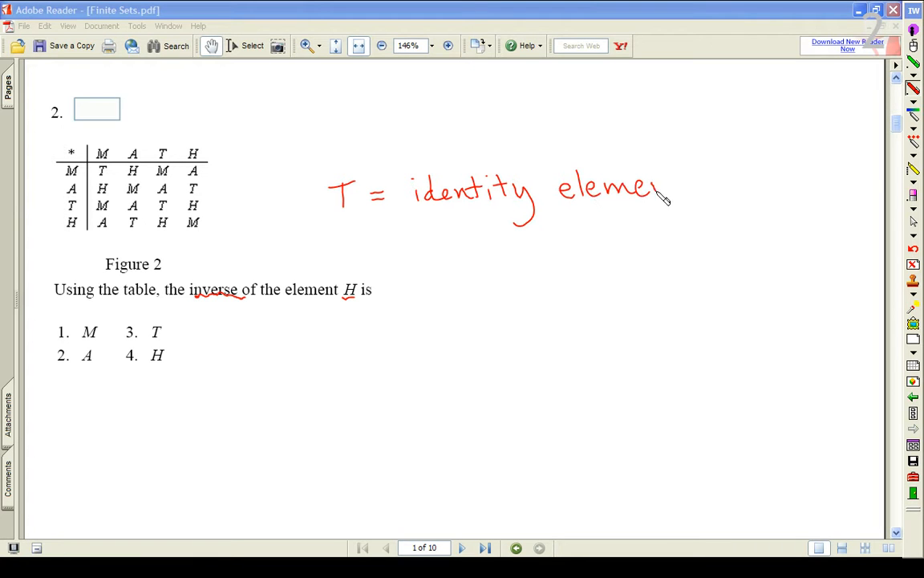
pyautogui.moveTo(658, 192); pyautogui.dragTo(690, 185)
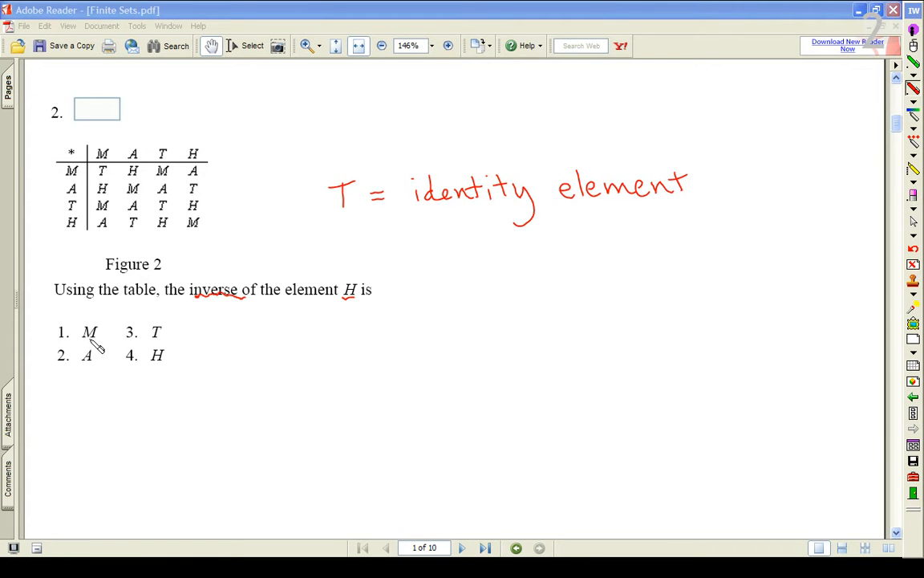
pyautogui.moveTo(409, 168)
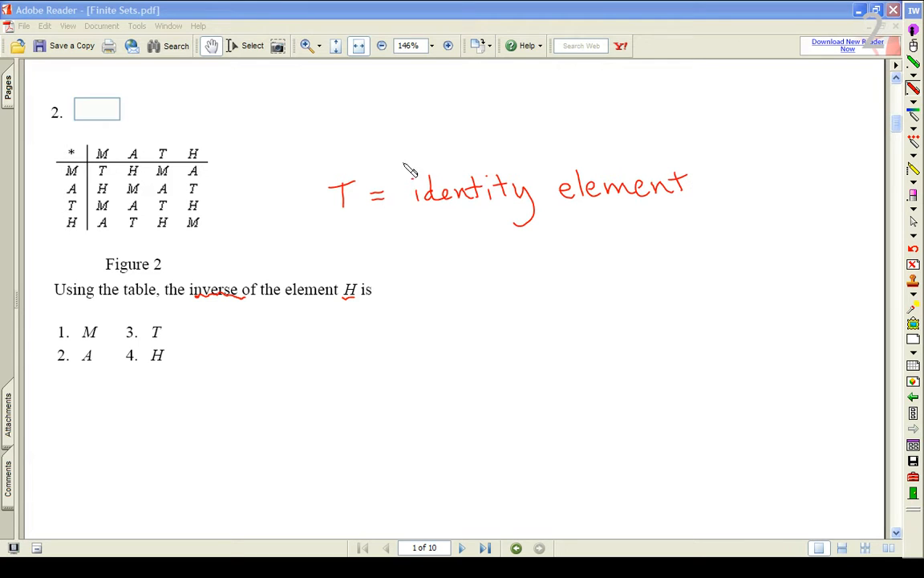
pyautogui.moveTo(266, 263)
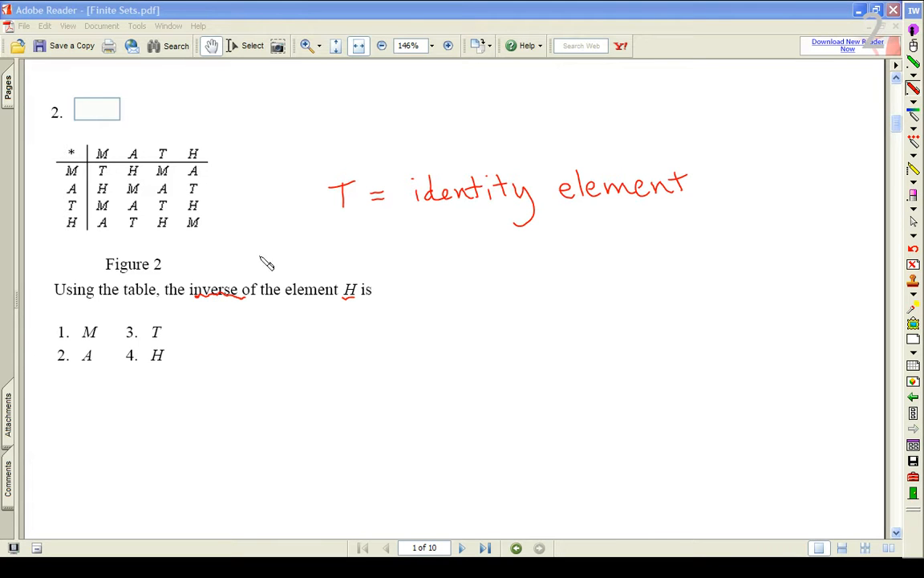
pyautogui.moveTo(215, 299)
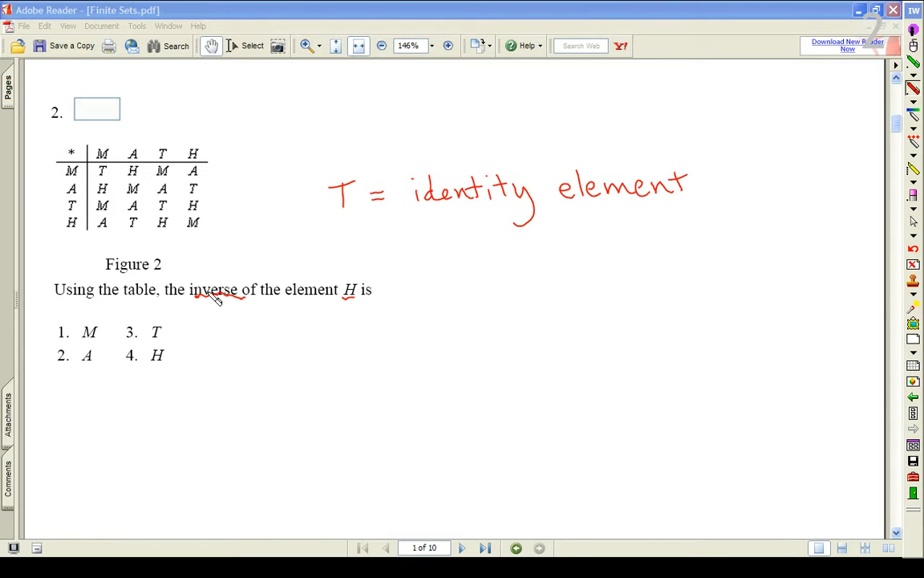
pyautogui.moveTo(356, 300)
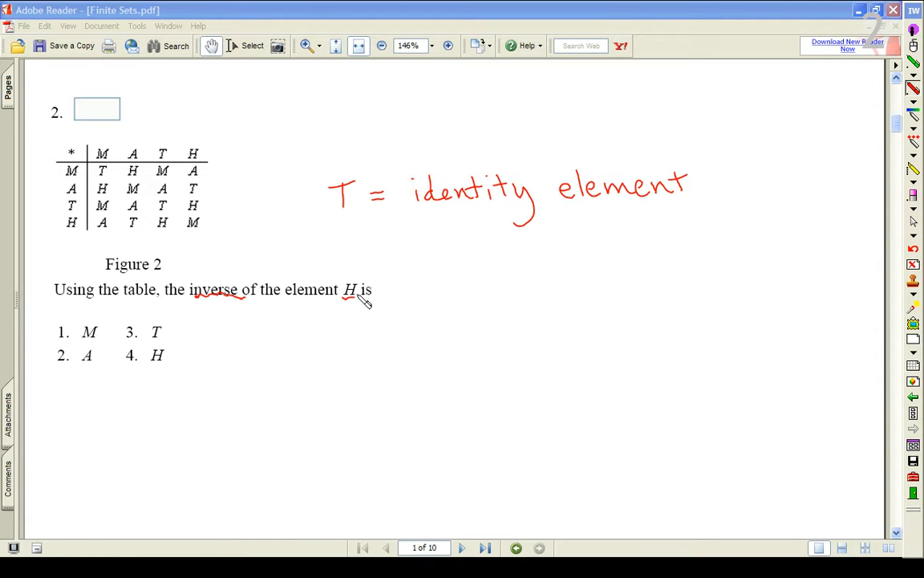
pyautogui.moveTo(350, 215)
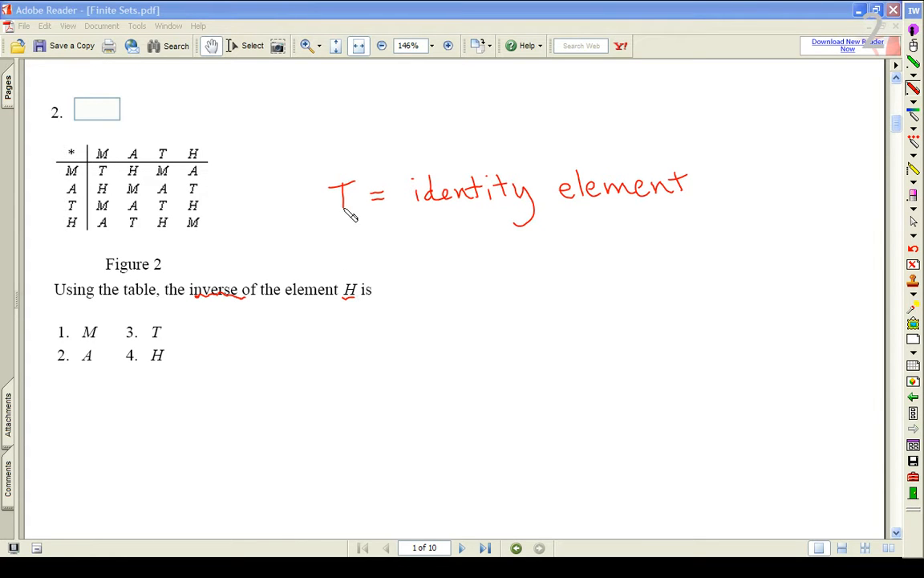
pyautogui.moveTo(201, 148)
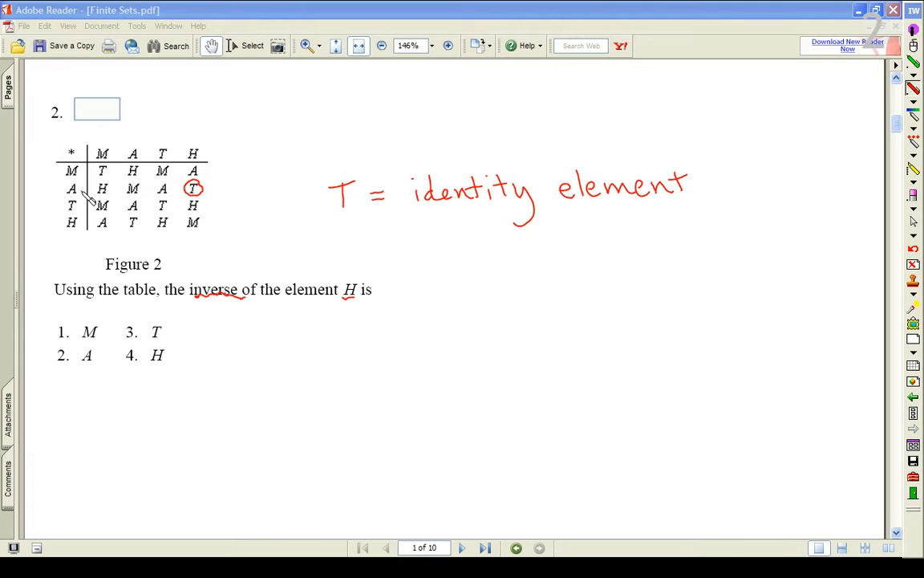
pyautogui.moveTo(201, 170)
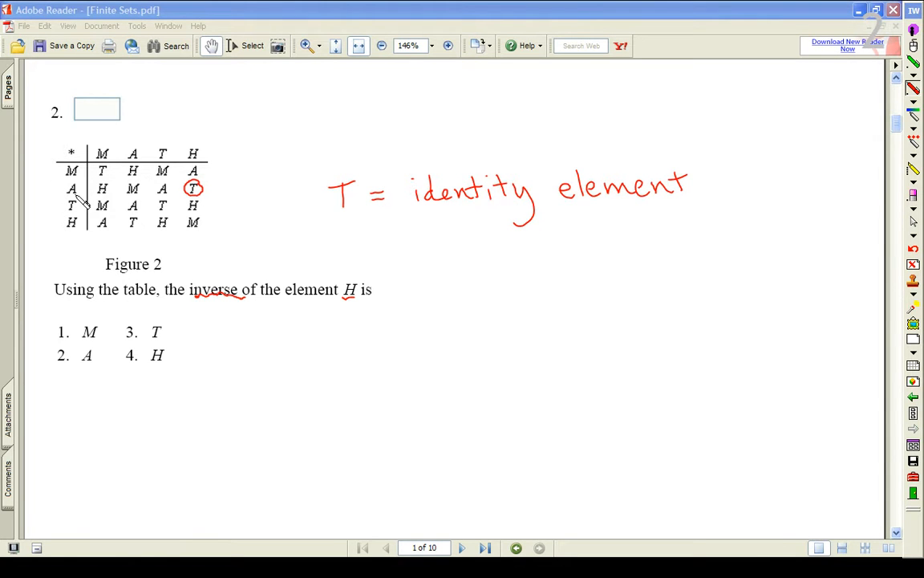
pyautogui.moveTo(424, 283)
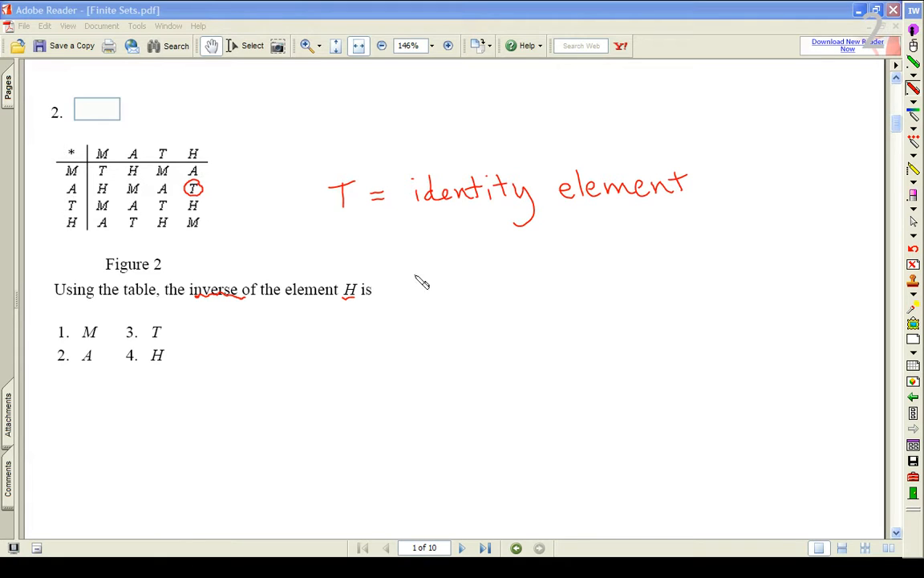
pyautogui.moveTo(70, 356)
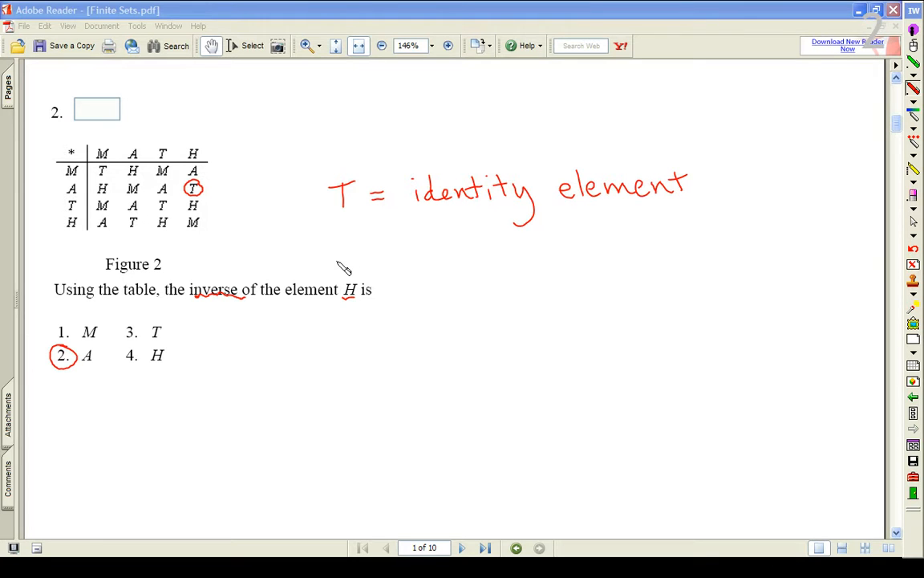
# Handwrite "A * H = T" in red under the identity element note
pyautogui.moveTo(334, 232); pyautogui.dragTo(356, 265)
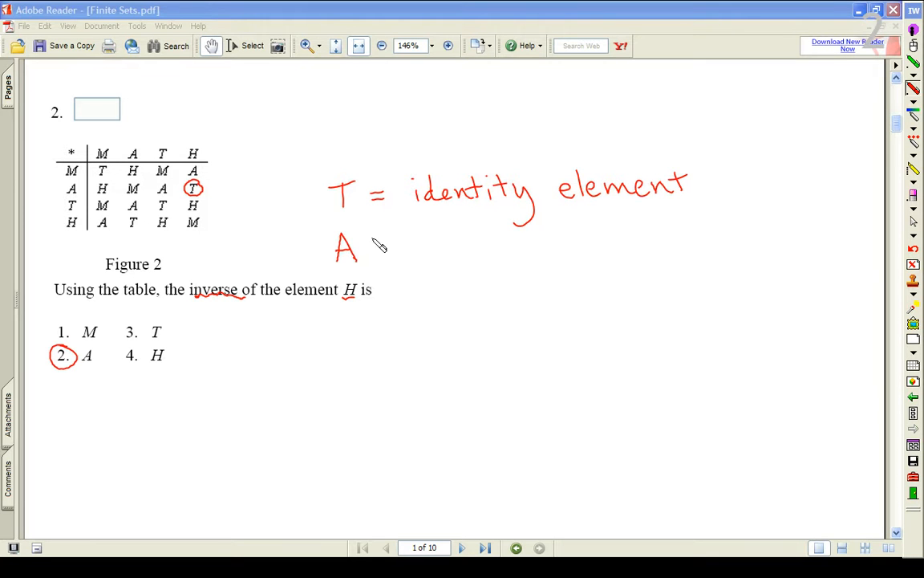
pyautogui.moveTo(369, 244); pyautogui.dragTo(383, 241)
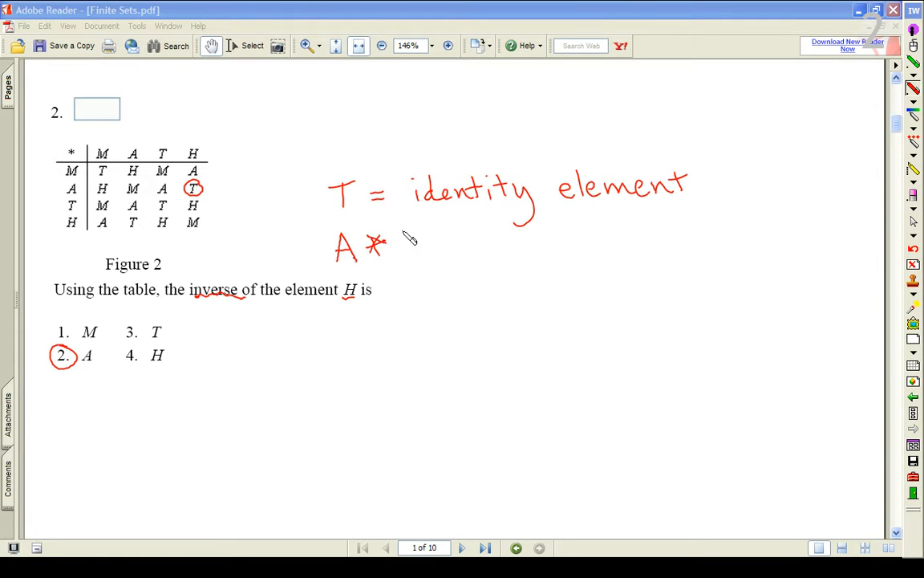
pyautogui.moveTo(401, 241); pyautogui.dragTo(465, 244)
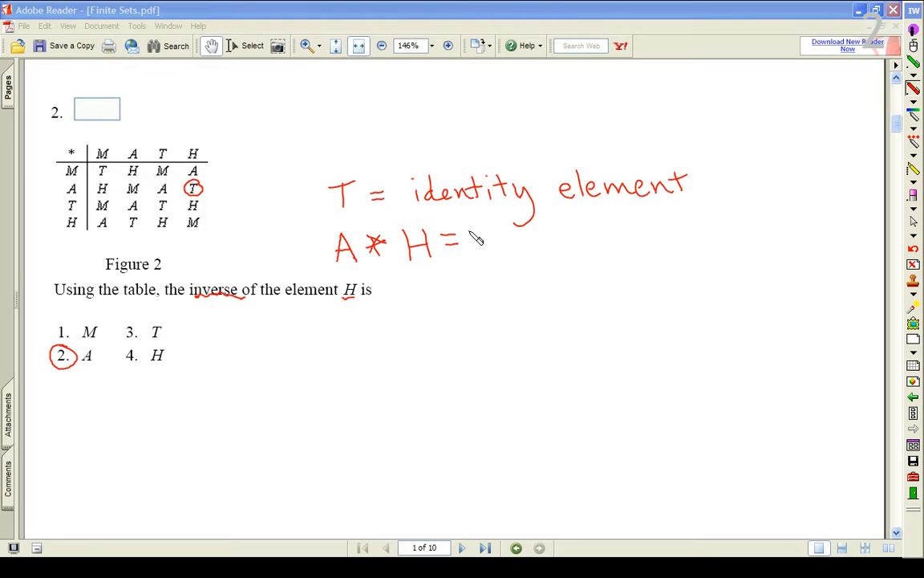
pyautogui.moveTo(481, 225); pyautogui.dragTo(517, 254)
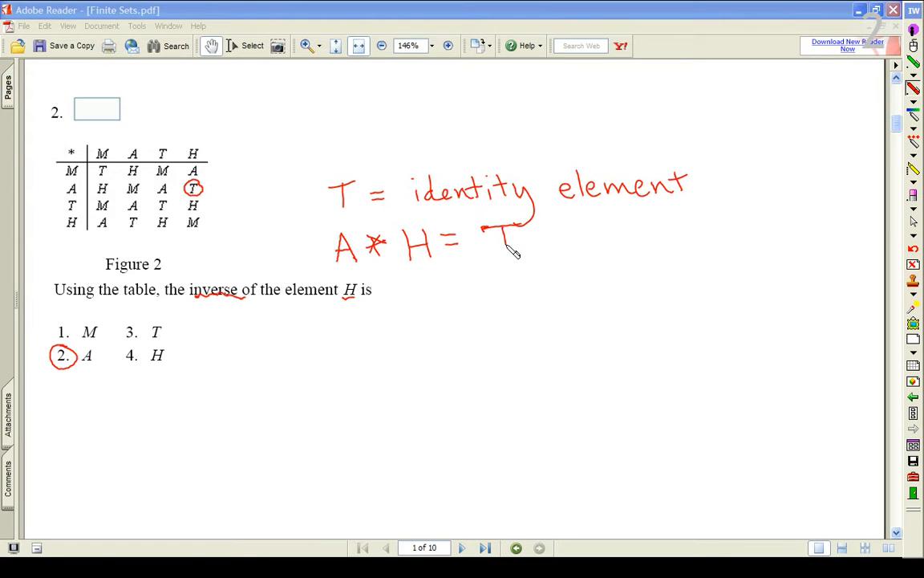
pyautogui.moveTo(205, 196)
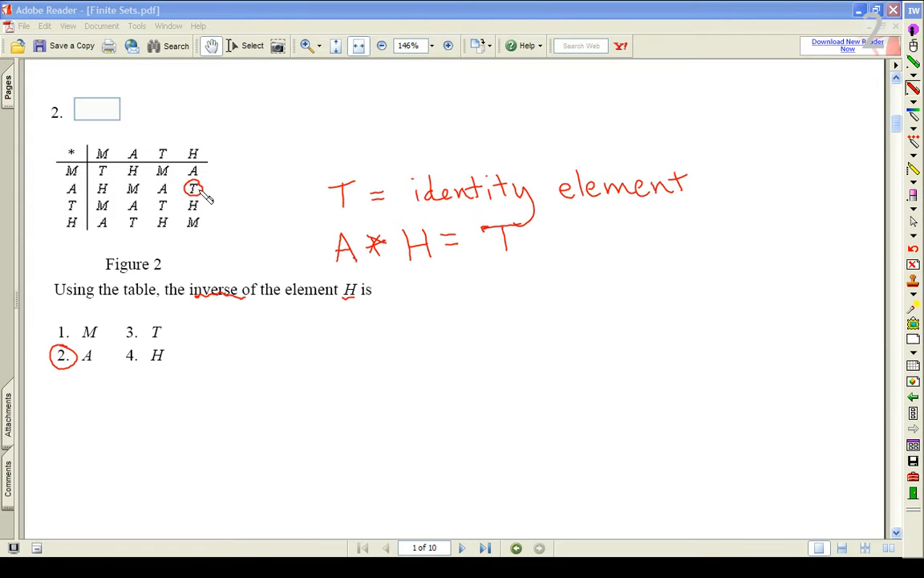
pyautogui.moveTo(240, 192)
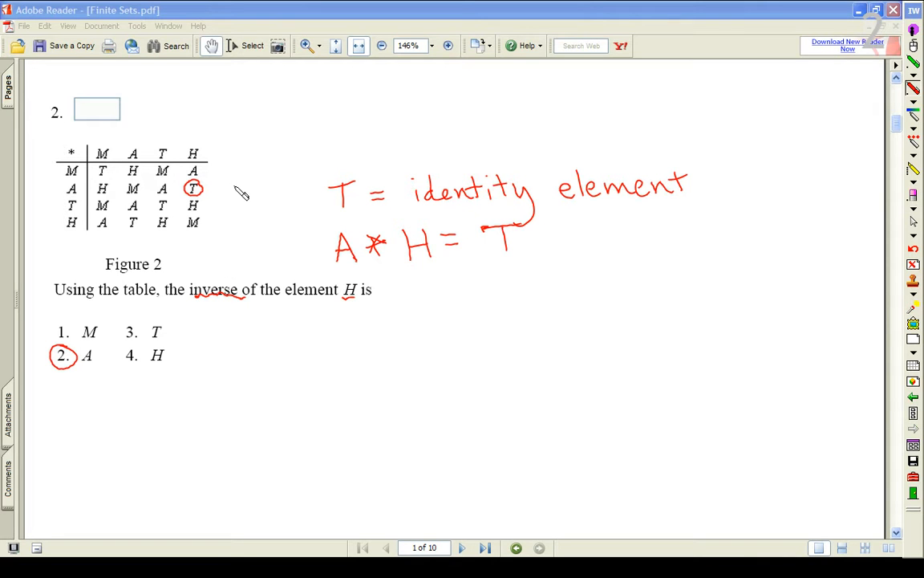
pyautogui.moveTo(199, 207)
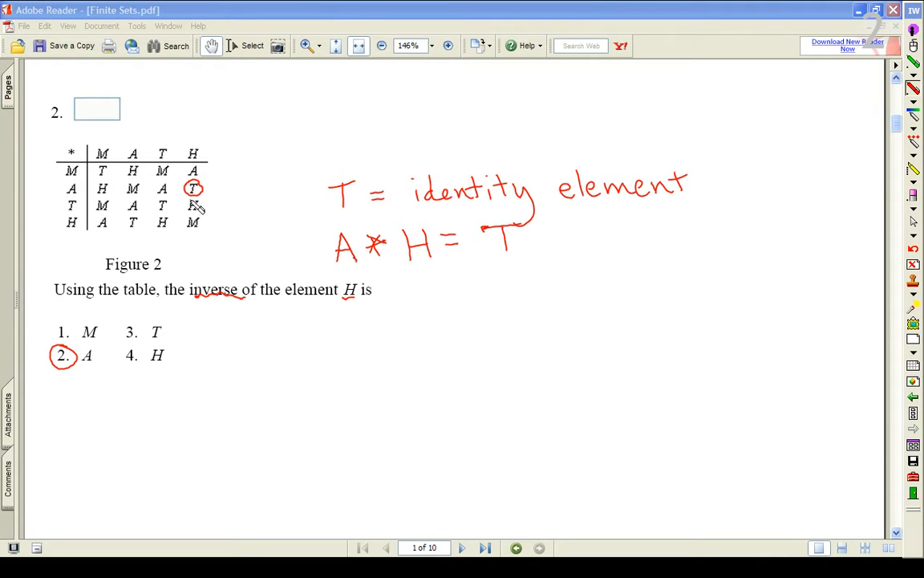
pyautogui.moveTo(212, 199)
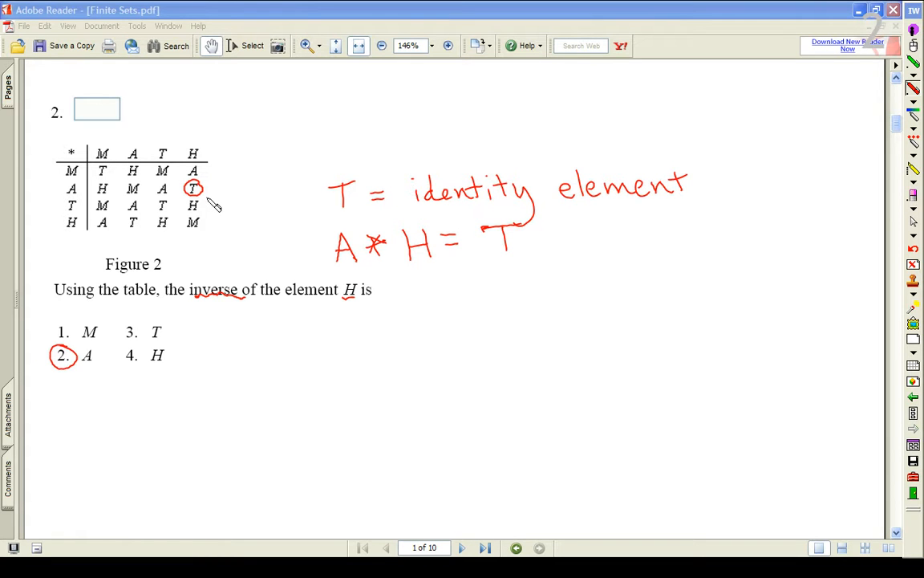
pyautogui.moveTo(425, 292)
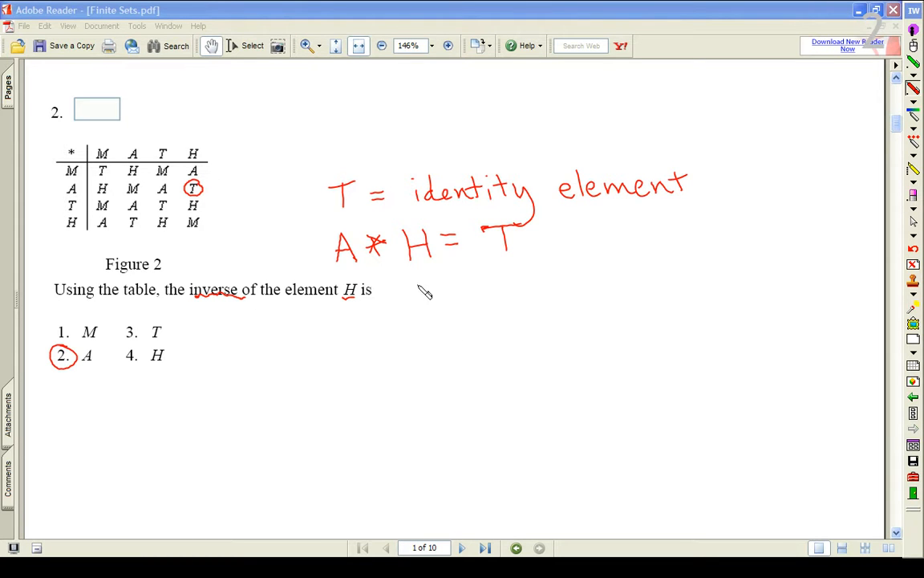
pyautogui.moveTo(347, 356)
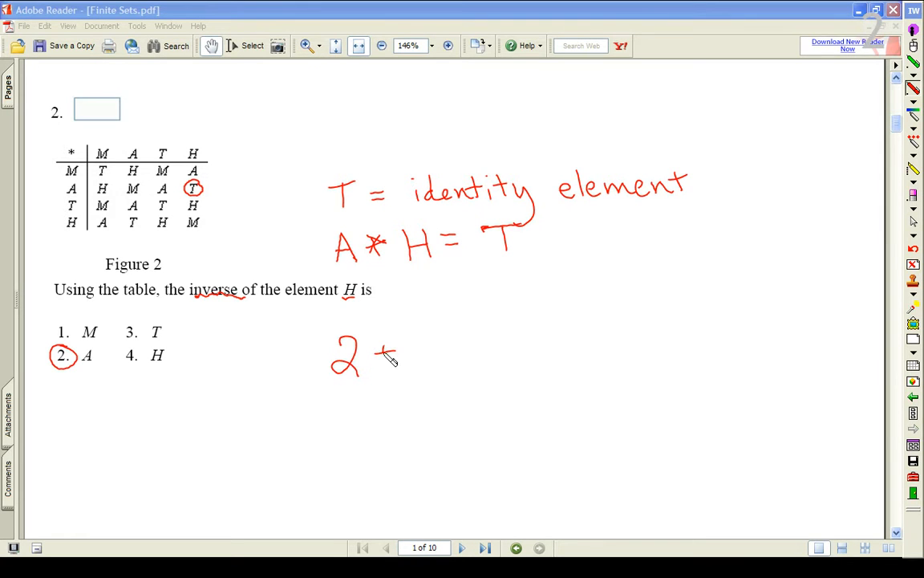
# Handwrite the examples "2 + 0 = 2" and "27(1) = 27" in red below A * H = T
pyautogui.moveTo(377, 353); pyautogui.dragTo(514, 377)
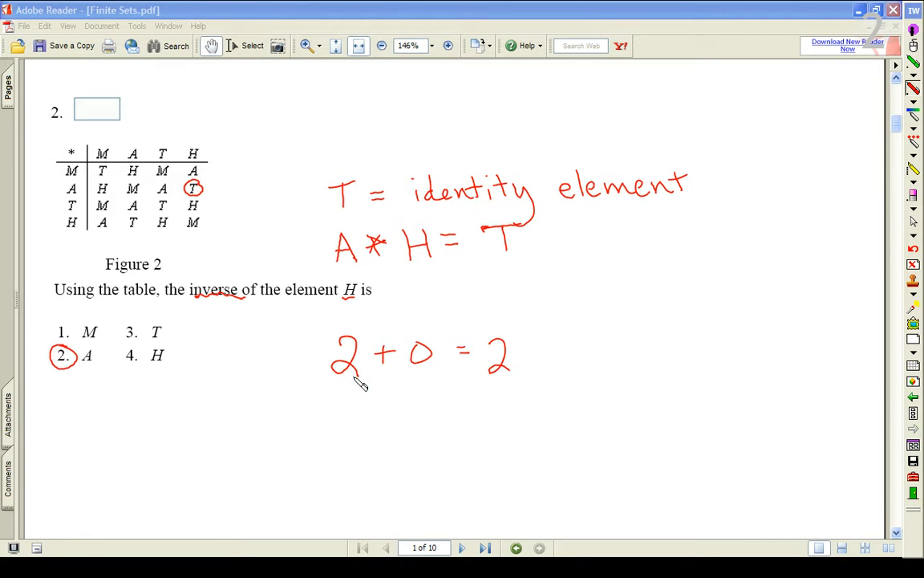
pyautogui.moveTo(494, 382)
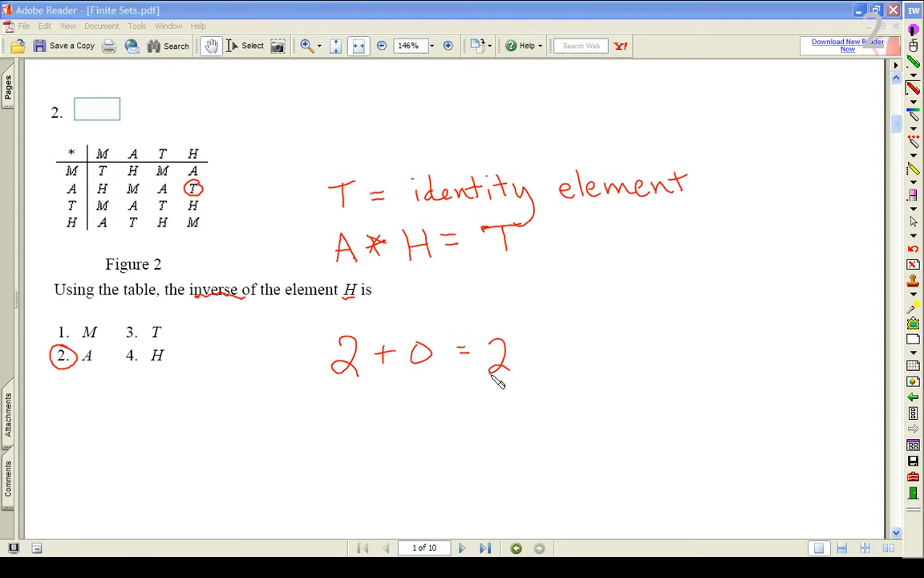
pyautogui.moveTo(382, 421)
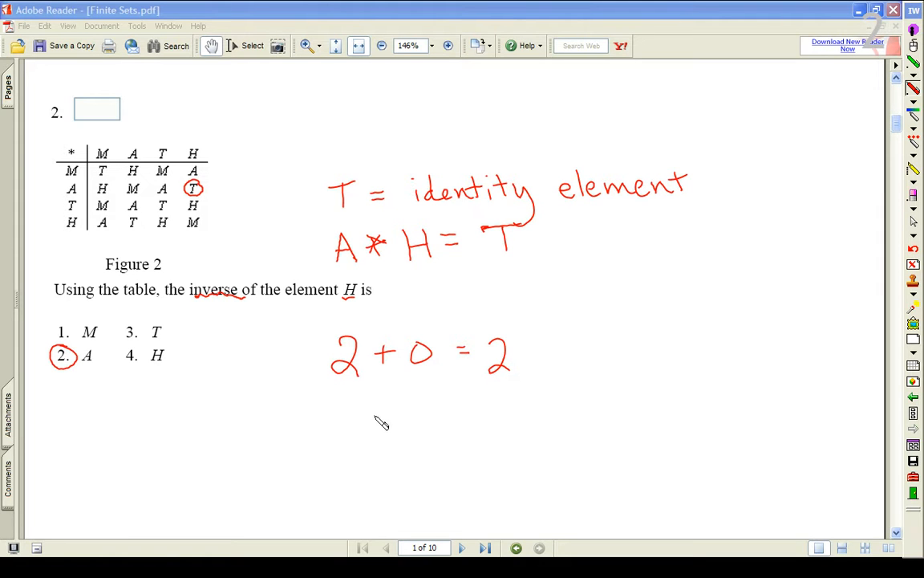
pyautogui.moveTo(368, 416)
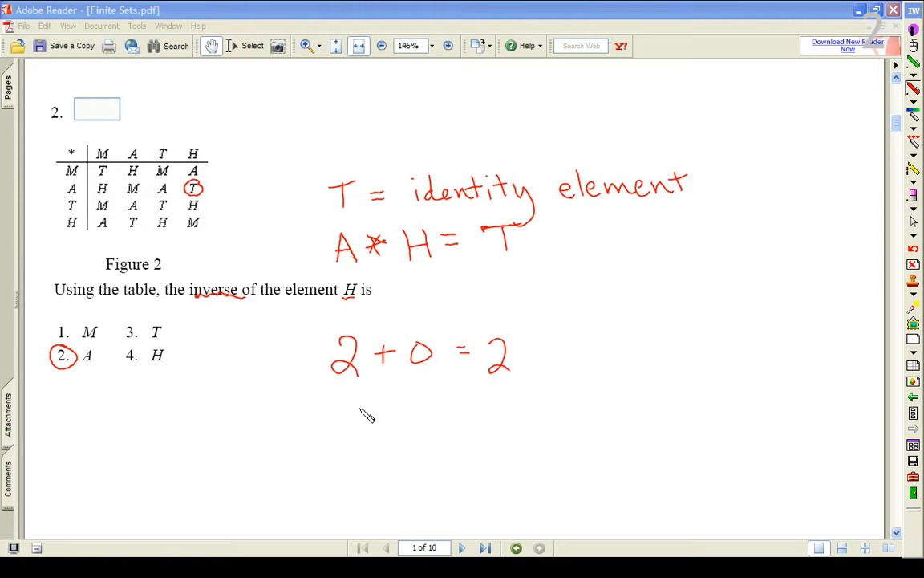
pyautogui.moveTo(361, 405); pyautogui.dragTo(382, 414)
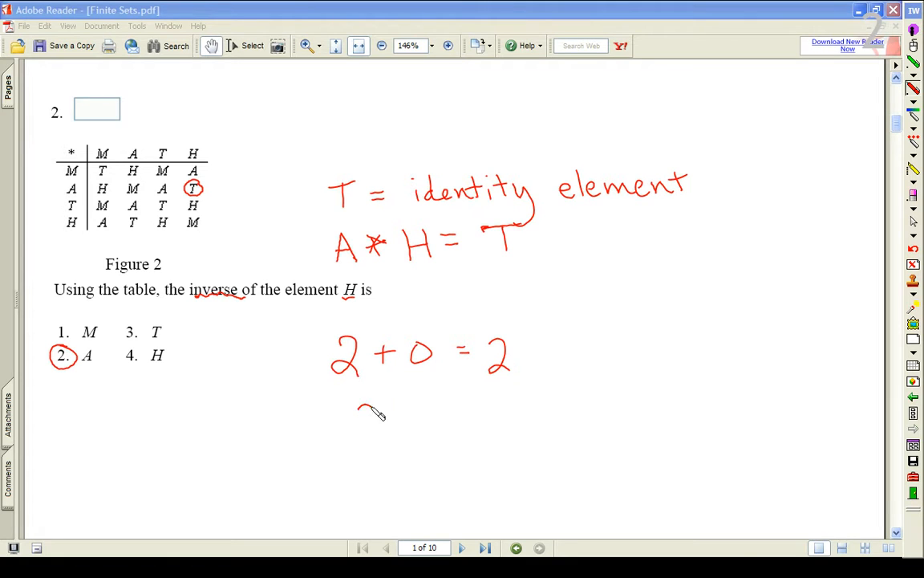
pyautogui.moveTo(361, 417); pyautogui.dragTo(394, 433)
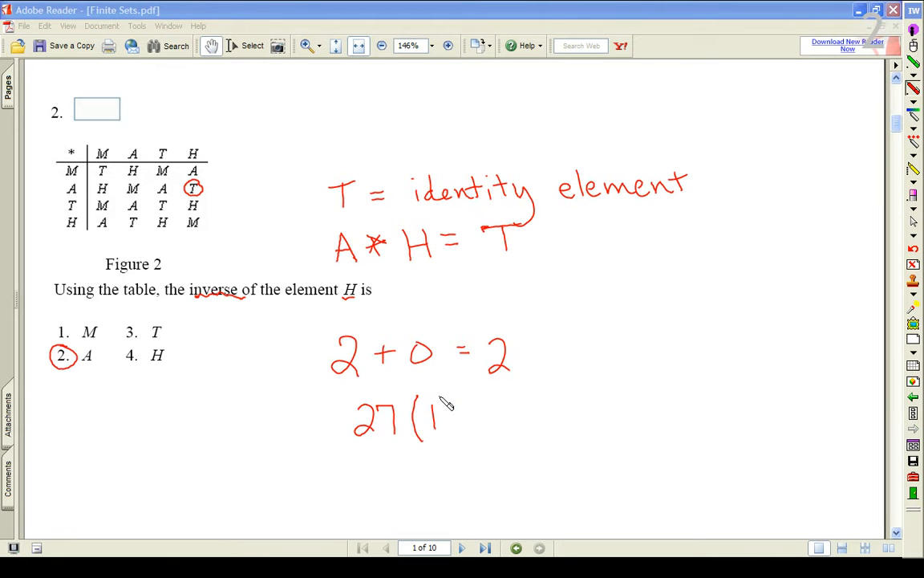
pyautogui.moveTo(440, 405); pyautogui.dragTo(457, 437)
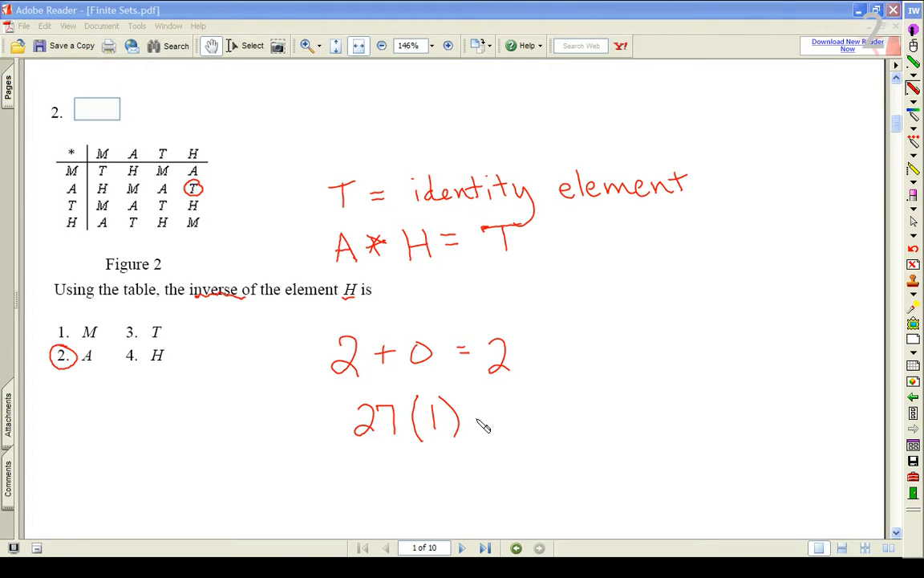
pyautogui.moveTo(478, 417); pyautogui.dragTo(530, 414)
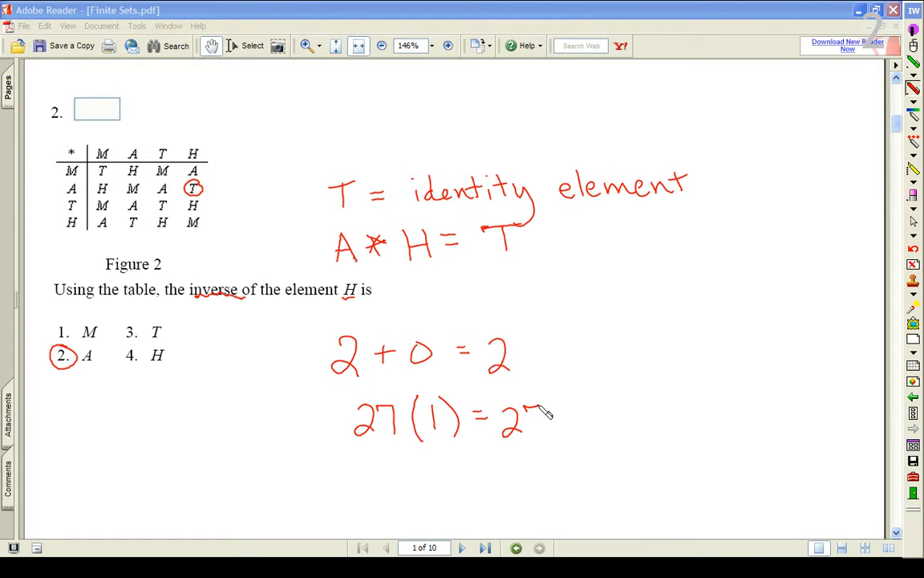
pyautogui.moveTo(366, 276)
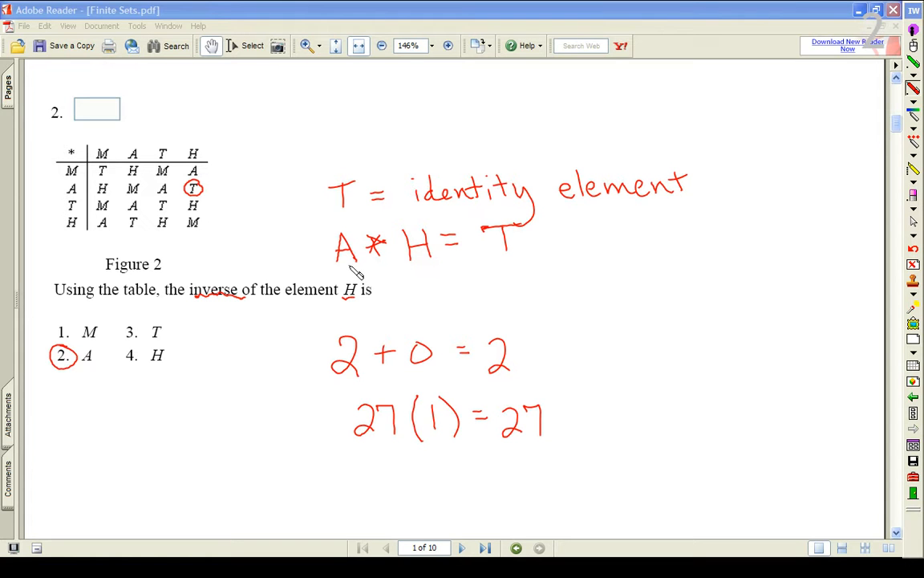
pyautogui.moveTo(404, 260)
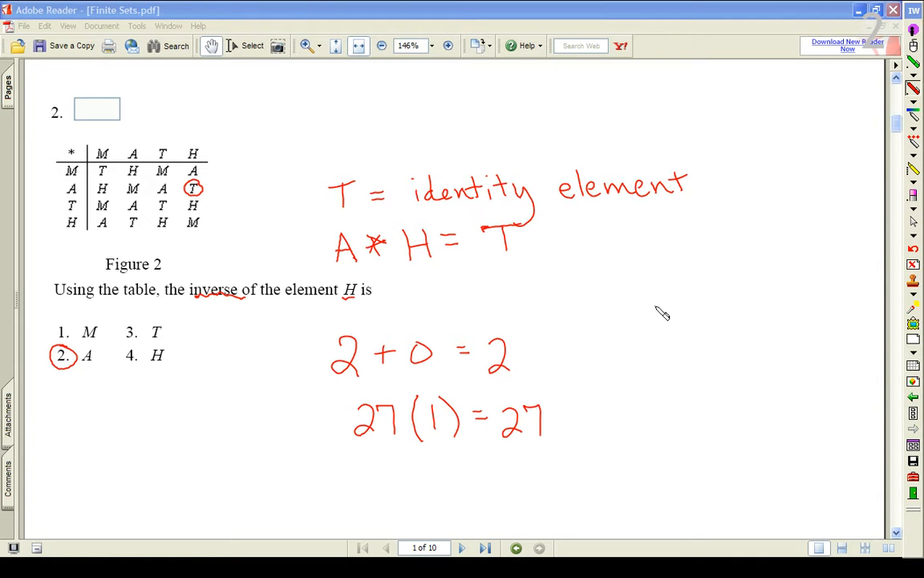
pyautogui.moveTo(613, 384)
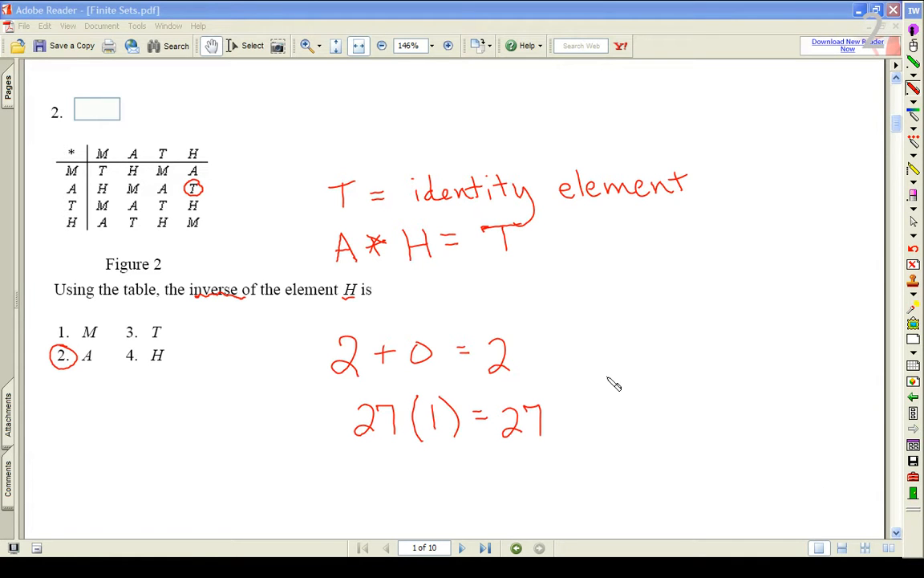
pyautogui.moveTo(913, 125)
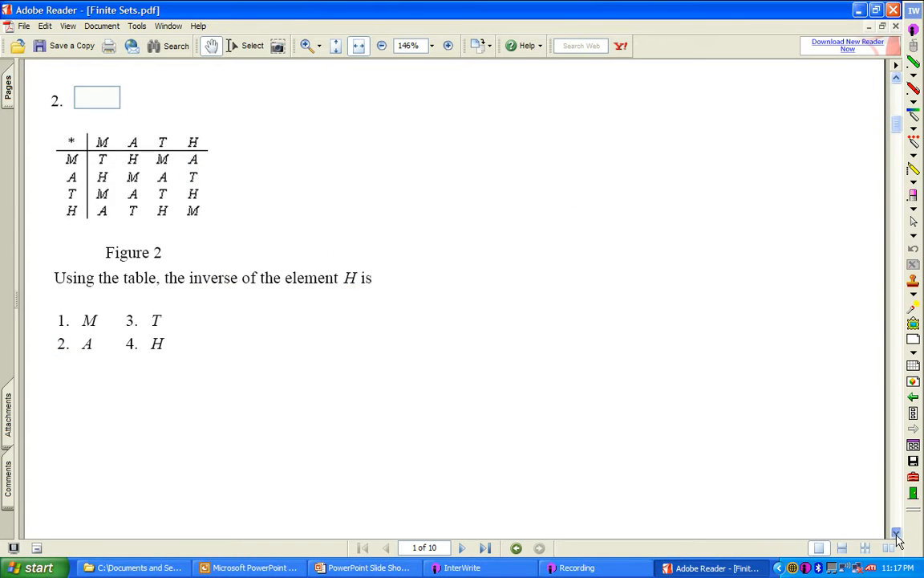
# Scroll down to page 2 showing question 3's TABLE chart and identity-element question
pyautogui.scroll(-3)
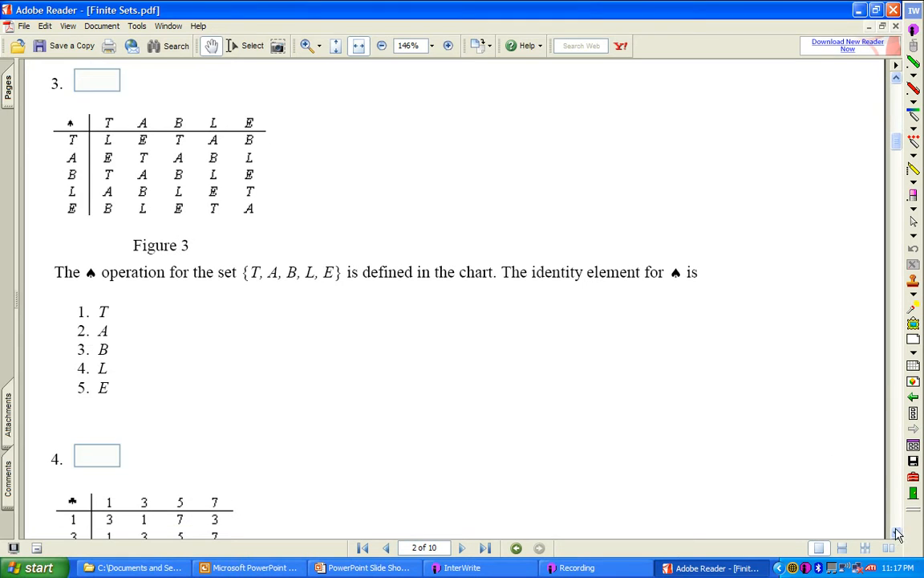
pyautogui.moveTo(680, 359)
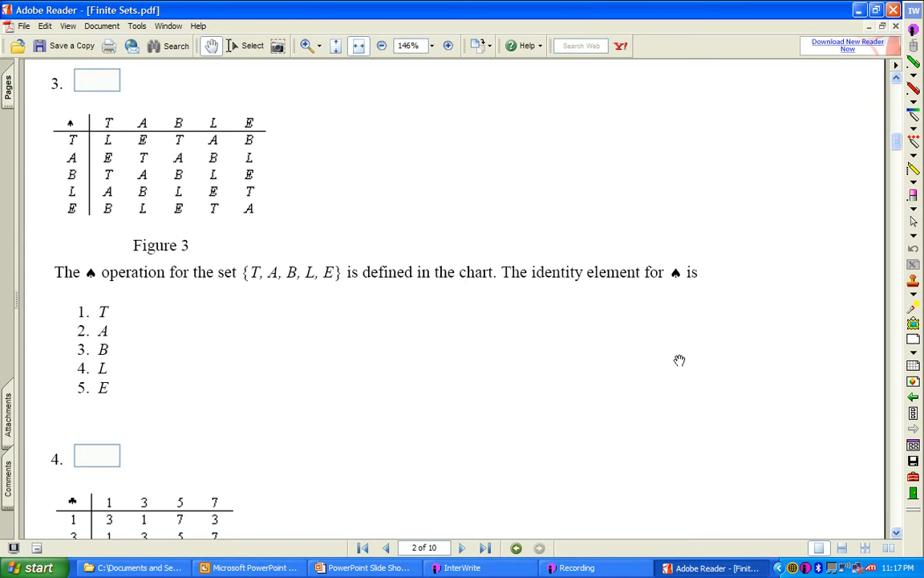
pyautogui.moveTo(351, 336)
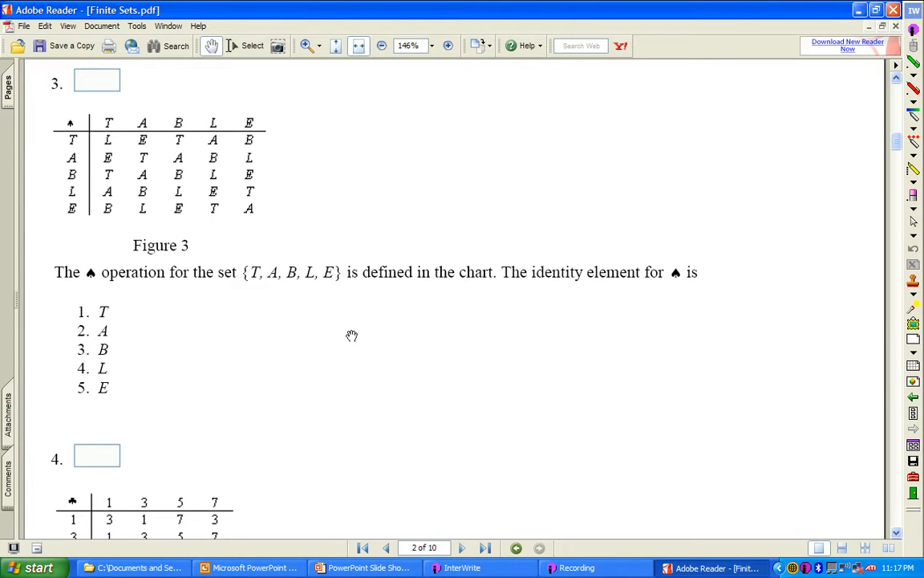
pyautogui.moveTo(98, 292)
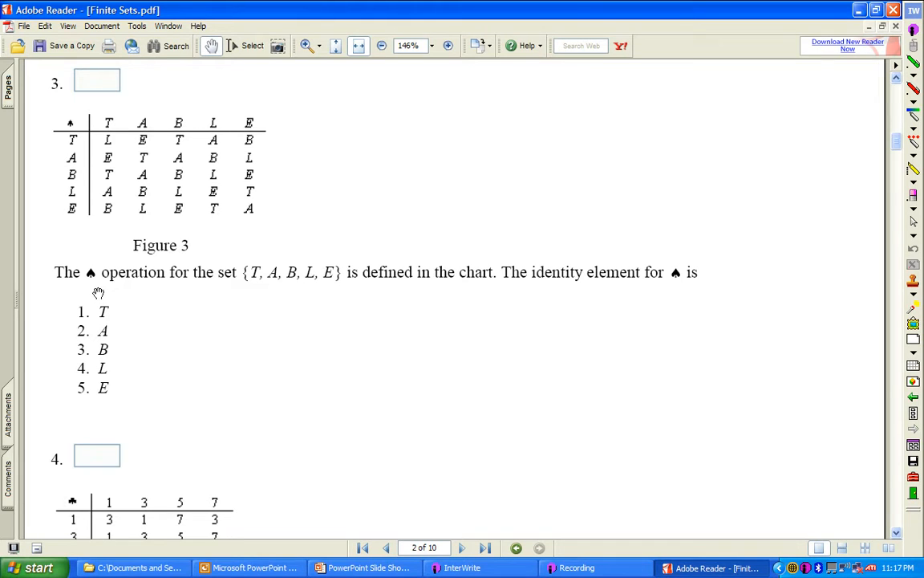
pyautogui.moveTo(255, 285)
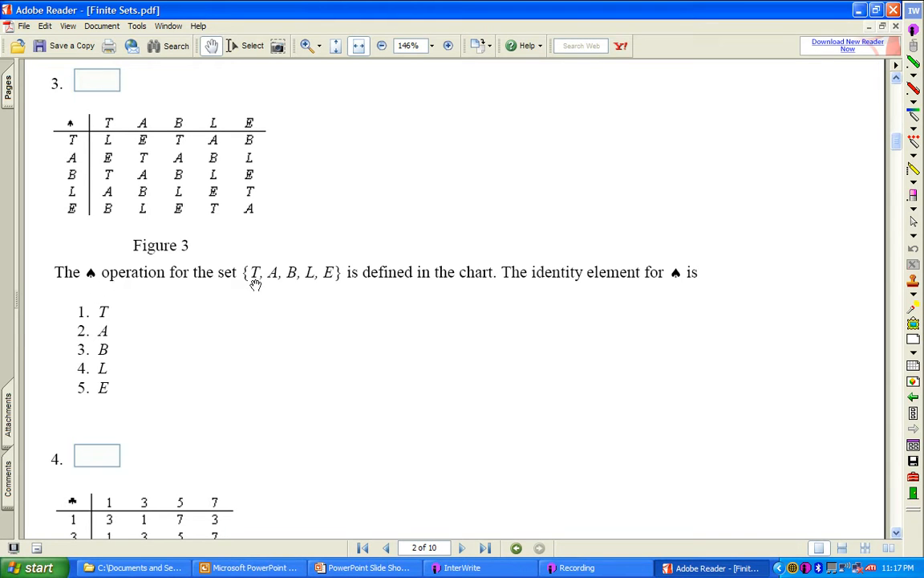
pyautogui.moveTo(328, 282)
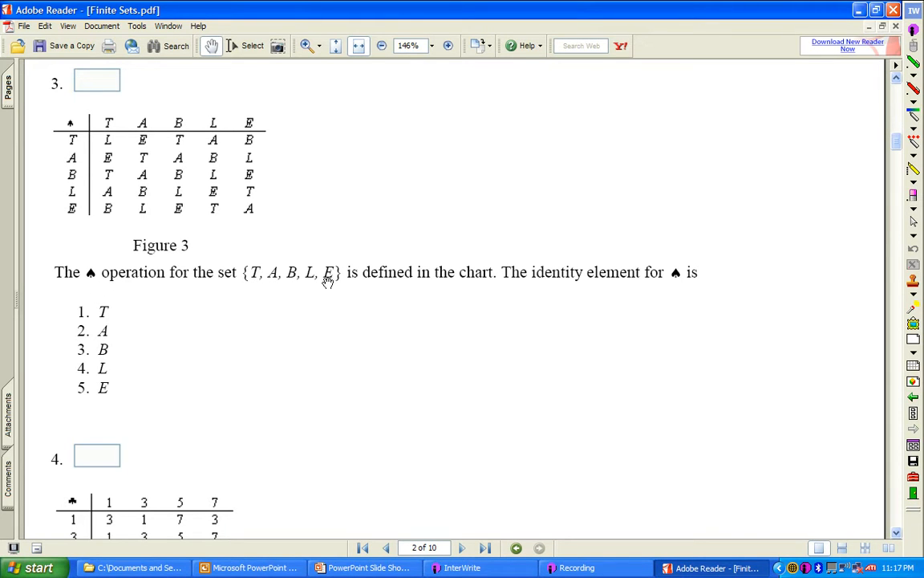
pyautogui.moveTo(488, 282)
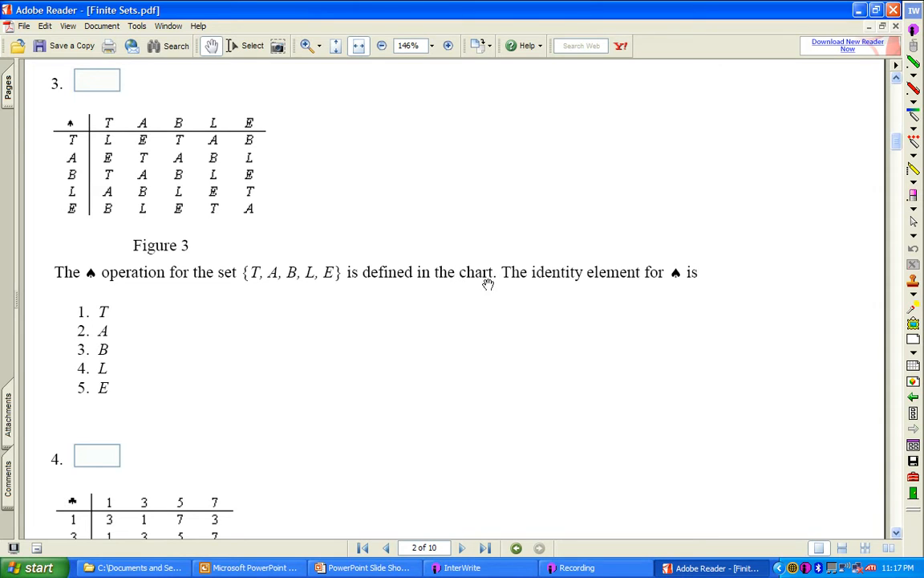
pyautogui.moveTo(700, 291)
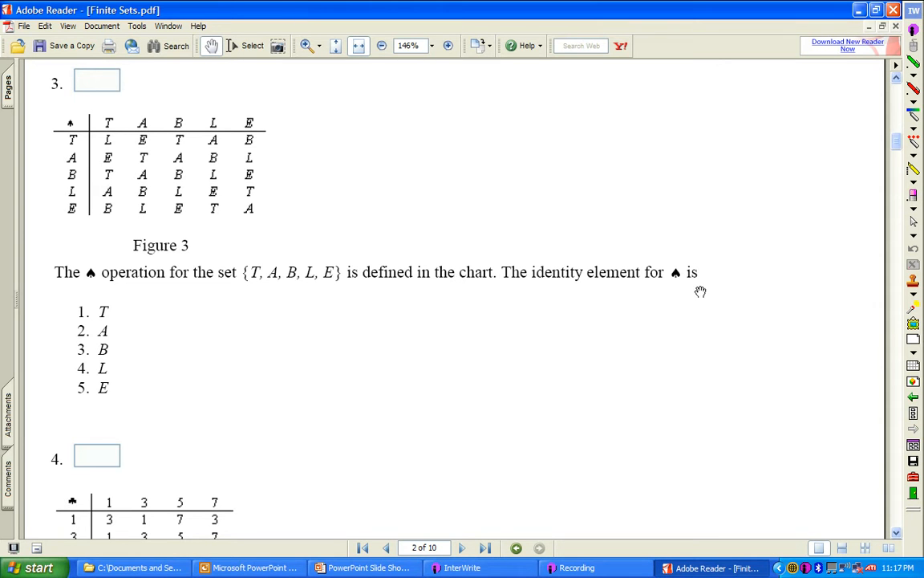
pyautogui.moveTo(250, 382)
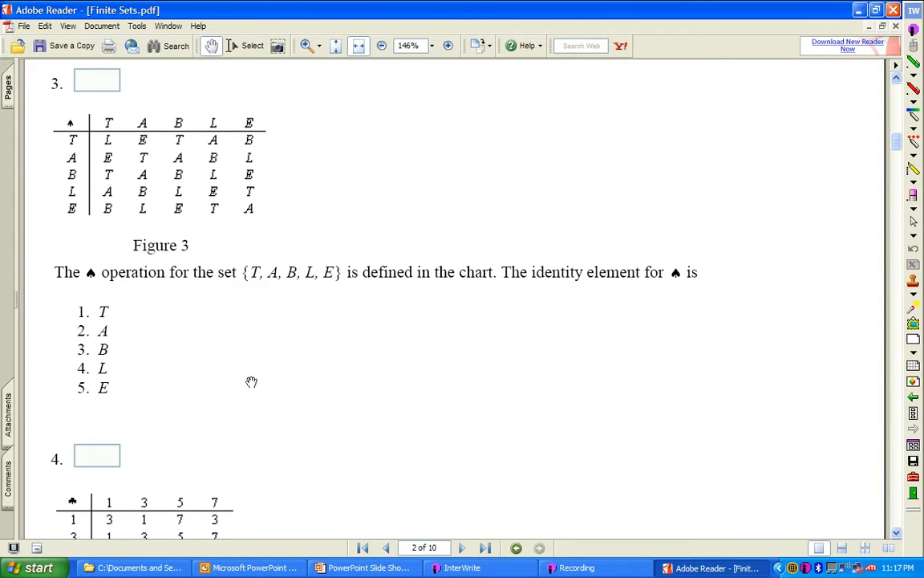
pyautogui.moveTo(257, 418)
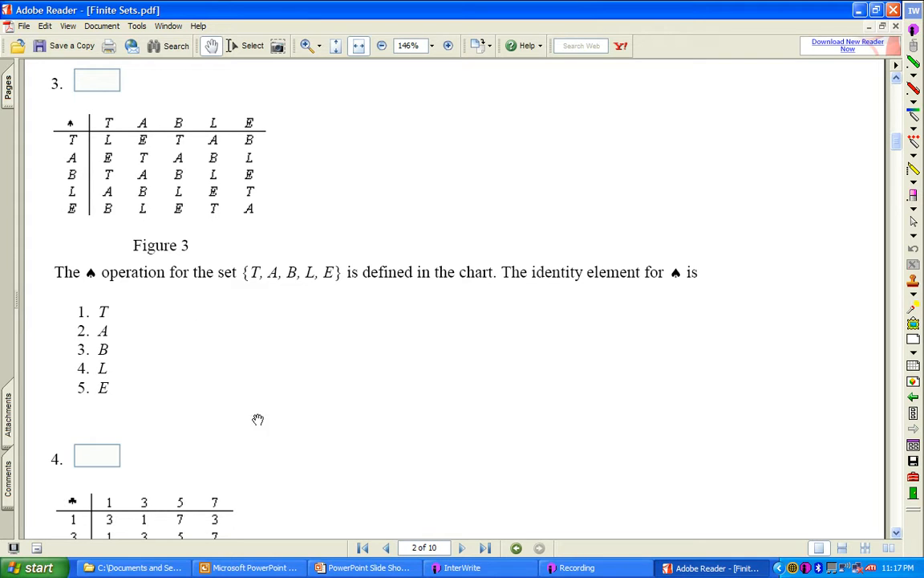
pyautogui.moveTo(223, 308)
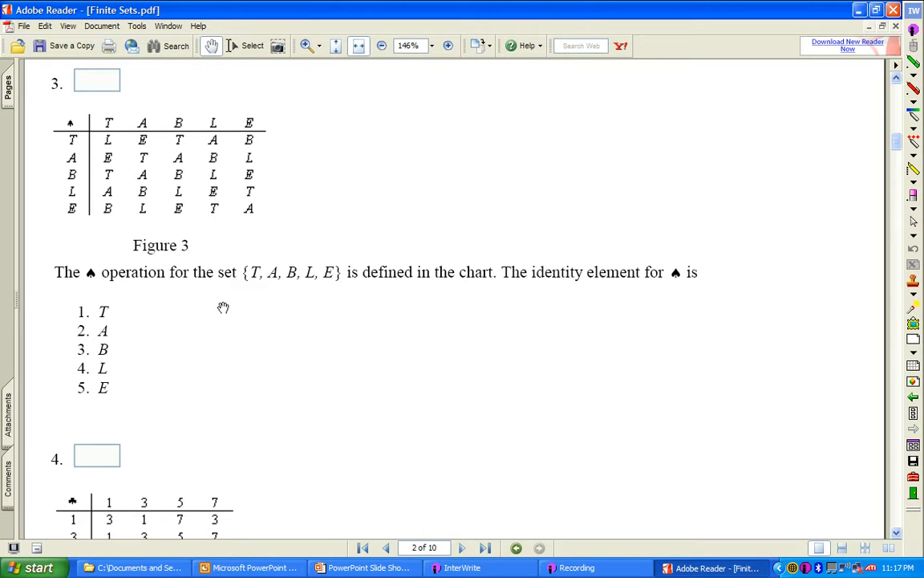
pyautogui.moveTo(271, 304)
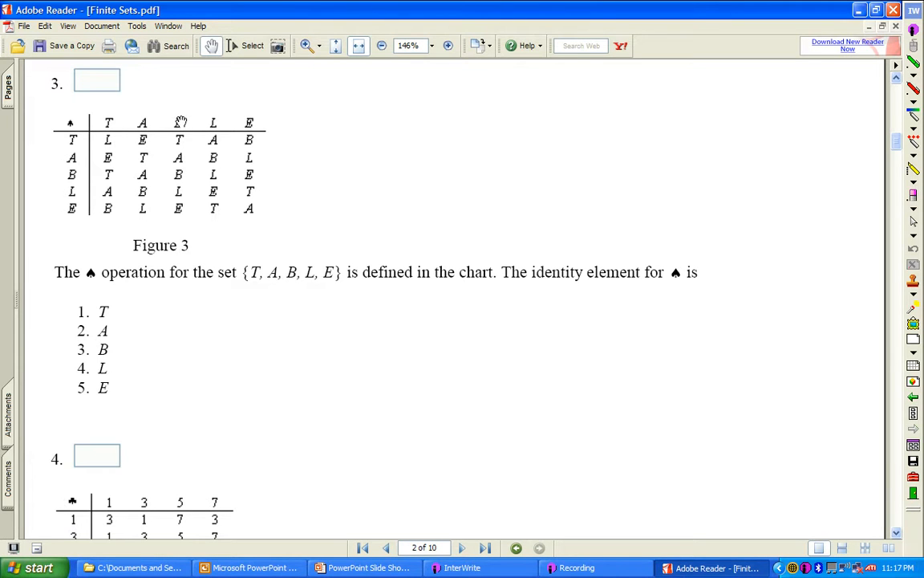
pyautogui.moveTo(103, 180)
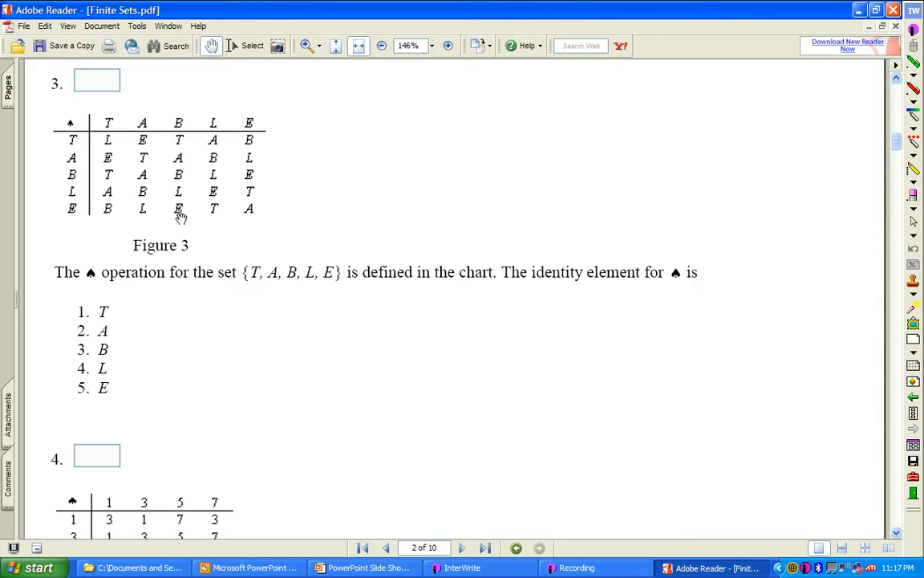
pyautogui.moveTo(138, 174)
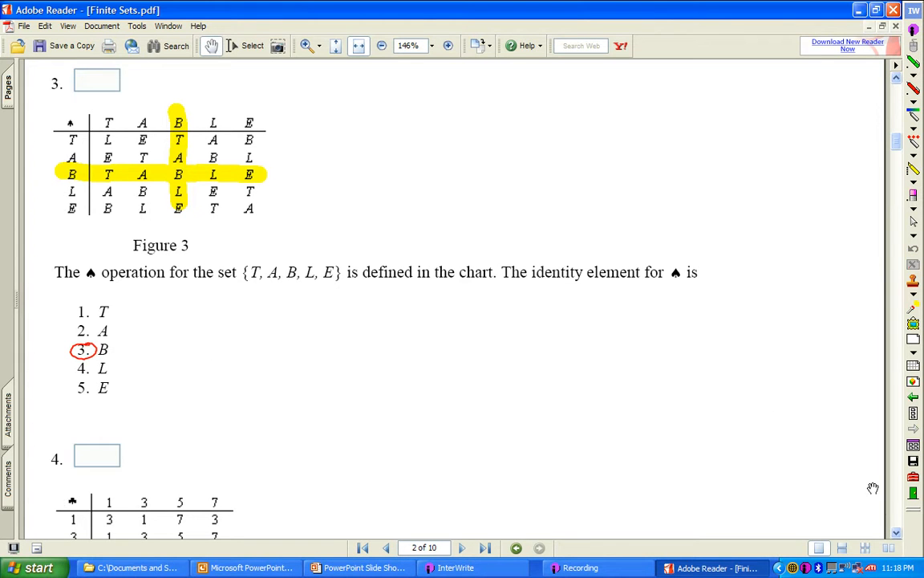
# Scroll down to question 4's ♣ chart and equation
pyautogui.scroll(-3)
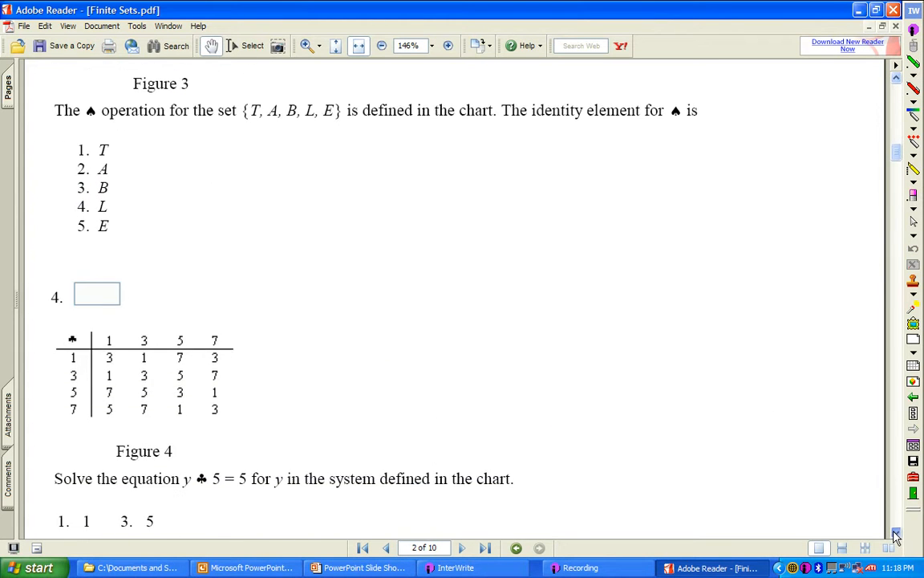
pyautogui.scroll(-3)
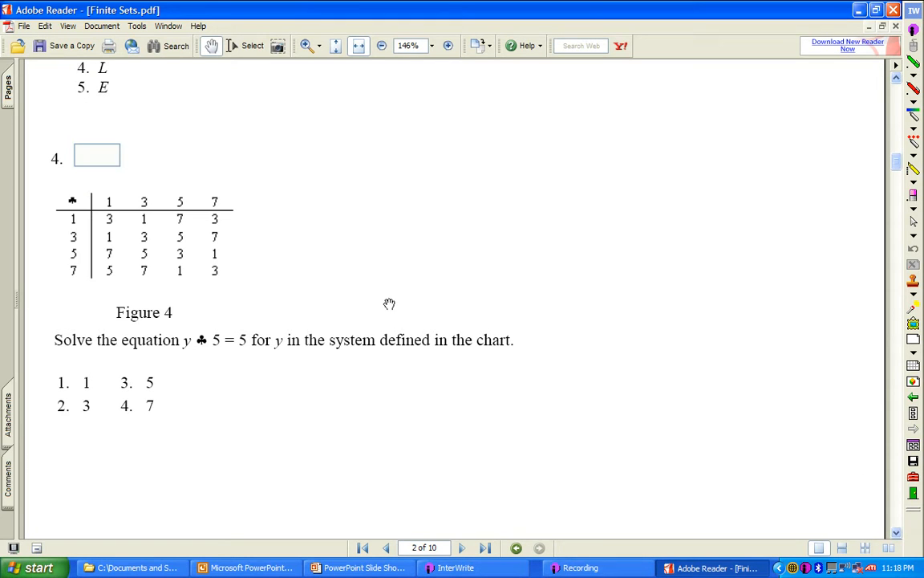
pyautogui.moveTo(382, 331)
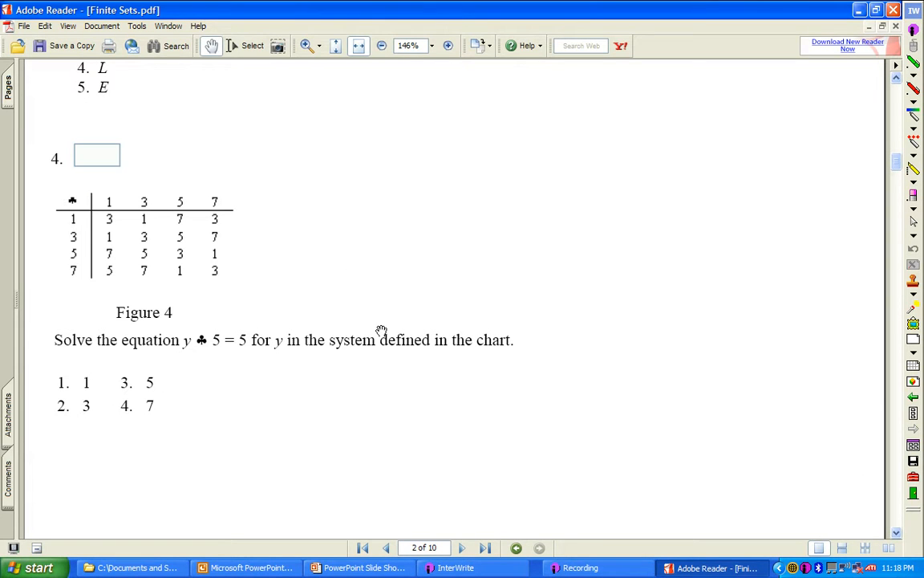
pyautogui.moveTo(136, 321)
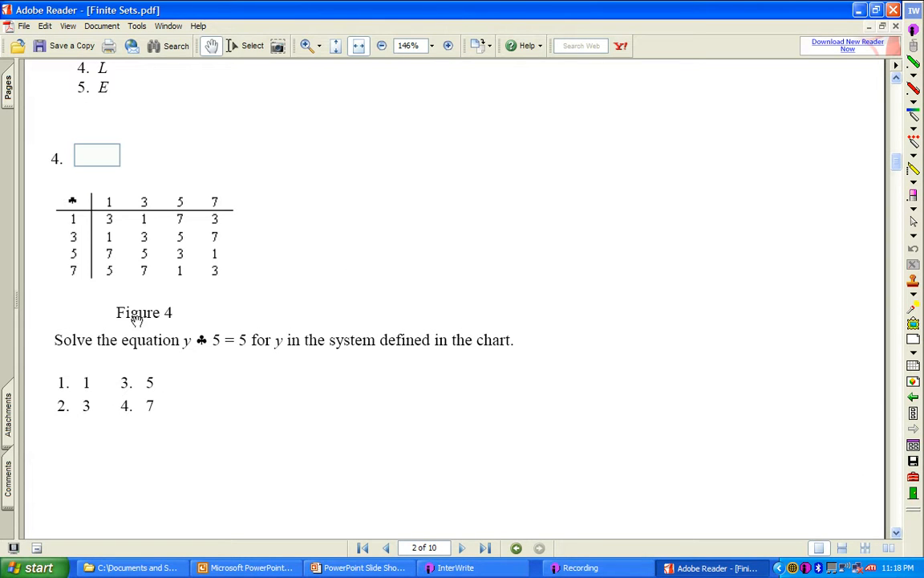
pyautogui.moveTo(191, 351)
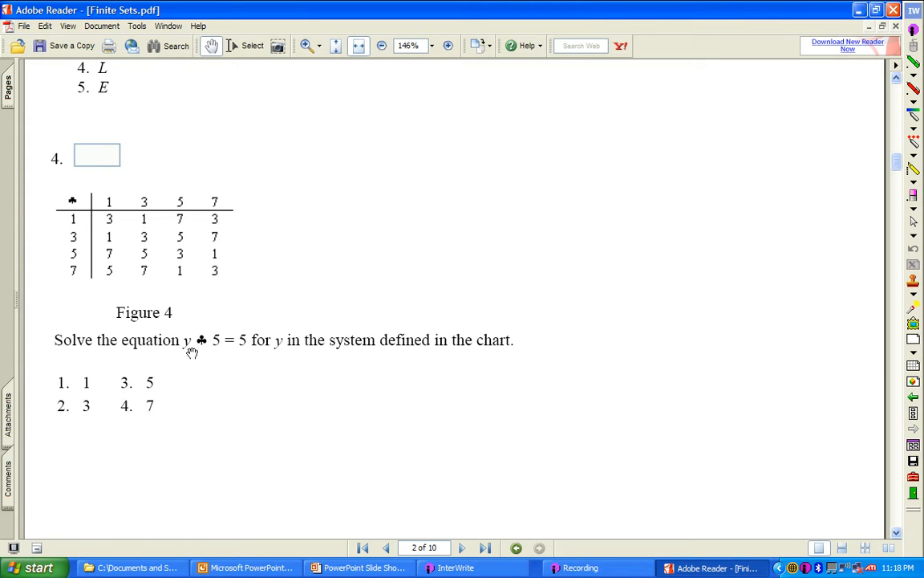
pyautogui.moveTo(220, 351)
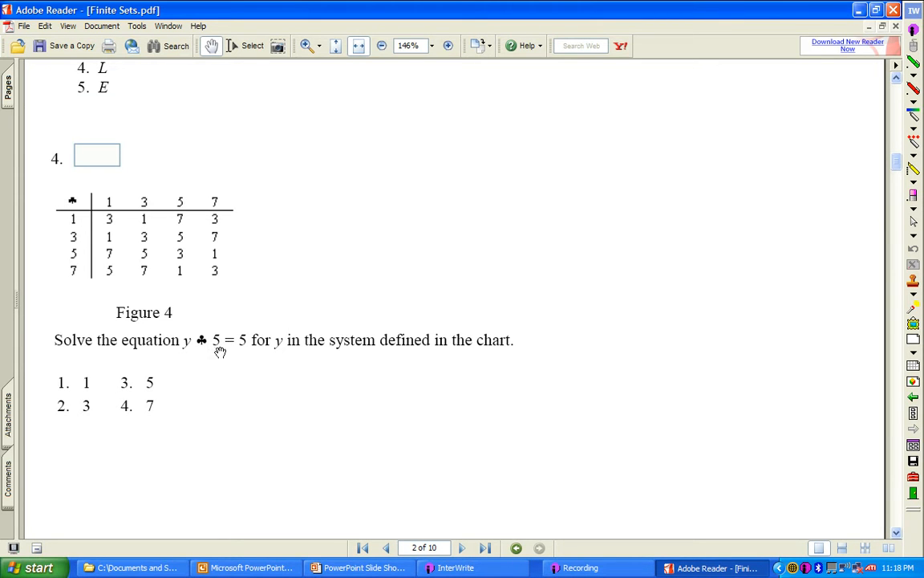
pyautogui.moveTo(276, 358)
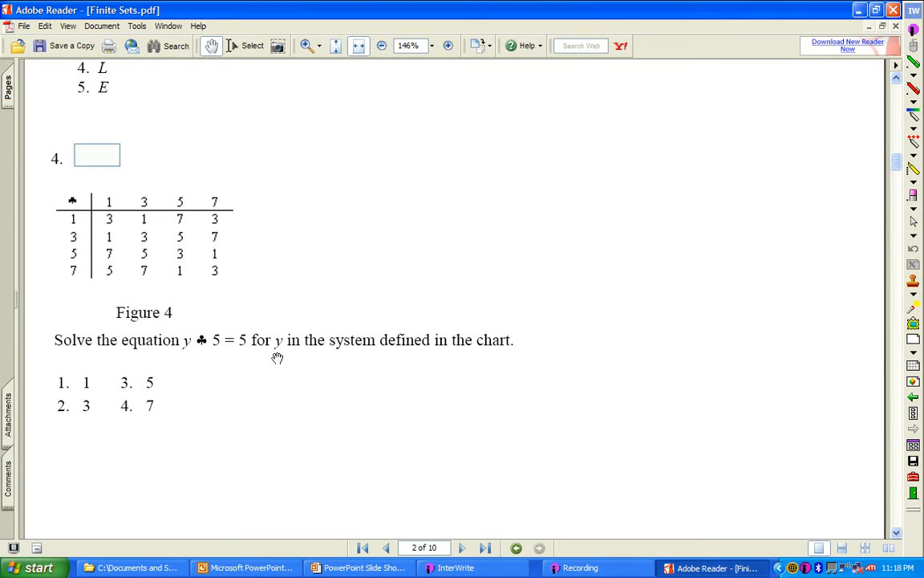
pyautogui.moveTo(440, 348)
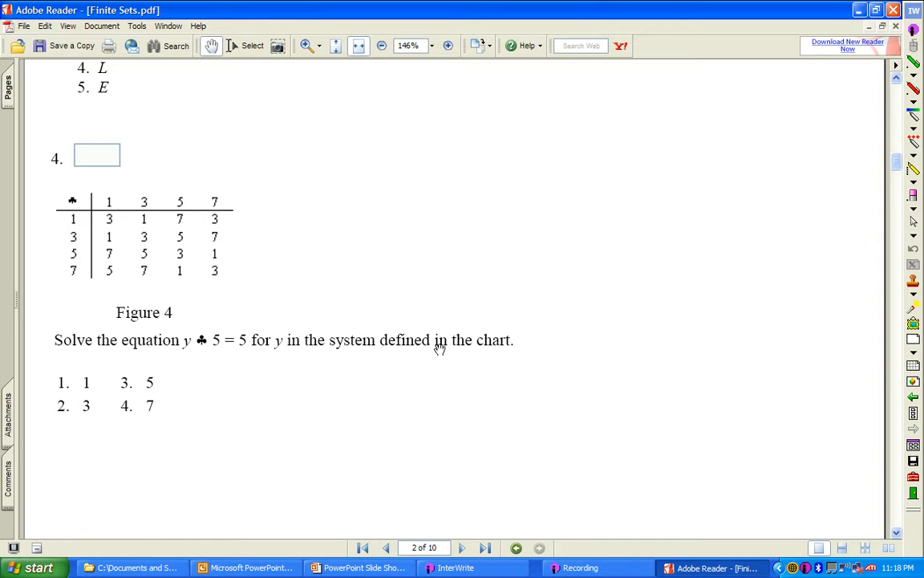
pyautogui.moveTo(56, 263)
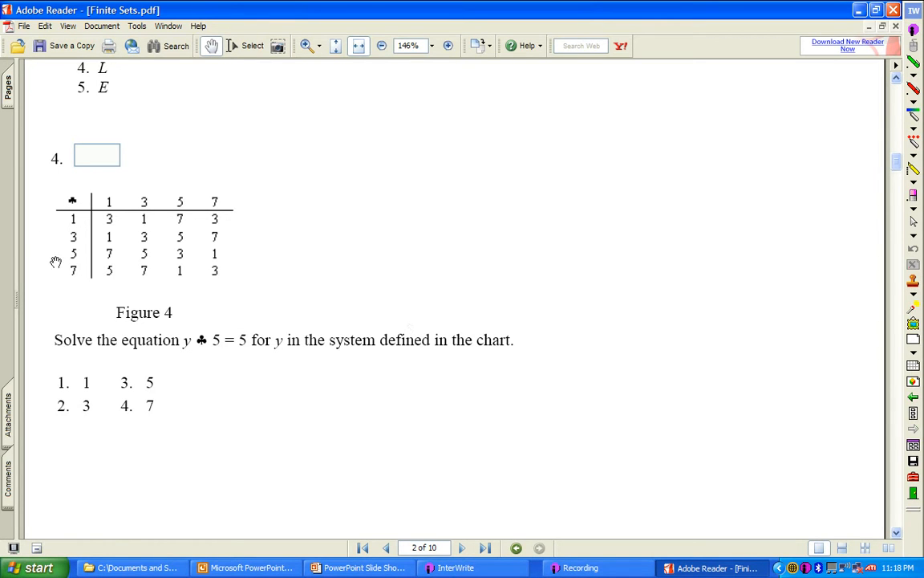
pyautogui.moveTo(42, 536)
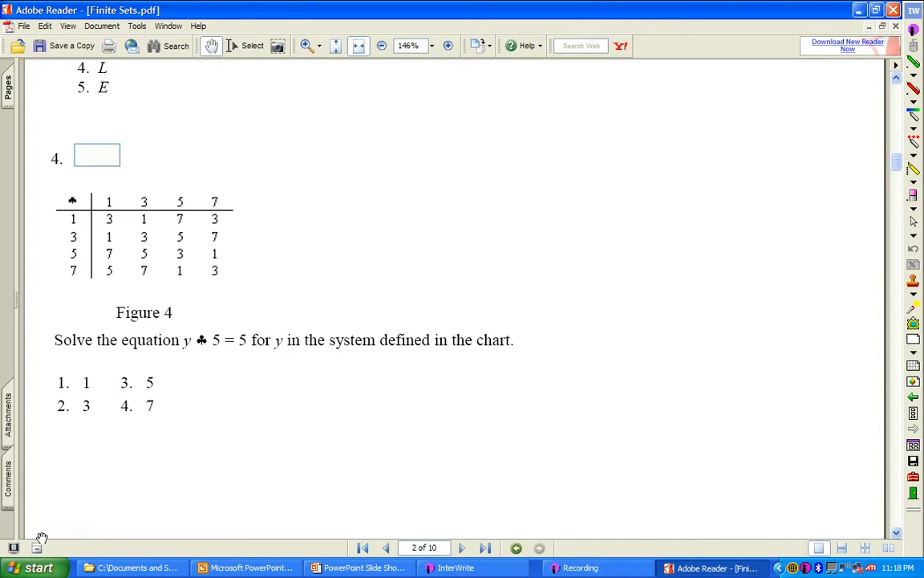
pyautogui.moveTo(215, 337)
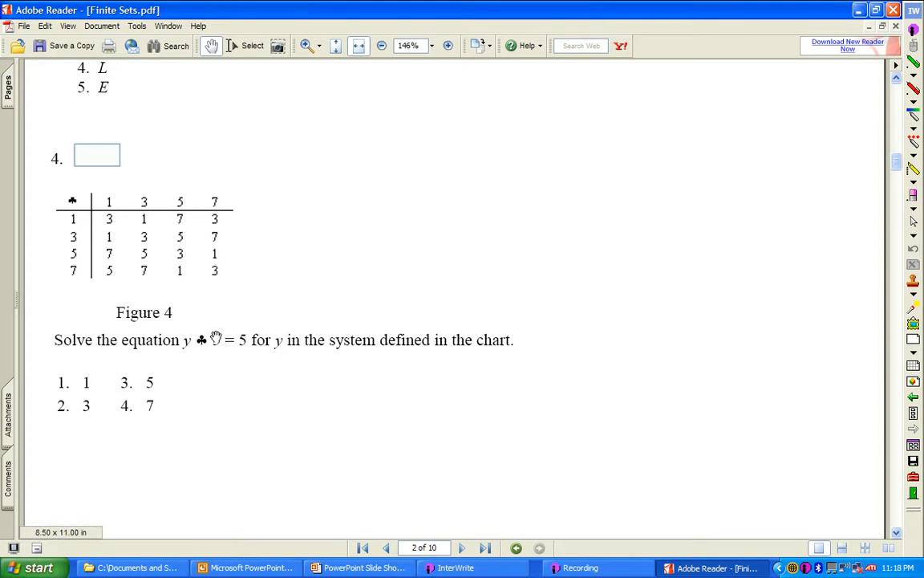
pyautogui.moveTo(209, 363)
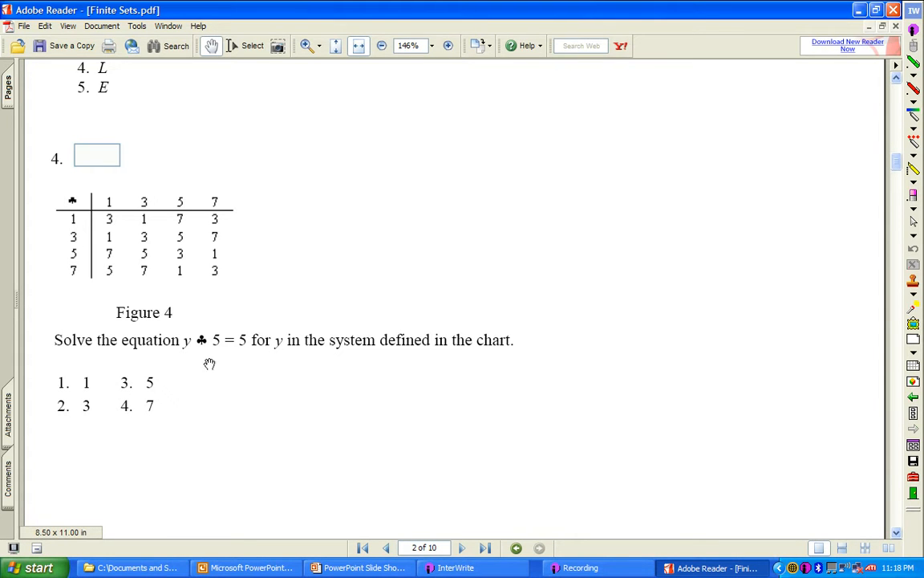
pyautogui.moveTo(217, 356)
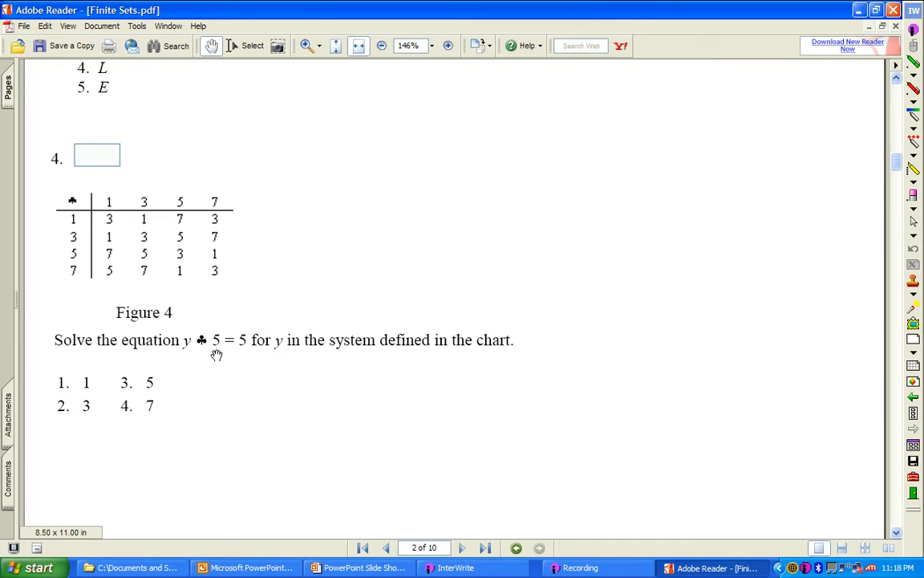
pyautogui.moveTo(186, 363)
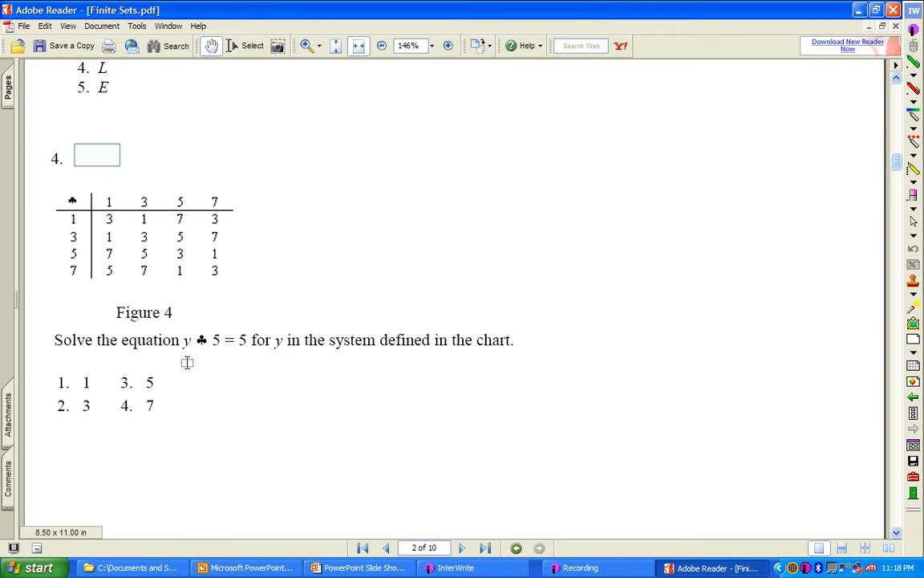
pyautogui.moveTo(191, 332)
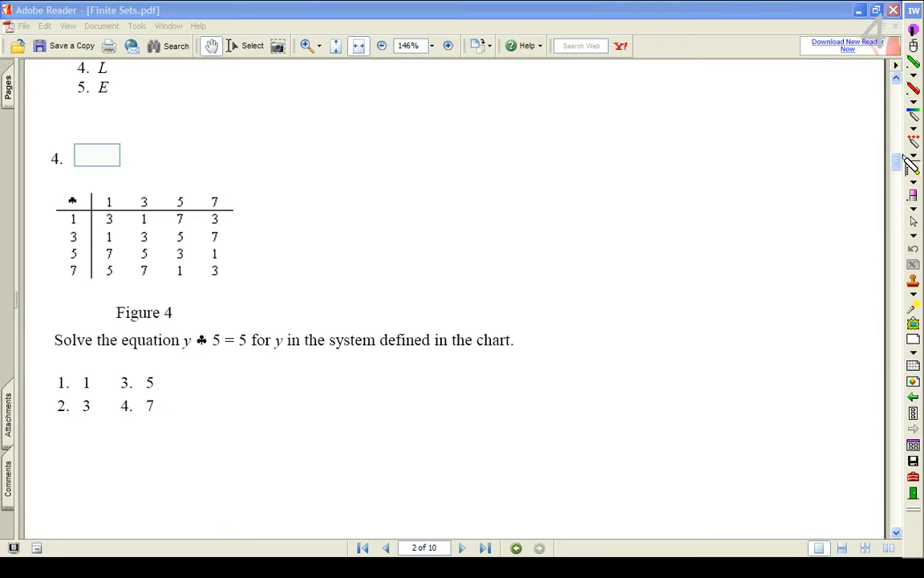
pyautogui.moveTo(157, 248)
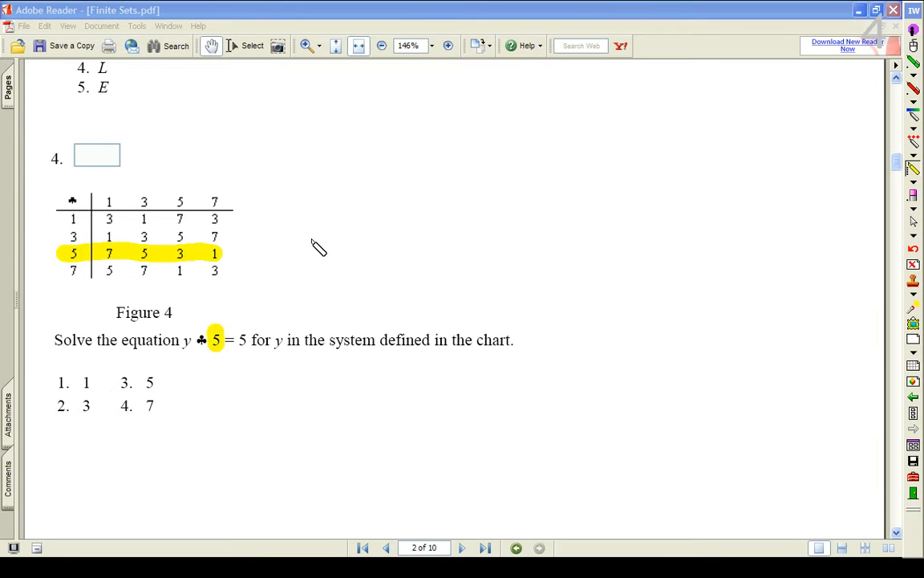
pyautogui.moveTo(257, 260)
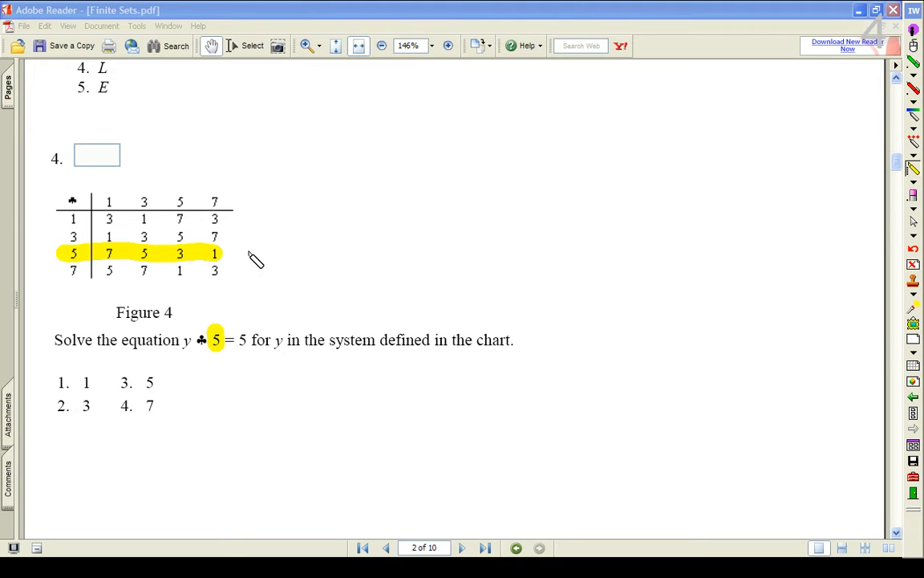
pyautogui.moveTo(224, 343)
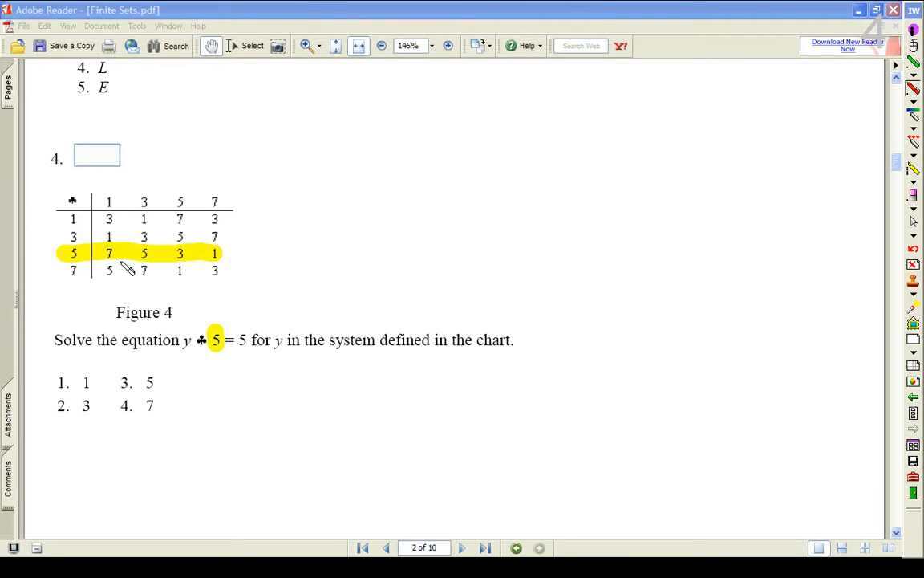
pyautogui.moveTo(249, 356)
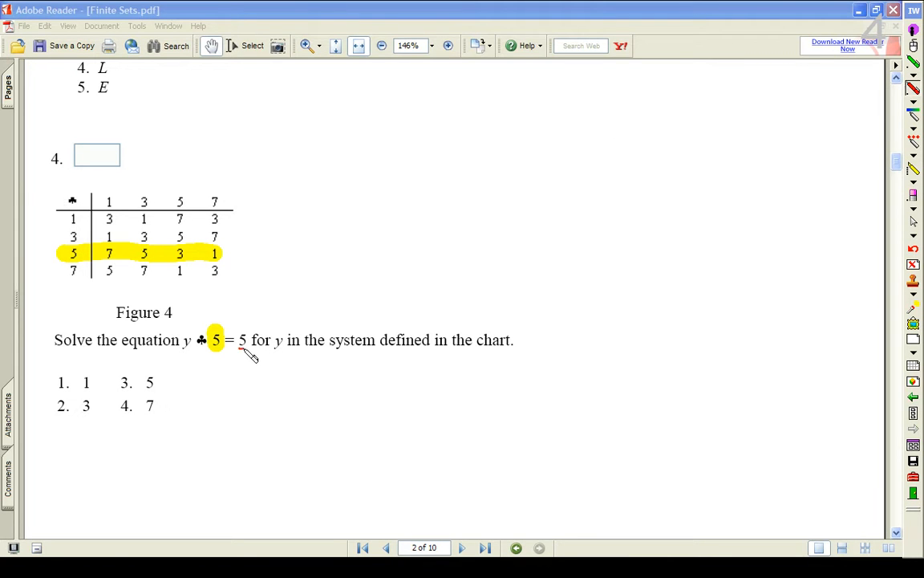
pyautogui.moveTo(148, 254)
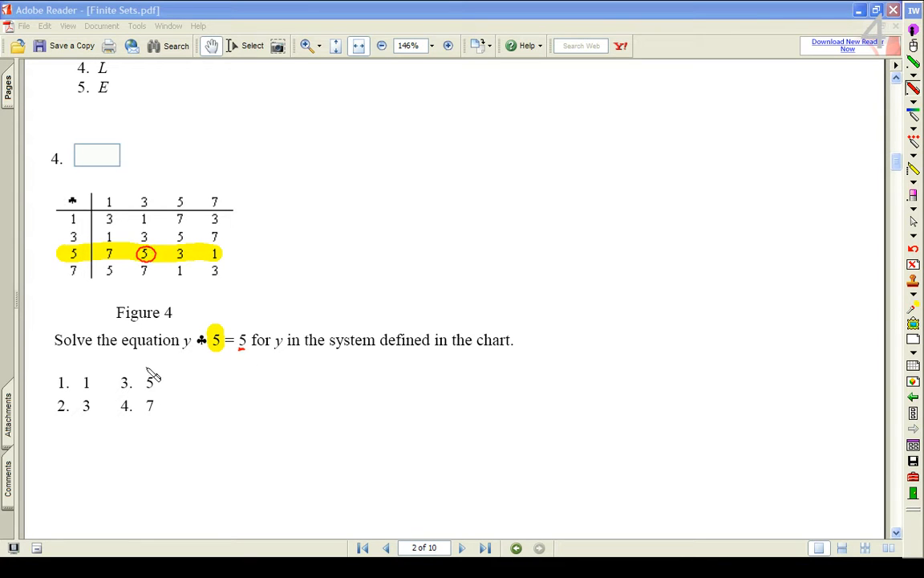
pyautogui.moveTo(174, 270)
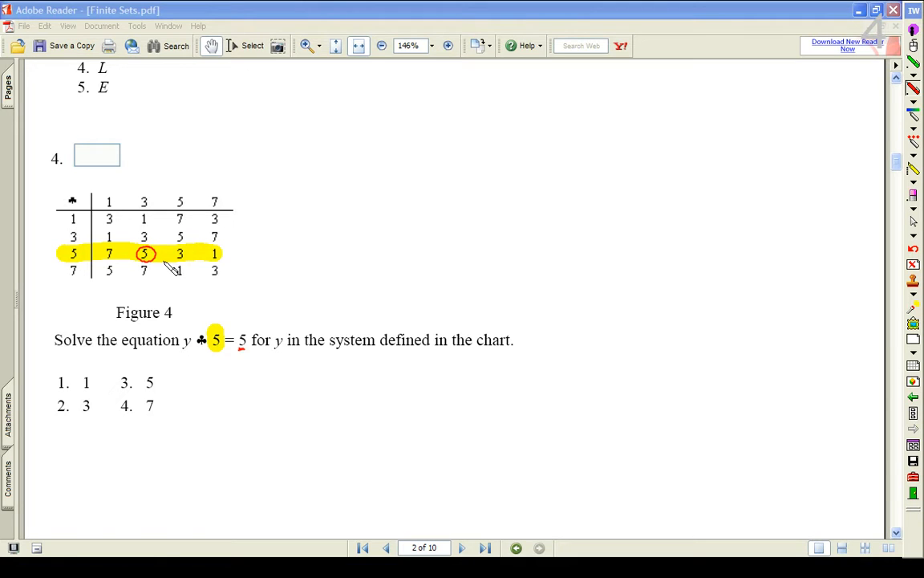
pyautogui.moveTo(145, 222)
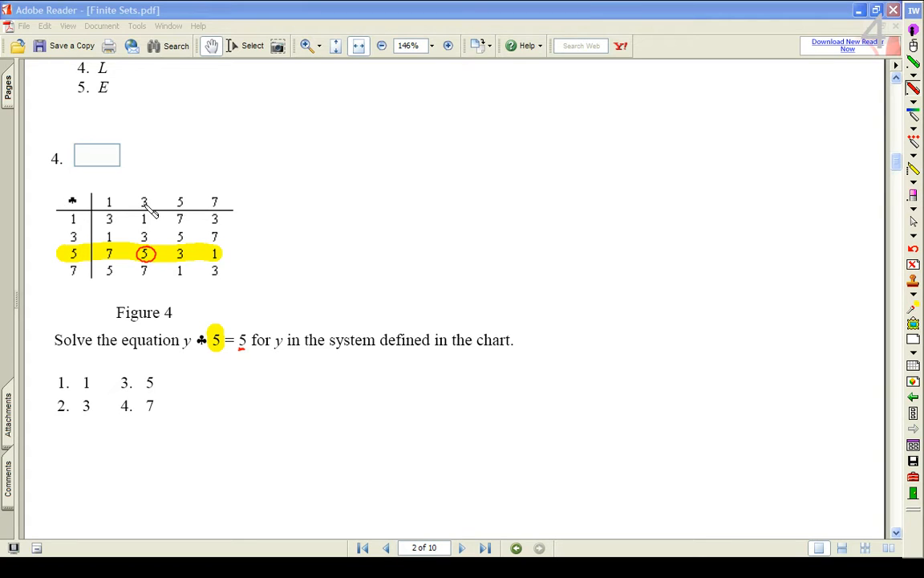
pyautogui.moveTo(145, 196)
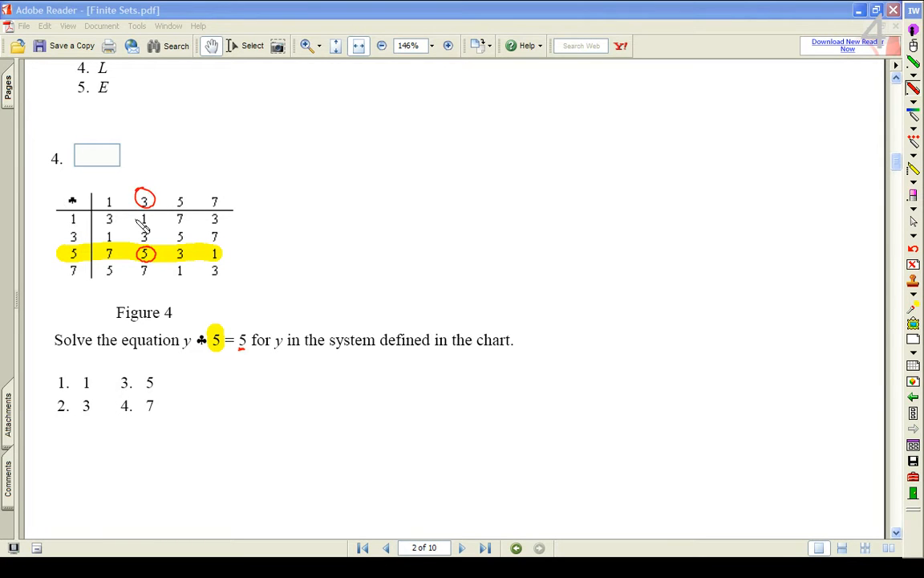
pyautogui.moveTo(186, 362)
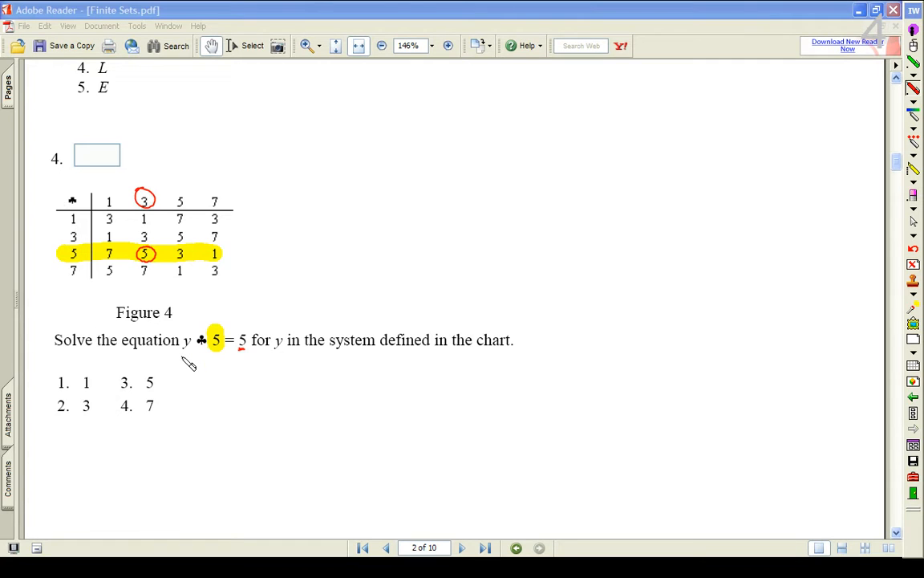
# Handwrite the worked equation 3 ♣ 5 = 5 in red beside question 4
pyautogui.moveTo(178, 359); pyautogui.dragTo(189, 377)
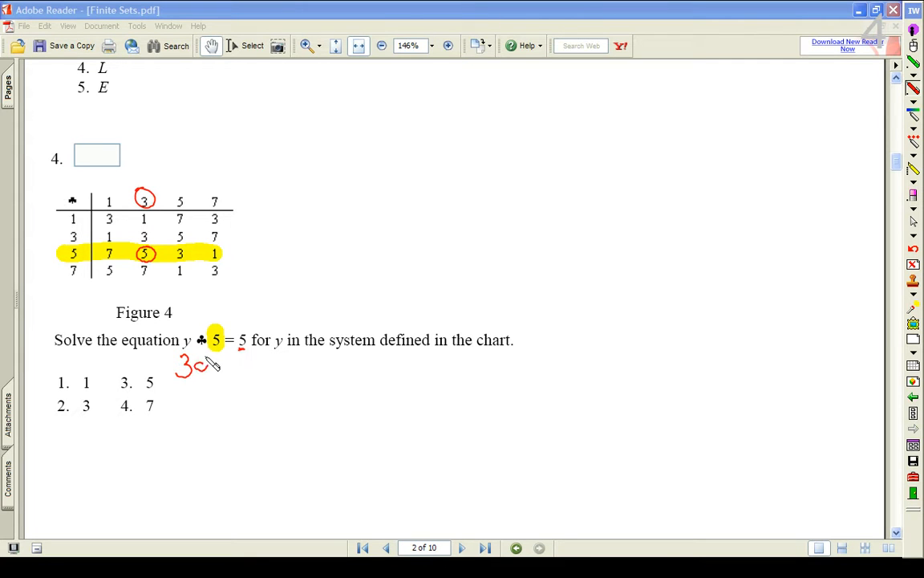
pyautogui.moveTo(196, 361); pyautogui.dragTo(212, 377)
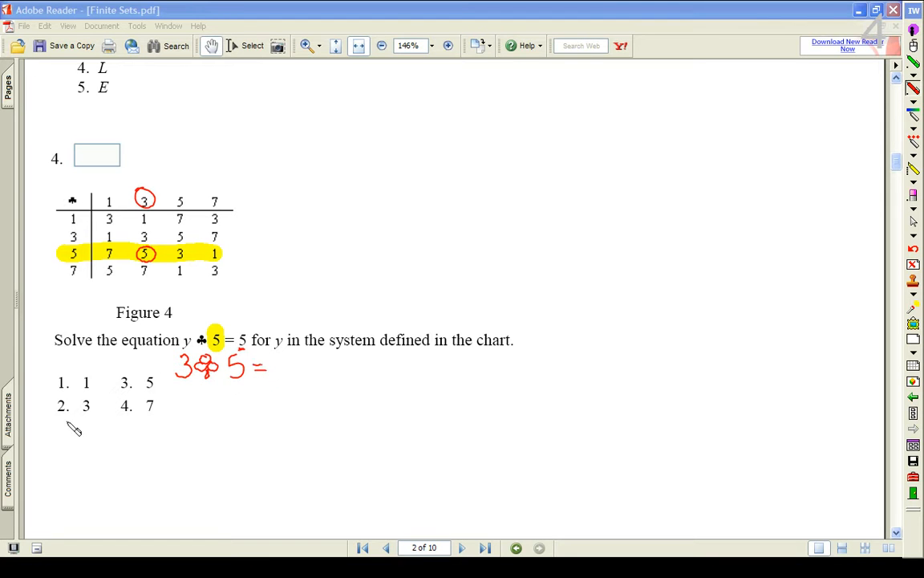
pyautogui.moveTo(93, 260)
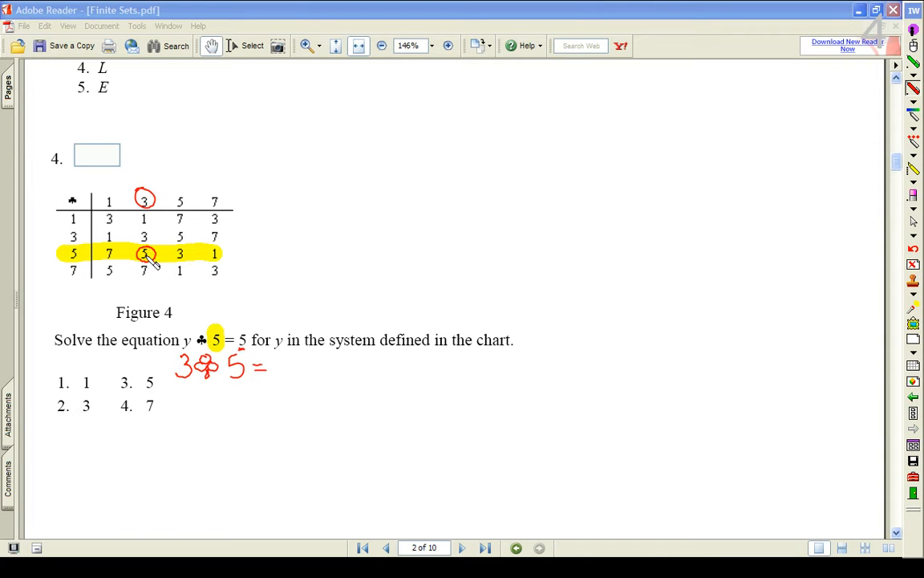
pyautogui.moveTo(276, 356); pyautogui.dragTo(289, 373)
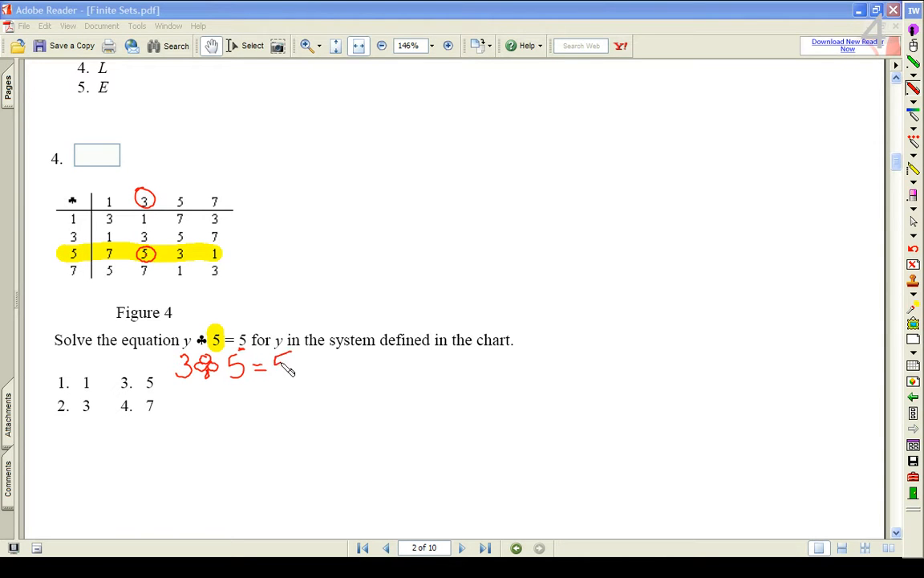
pyautogui.moveTo(273, 377); pyautogui.dragTo(292, 356)
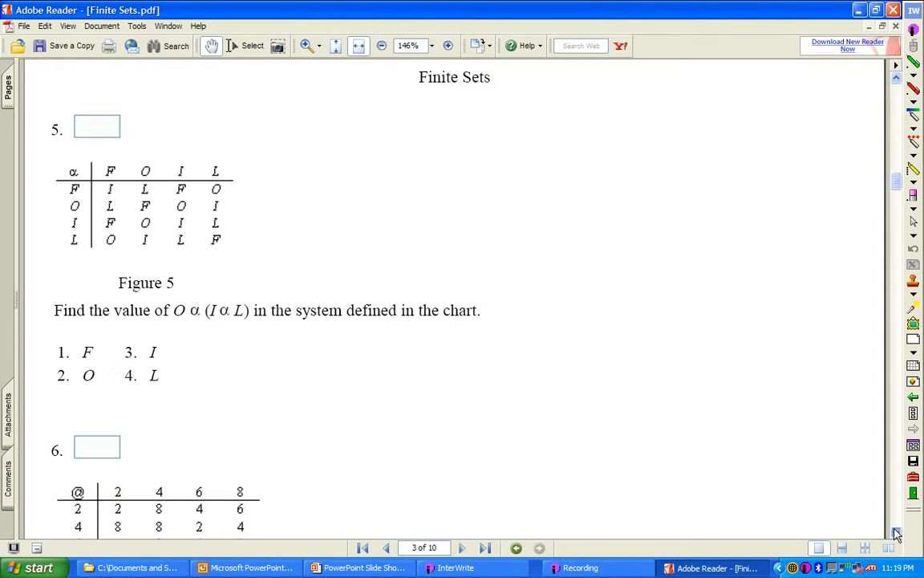
# Highlight row I and column L of Figure 5 and write O α L beneath in red
pyautogui.scroll(-3)
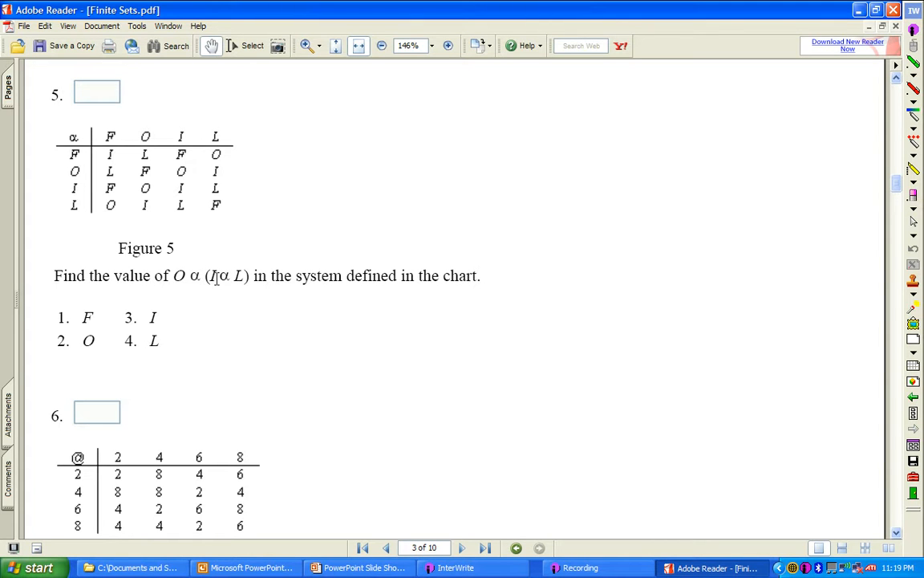
pyautogui.moveTo(338, 302)
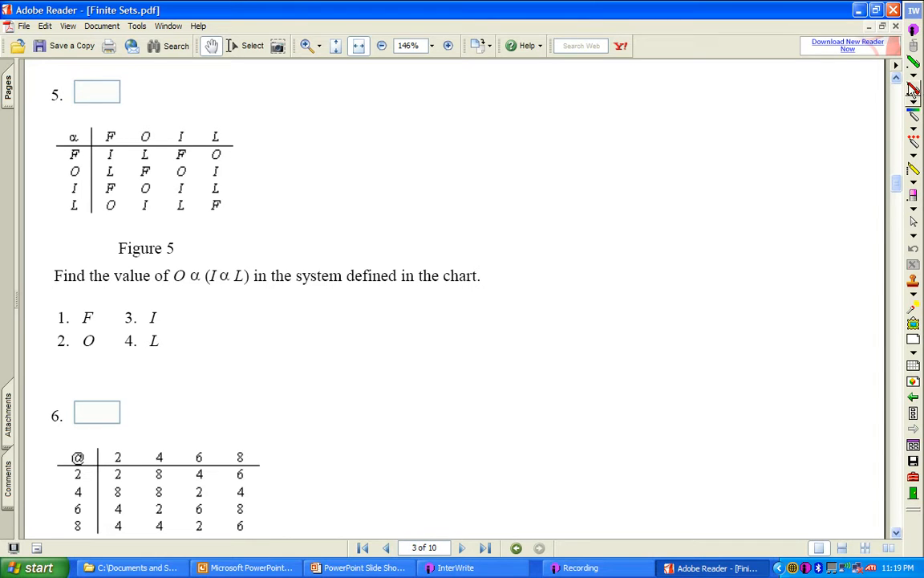
pyautogui.moveTo(913, 170)
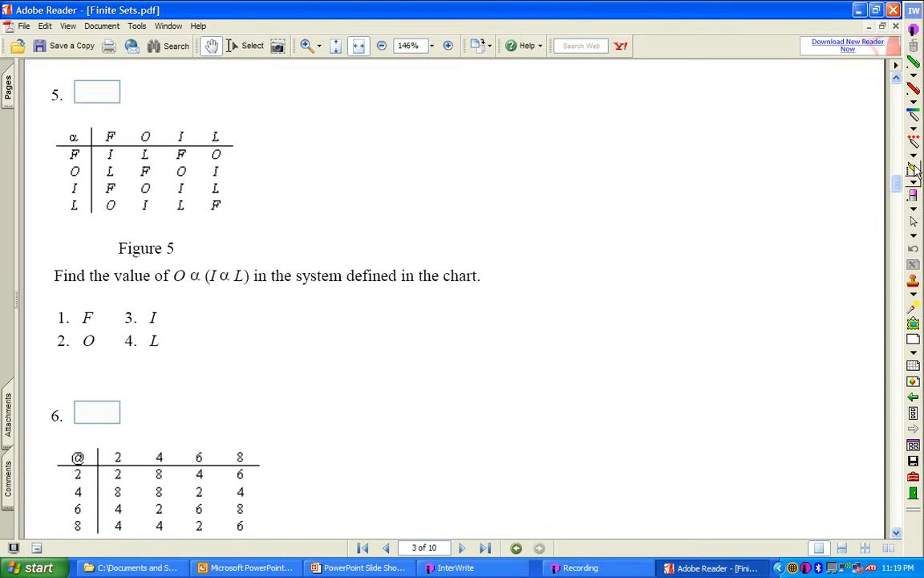
pyautogui.moveTo(913, 164)
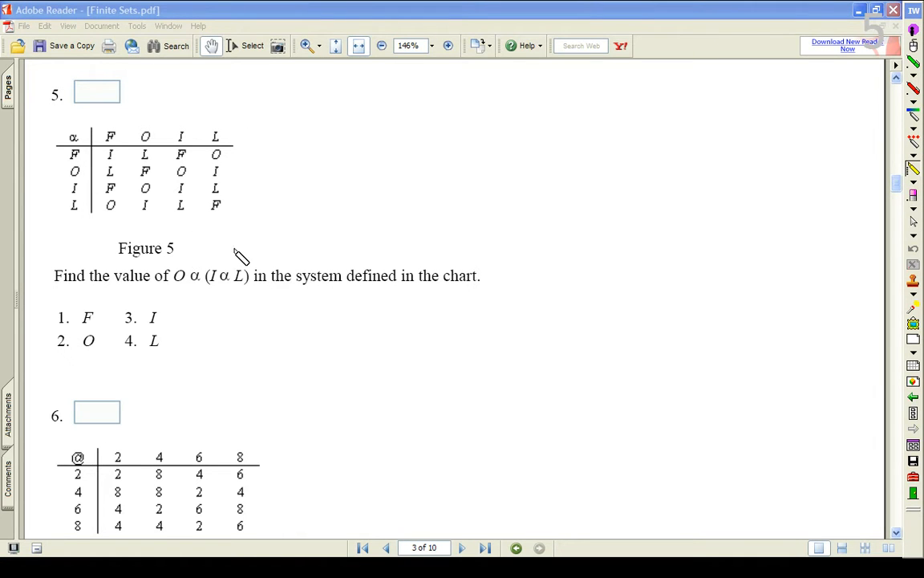
pyautogui.moveTo(265, 288)
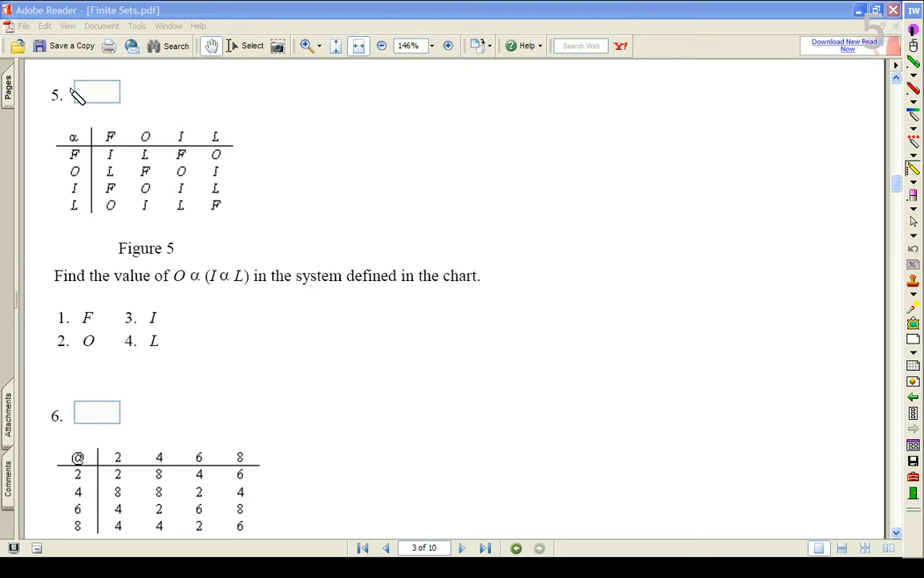
pyautogui.moveTo(215, 285)
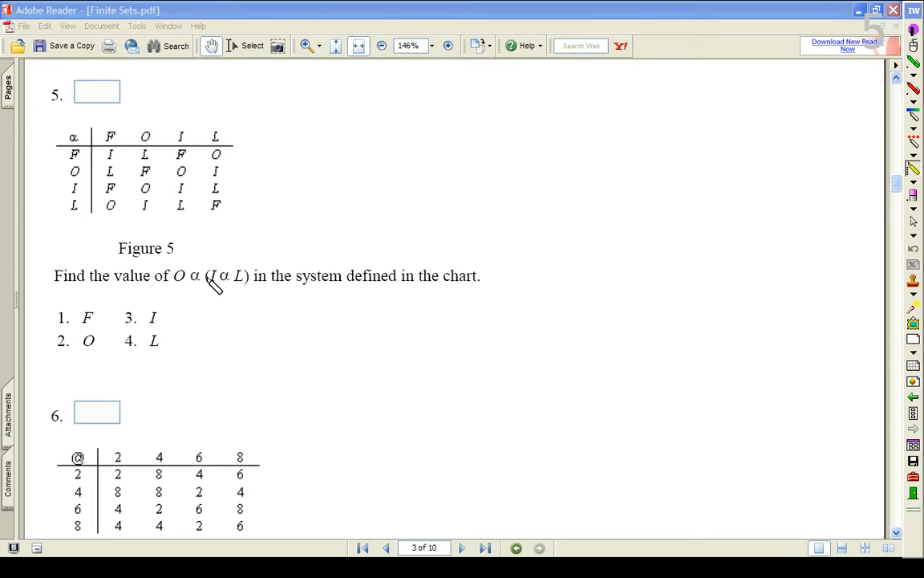
pyautogui.moveTo(247, 289)
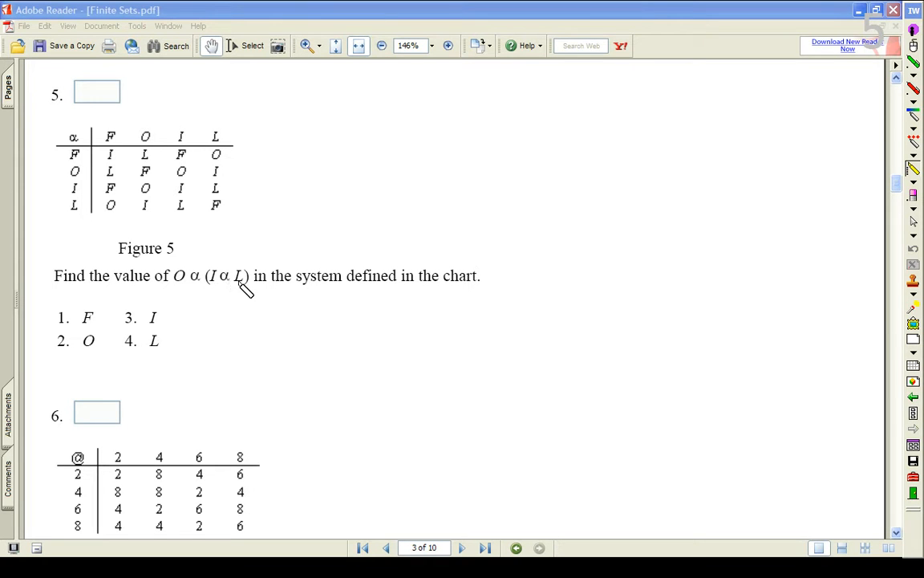
pyautogui.moveTo(231, 288)
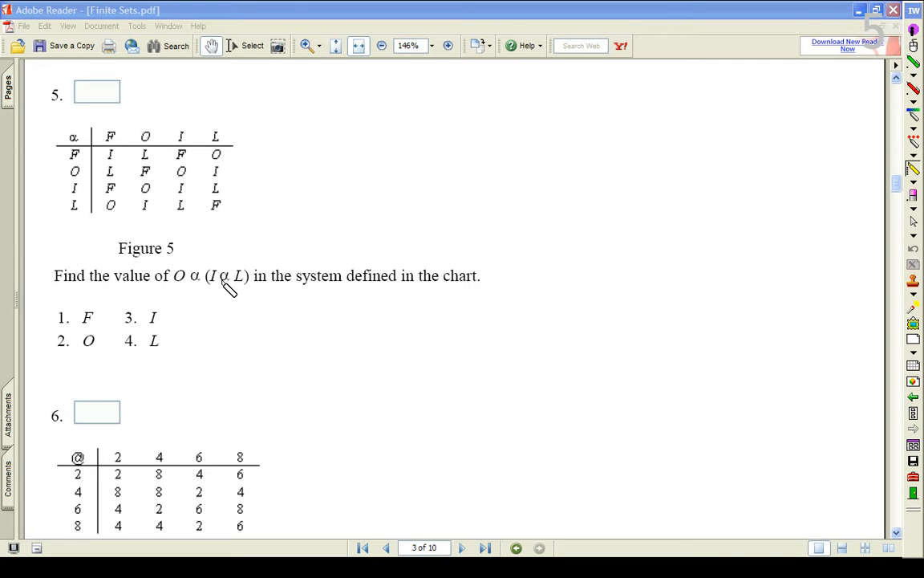
pyautogui.moveTo(248, 287)
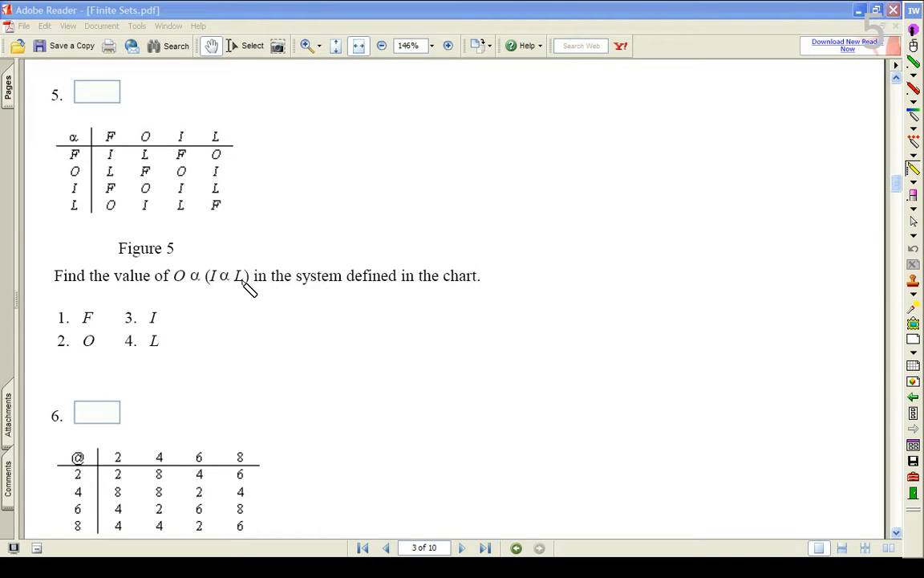
pyautogui.moveTo(192, 153)
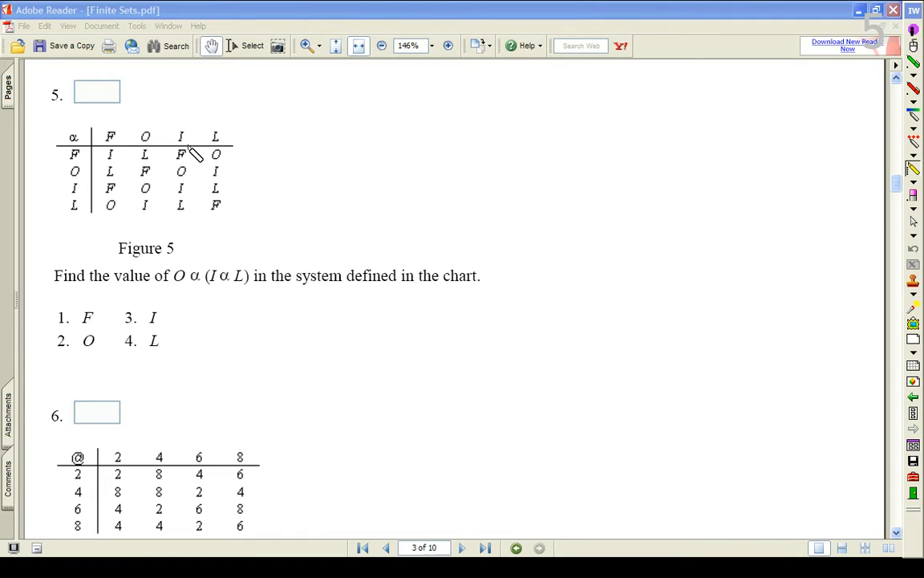
pyautogui.moveTo(72, 193)
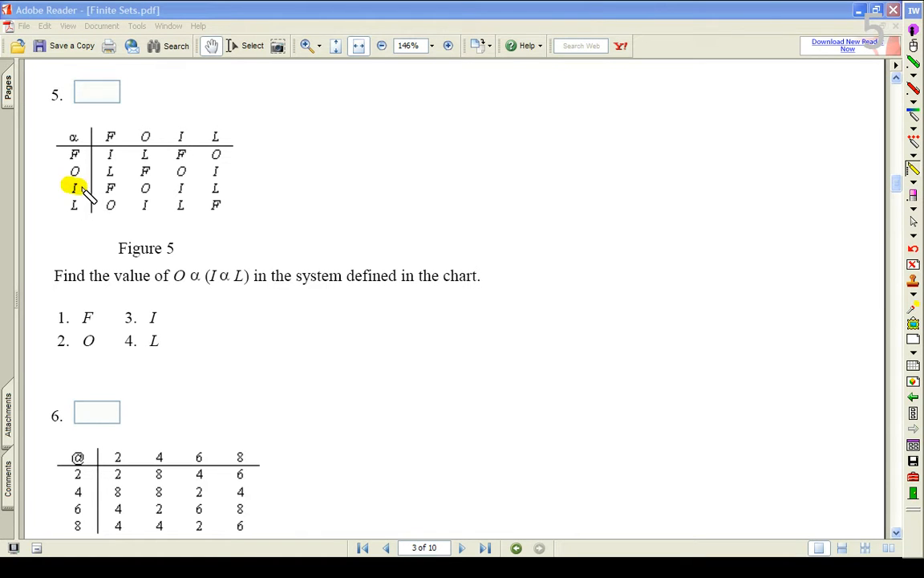
pyautogui.moveTo(74, 188); pyautogui.dragTo(215, 188)
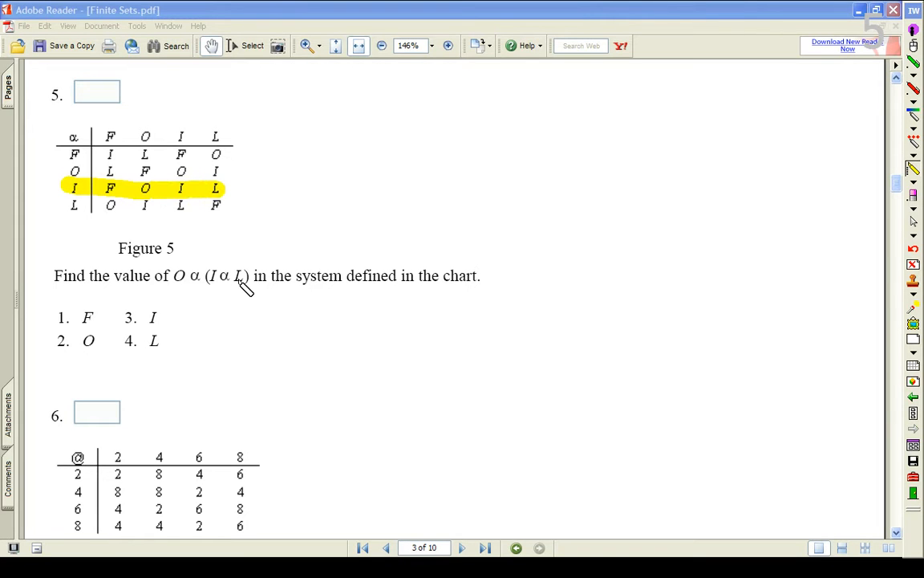
pyautogui.moveTo(215, 136); pyautogui.dragTo(215, 186)
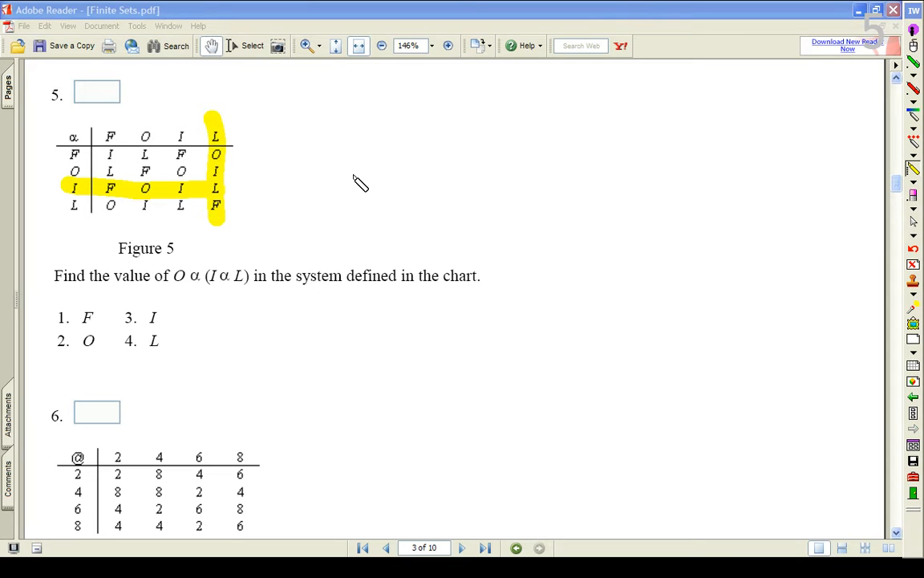
pyautogui.moveTo(260, 263)
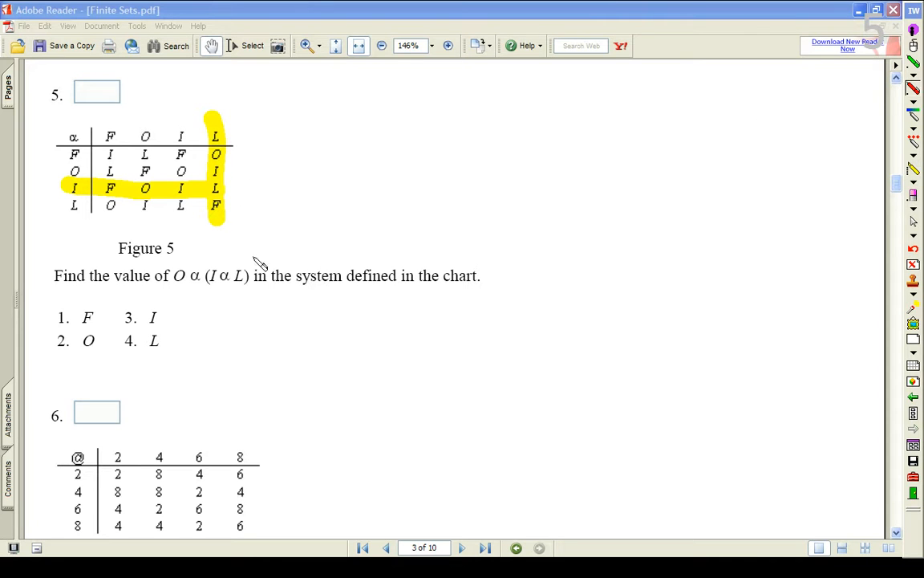
pyautogui.moveTo(227, 191)
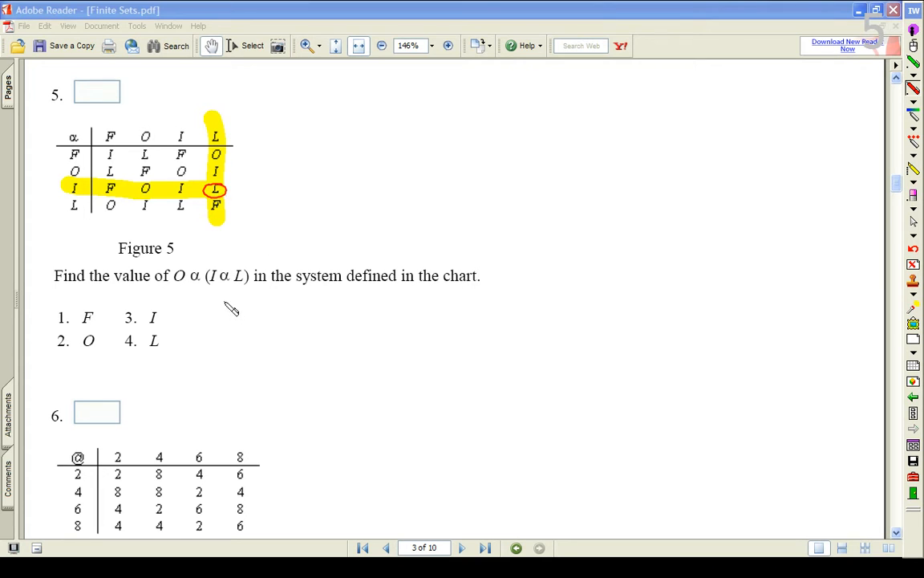
pyautogui.moveTo(238, 292); pyautogui.dragTo(228, 308)
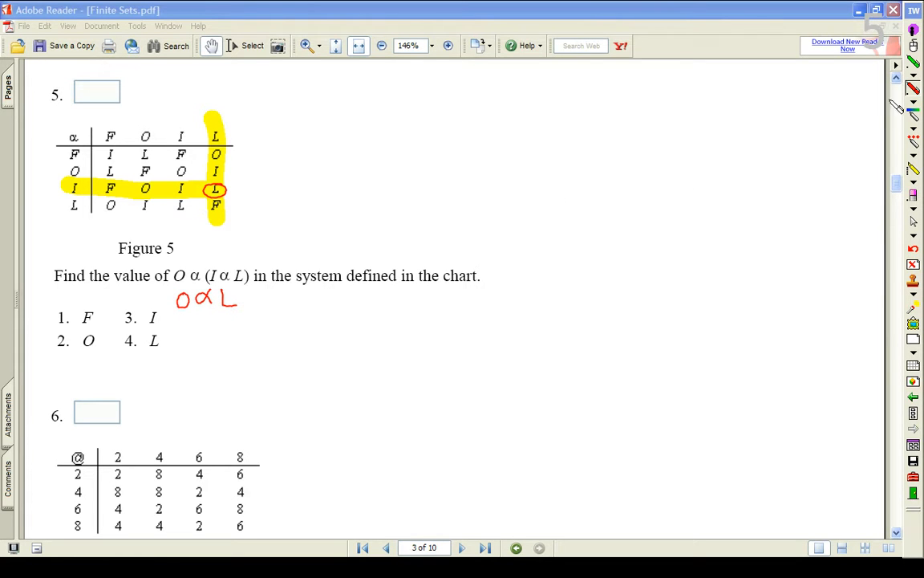
pyautogui.moveTo(212, 484)
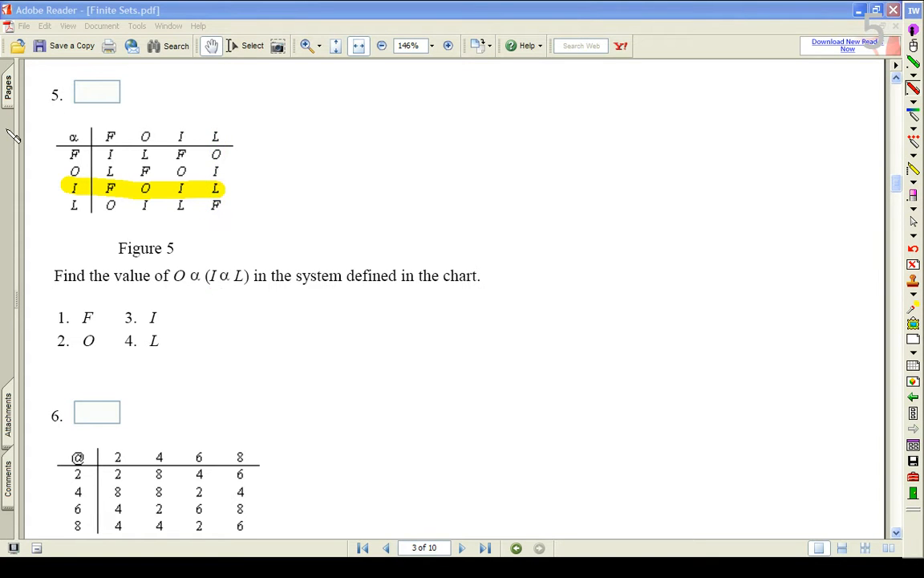
pyautogui.moveTo(201, 305)
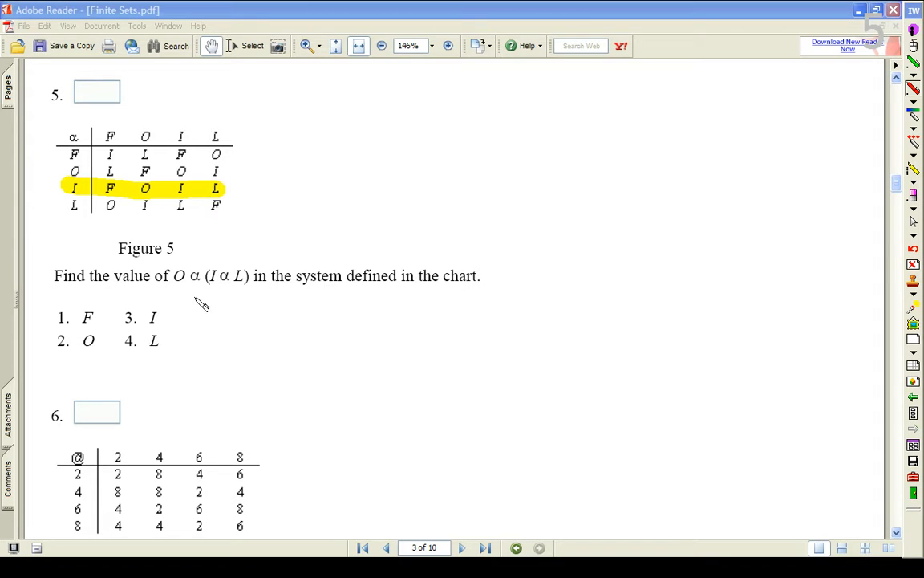
# Highlight row O and column L of Figure 5 and circle answer choice 3 (I)
pyautogui.moveTo(178, 304); pyautogui.dragTo(227, 321)
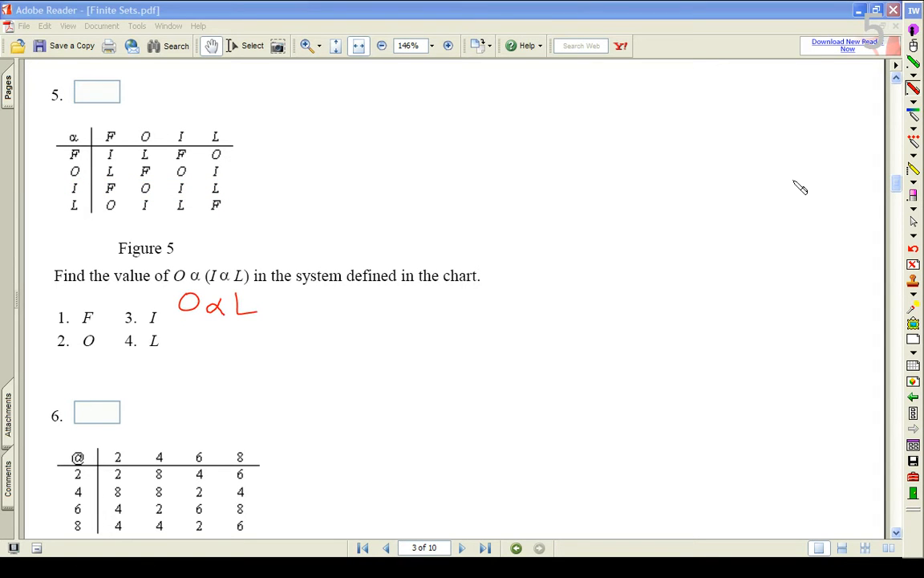
pyautogui.moveTo(331, 162)
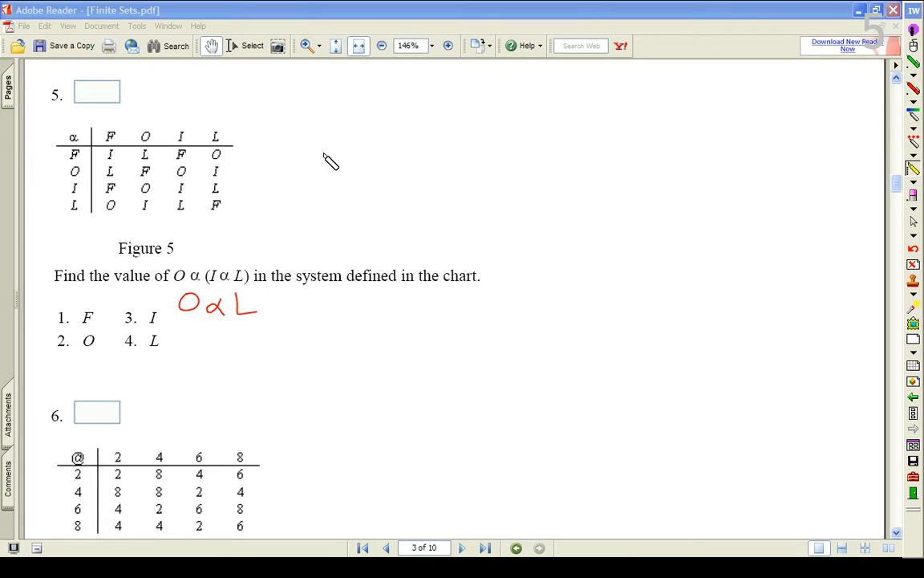
pyautogui.click(74, 171)
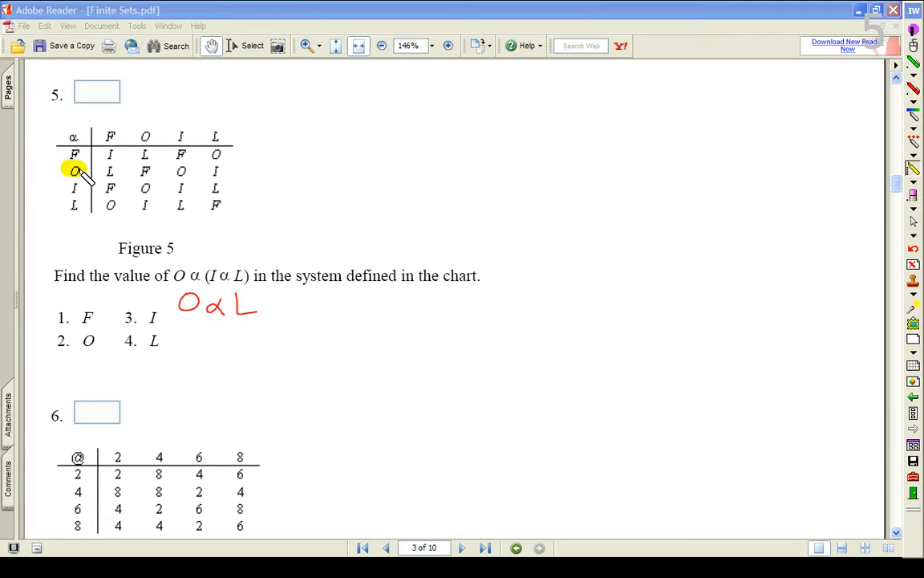
pyautogui.moveTo(77, 170); pyautogui.dragTo(228, 170)
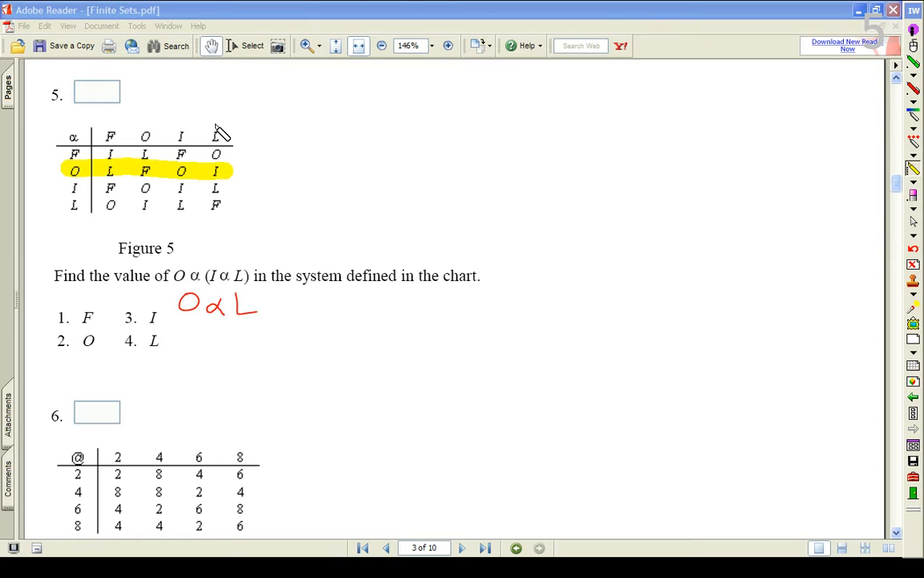
pyautogui.moveTo(215, 132); pyautogui.dragTo(215, 207)
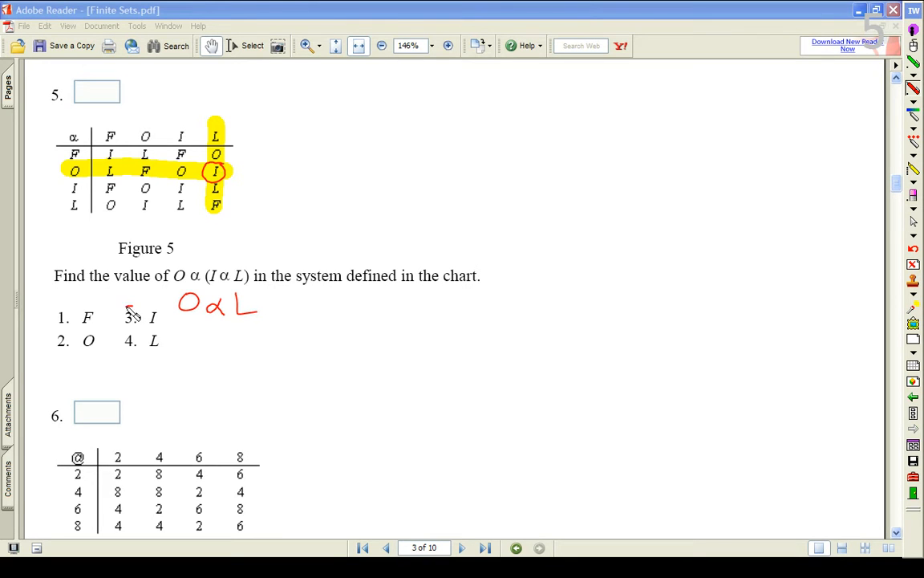
pyautogui.moveTo(125, 324); pyautogui.dragTo(137, 308)
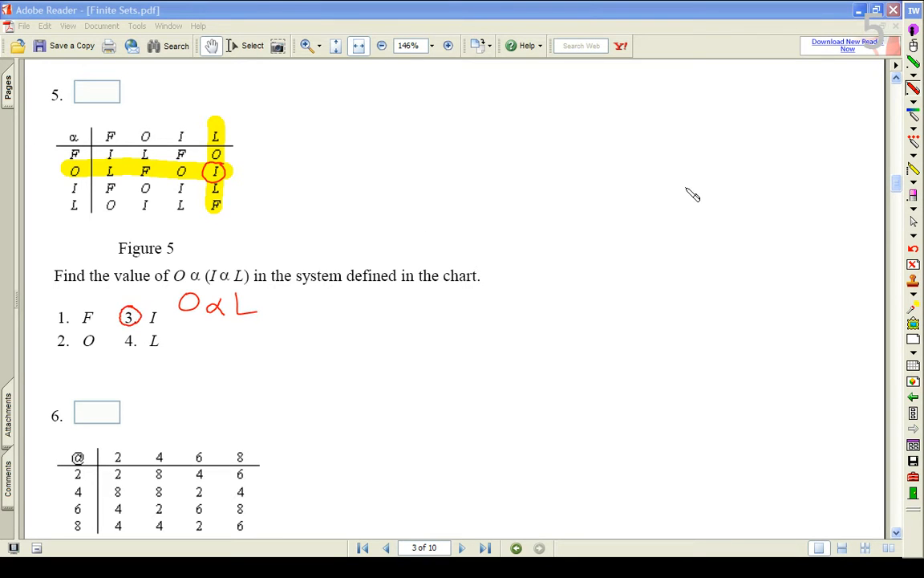
pyautogui.moveTo(908, 47)
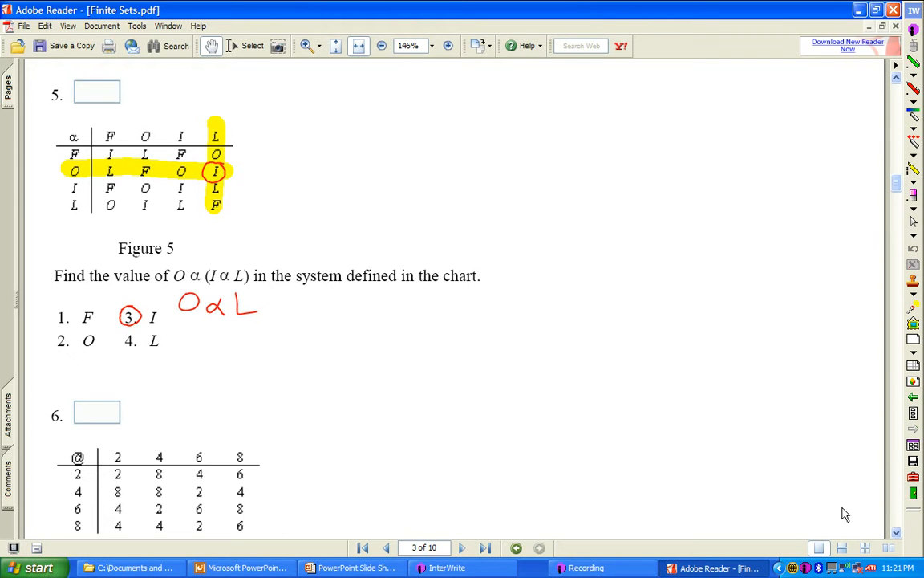
# Scroll the worksheet so question 6 and its Figure 6 @ table are in view
pyautogui.scroll(-3)
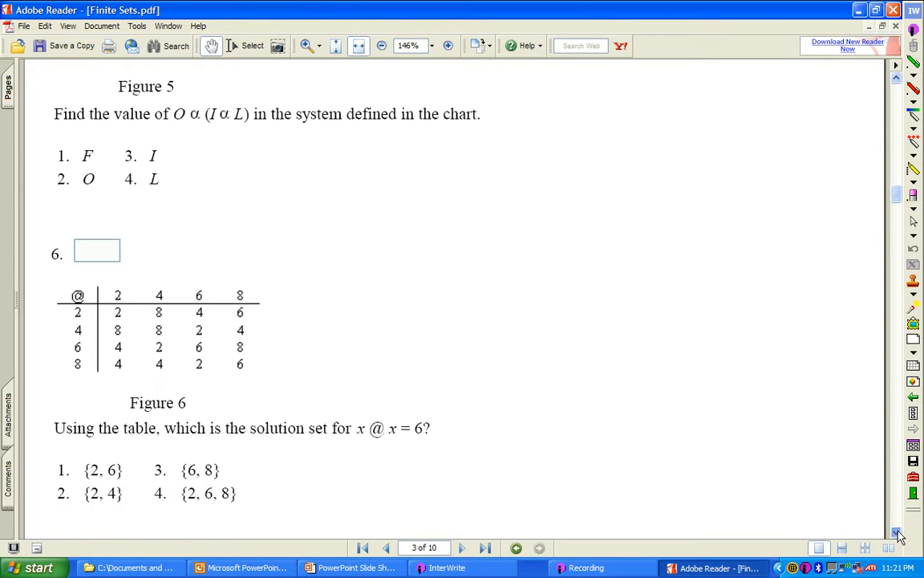
pyautogui.scroll(-3)
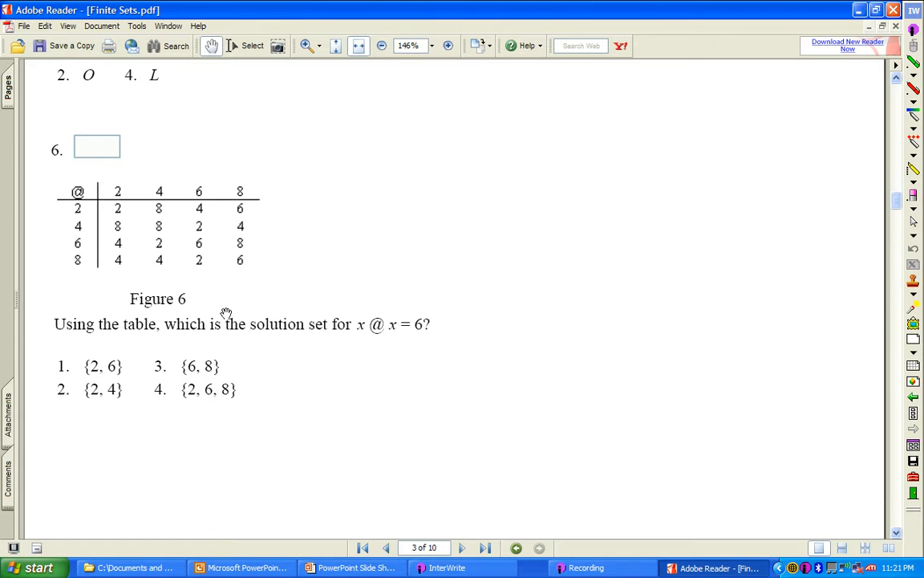
pyautogui.moveTo(417, 332)
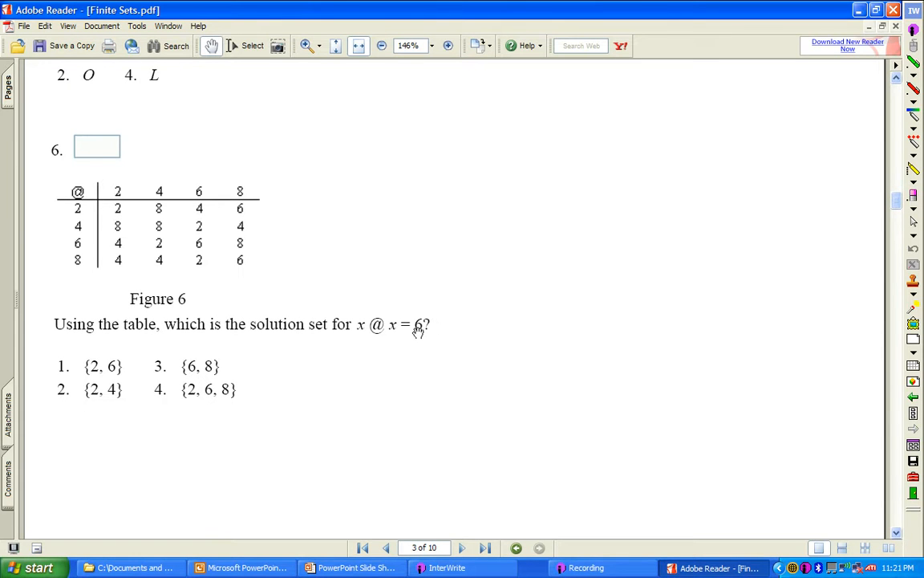
pyautogui.scroll(3)
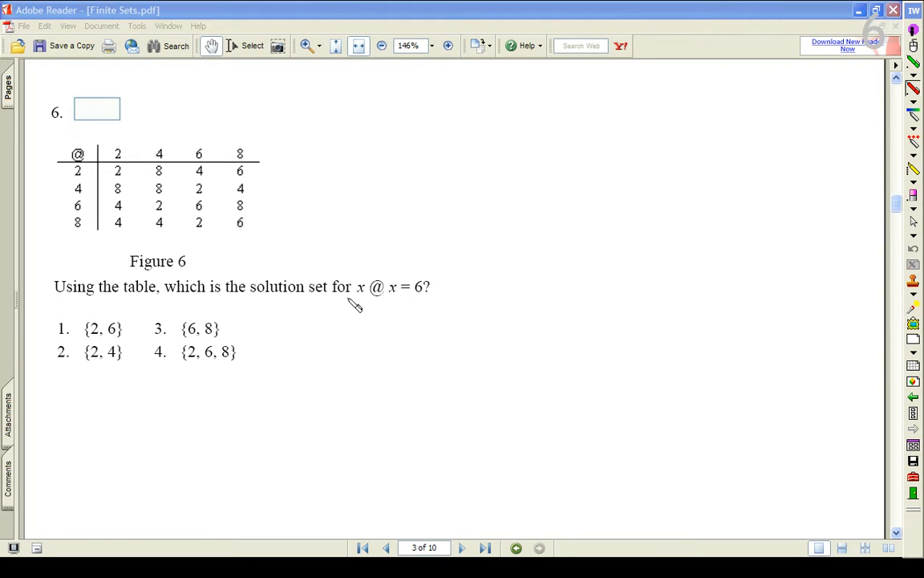
pyautogui.moveTo(363, 305)
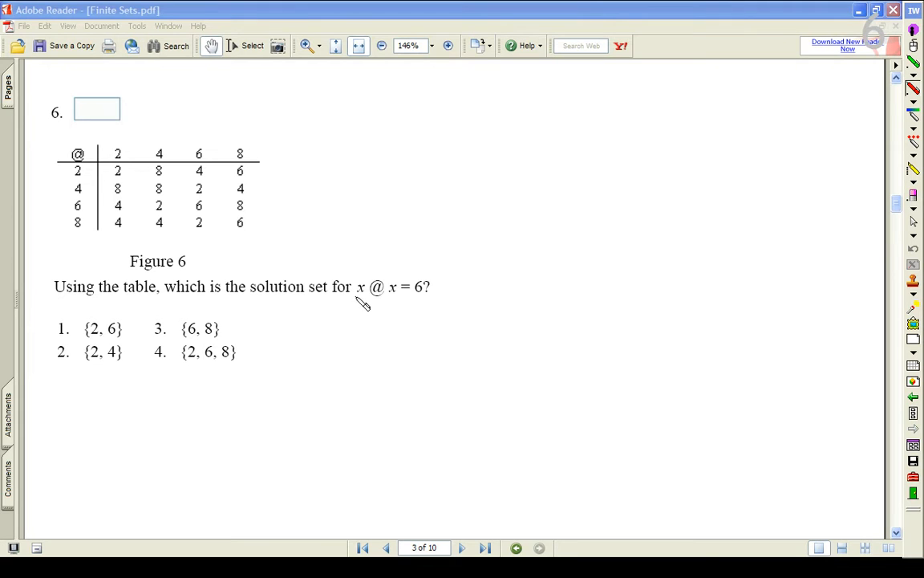
pyautogui.moveTo(425, 300)
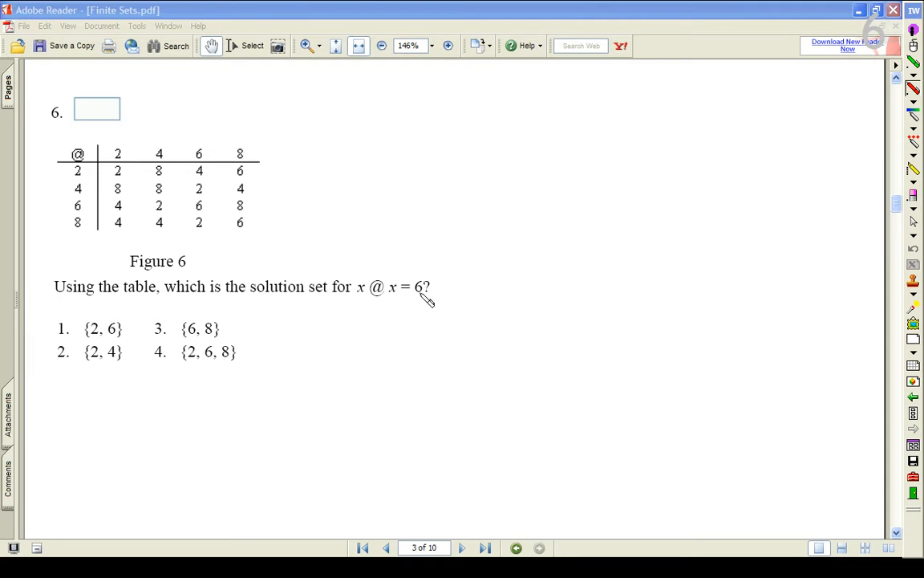
pyautogui.moveTo(77, 207)
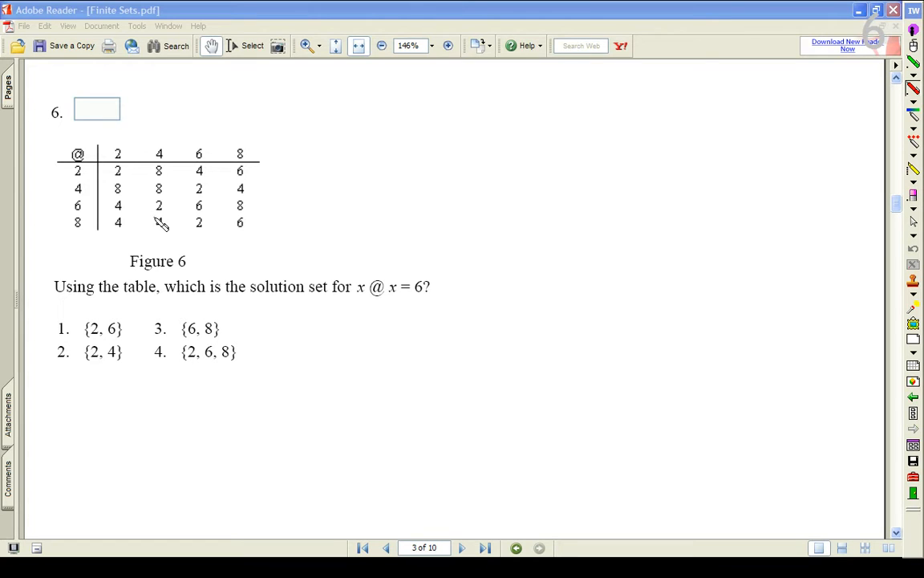
pyautogui.moveTo(302, 308)
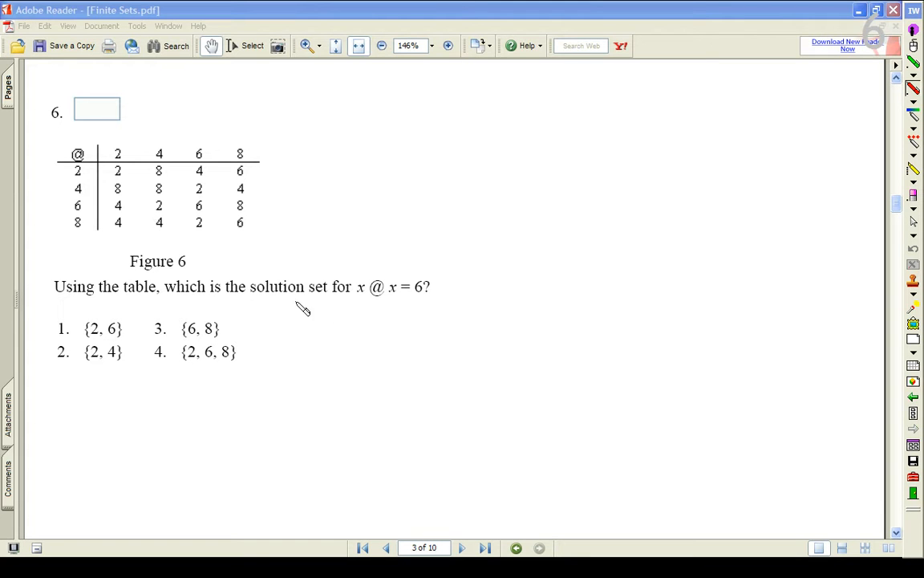
# Underline the x's and write 2@2, 4@4, 6@6, 8@8 in red beside question 6
pyautogui.moveTo(351, 298); pyautogui.dragTo(362, 298)
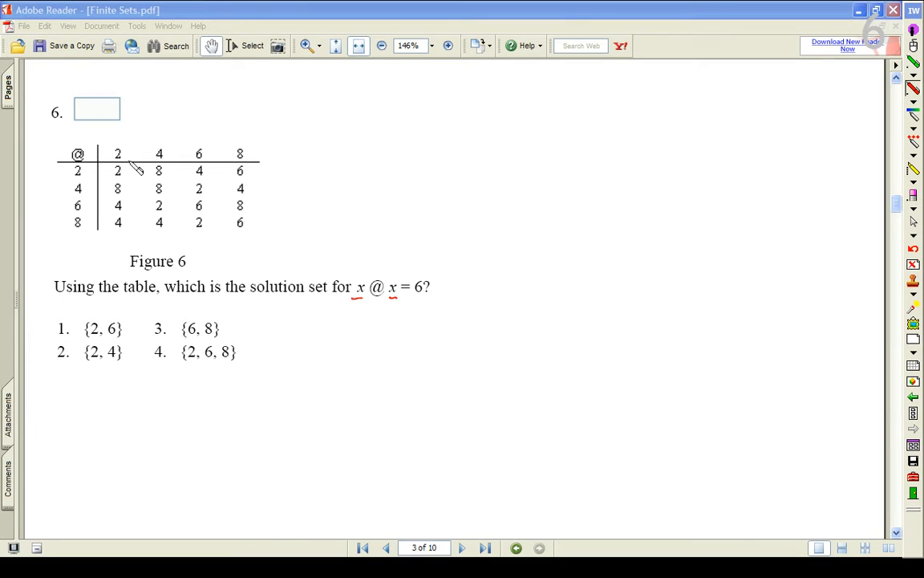
pyautogui.moveTo(356, 304)
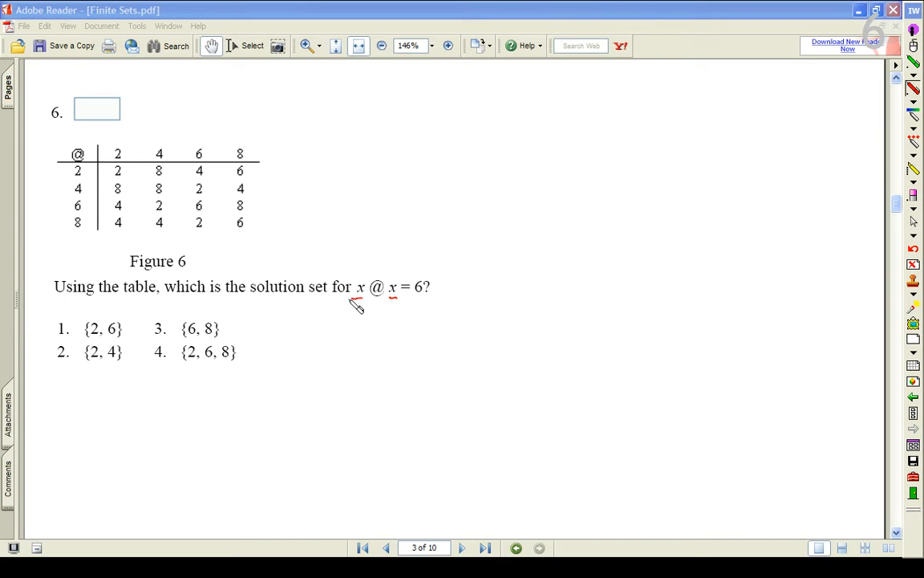
pyautogui.moveTo(398, 308)
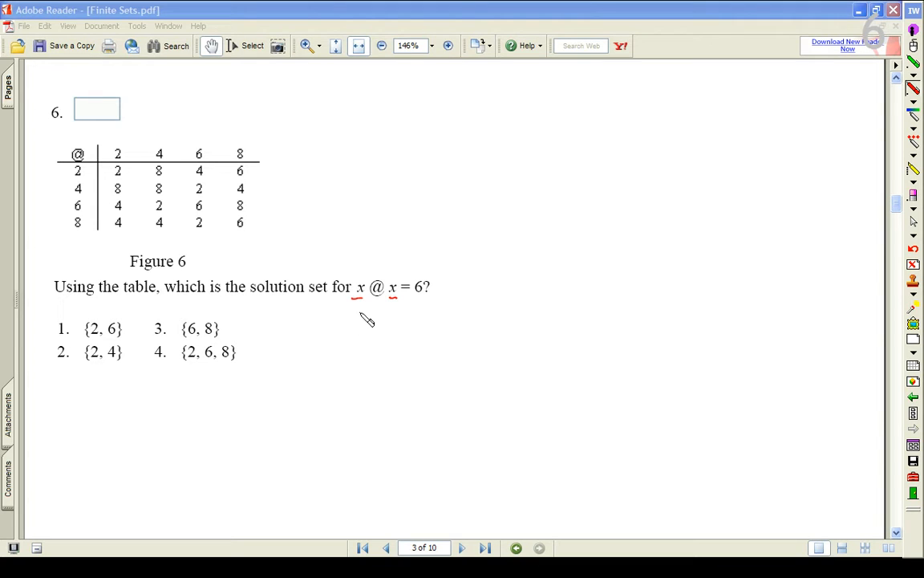
pyautogui.moveTo(345, 321); pyautogui.dragTo(366, 350)
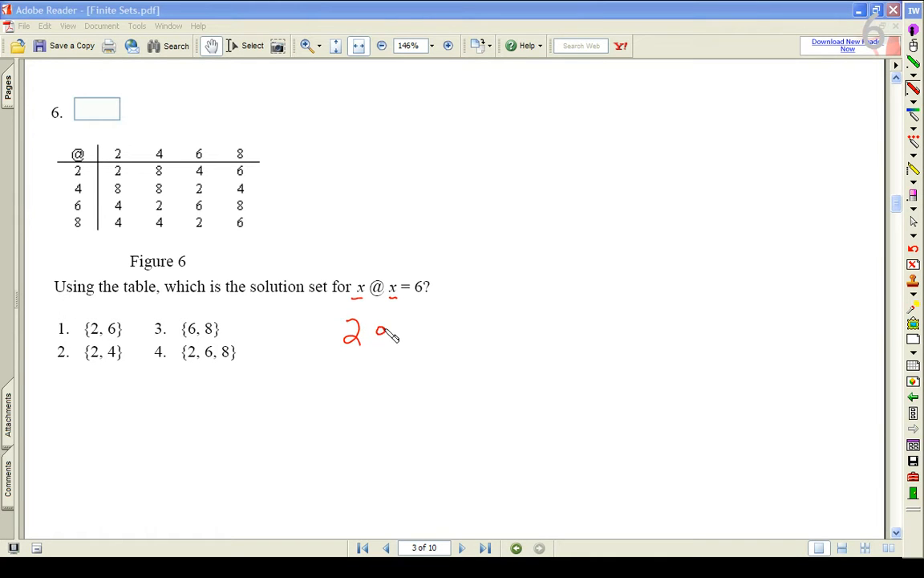
pyautogui.moveTo(370, 332); pyautogui.dragTo(418, 332)
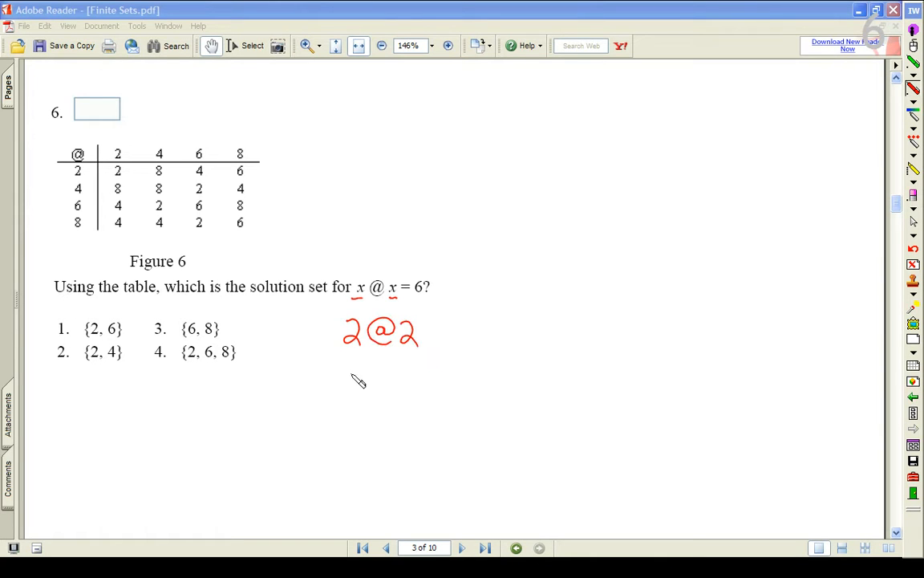
pyautogui.moveTo(353, 377); pyautogui.dragTo(417, 377)
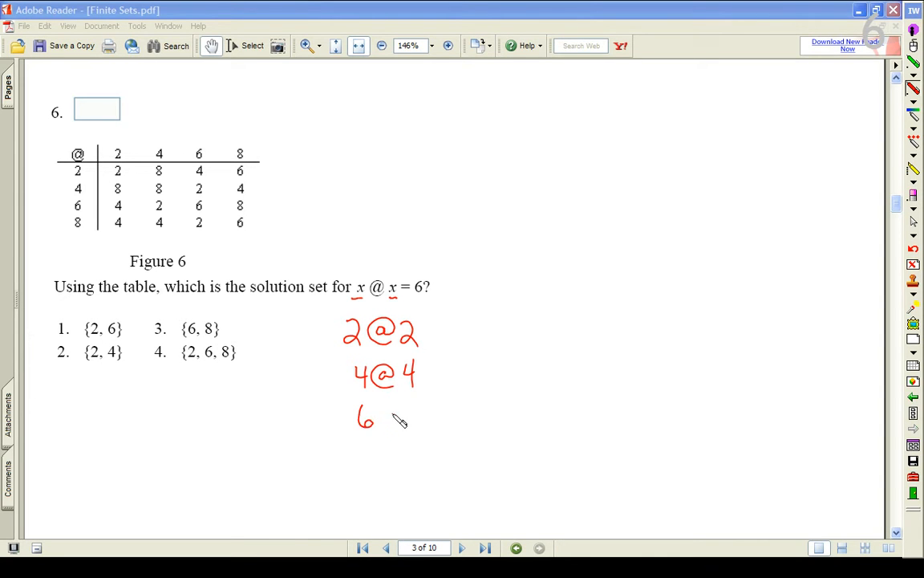
pyautogui.moveTo(383, 417); pyautogui.dragTo(430, 417)
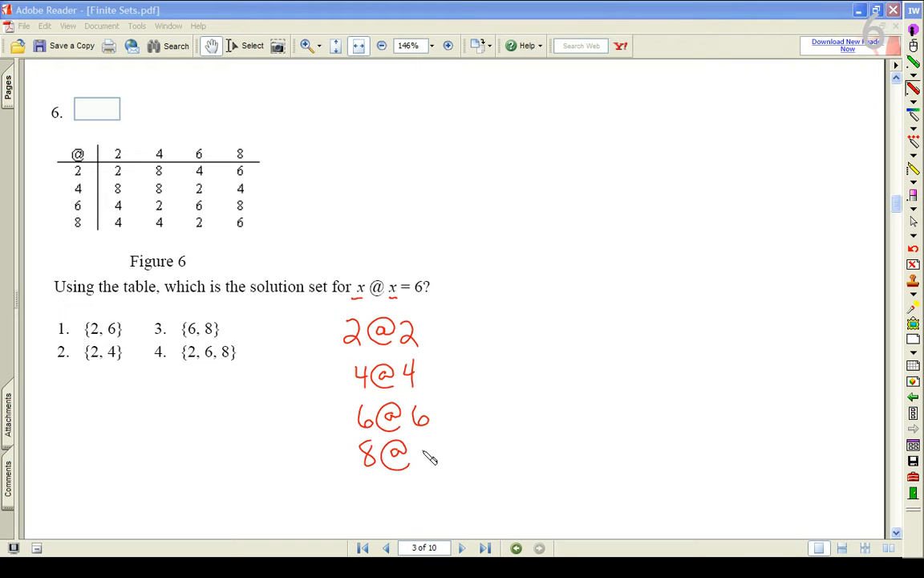
pyautogui.moveTo(414, 439); pyautogui.dragTo(421, 469)
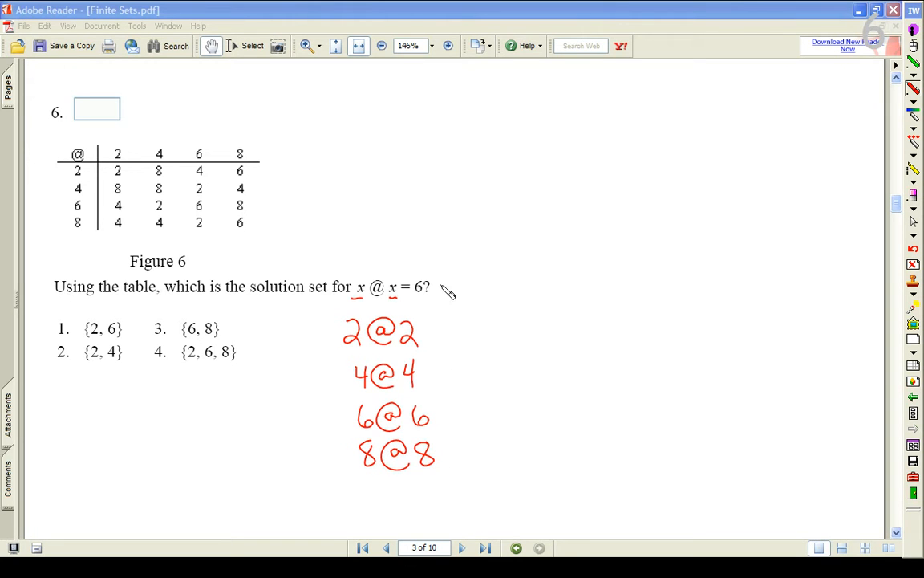
pyautogui.moveTo(427, 324)
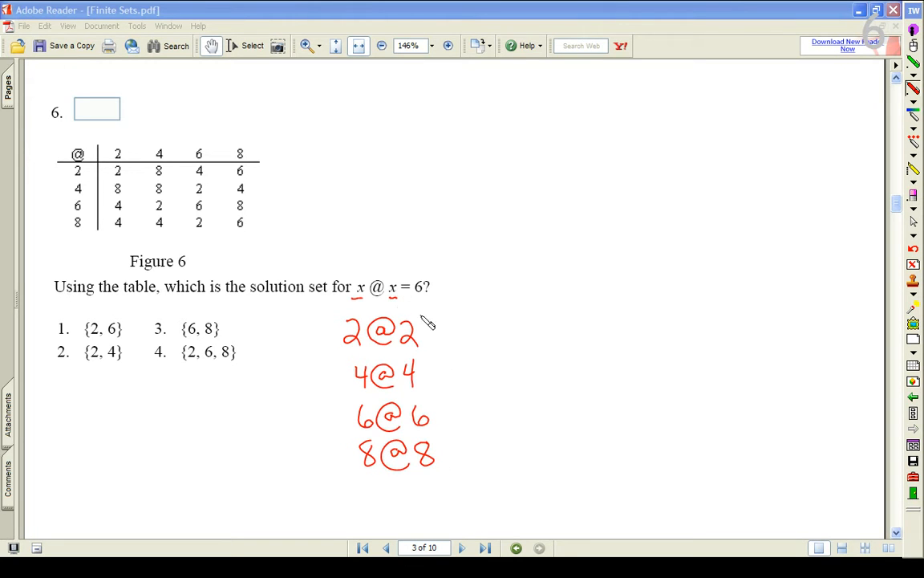
pyautogui.moveTo(109, 347)
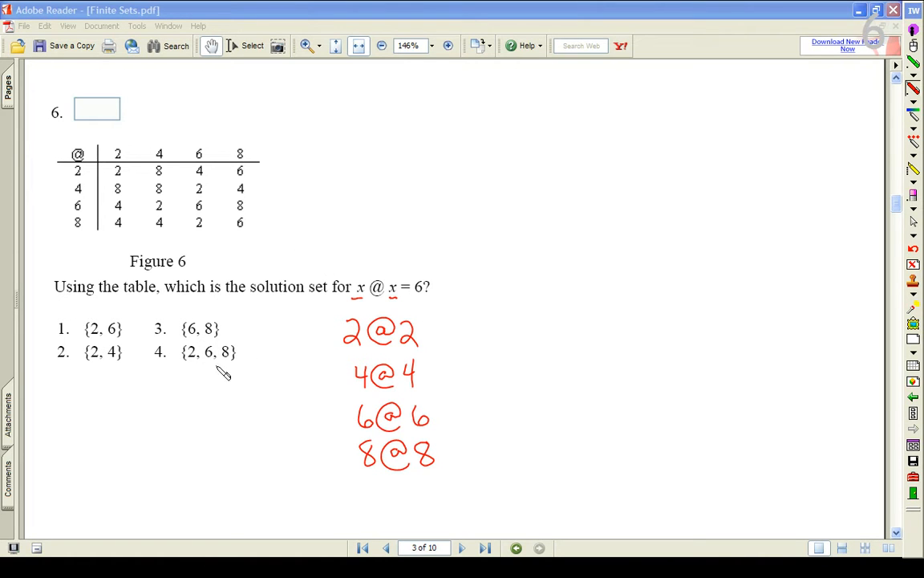
pyautogui.moveTo(237, 350)
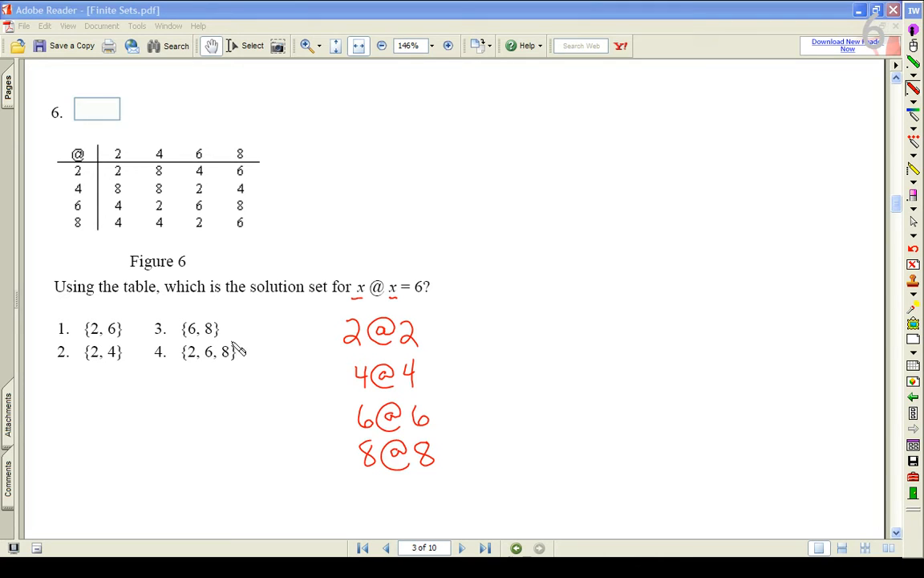
pyautogui.moveTo(100, 343)
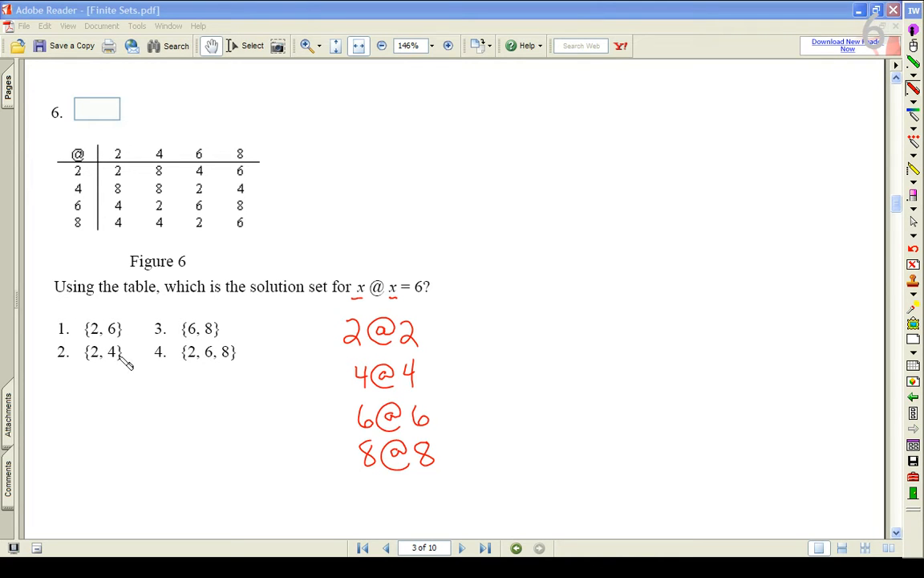
pyautogui.moveTo(136, 498)
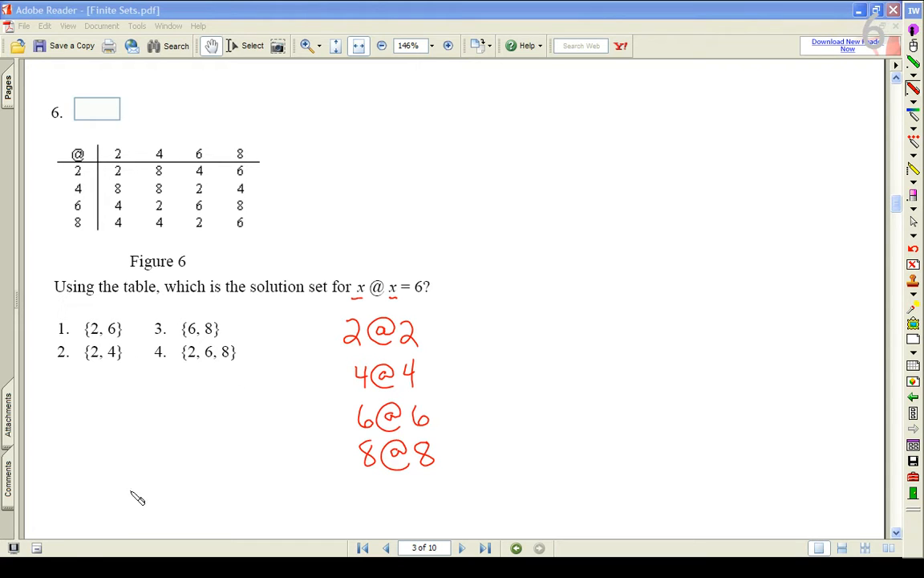
pyautogui.moveTo(120, 257)
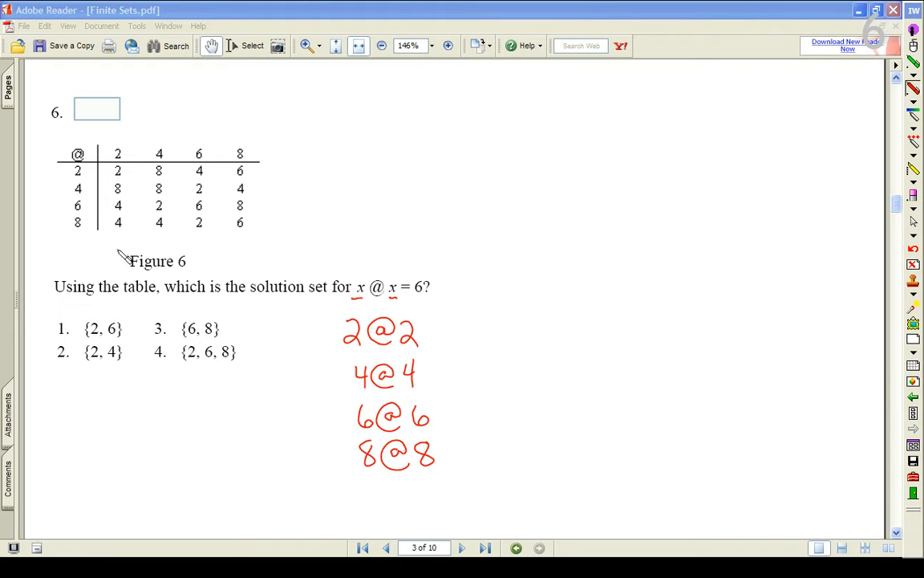
pyautogui.moveTo(29, 159)
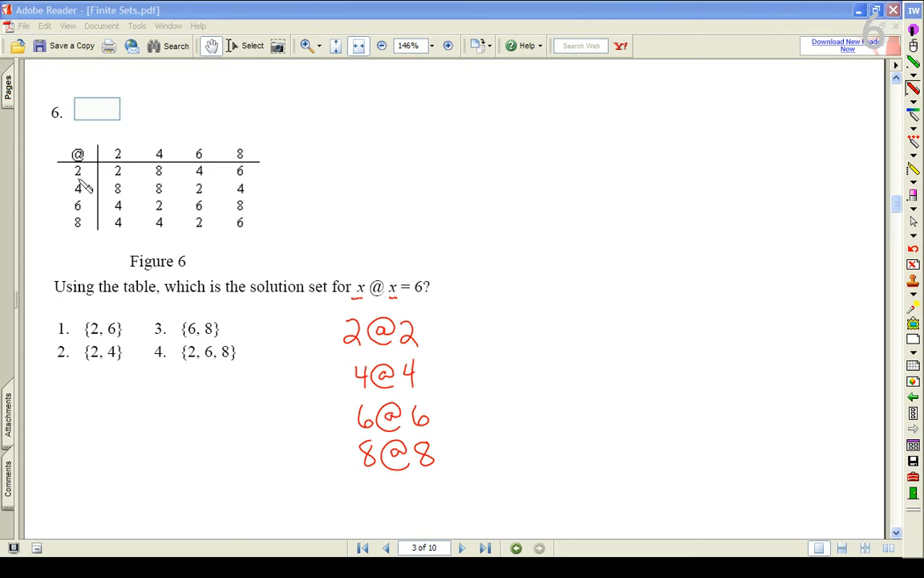
pyautogui.moveTo(89, 174)
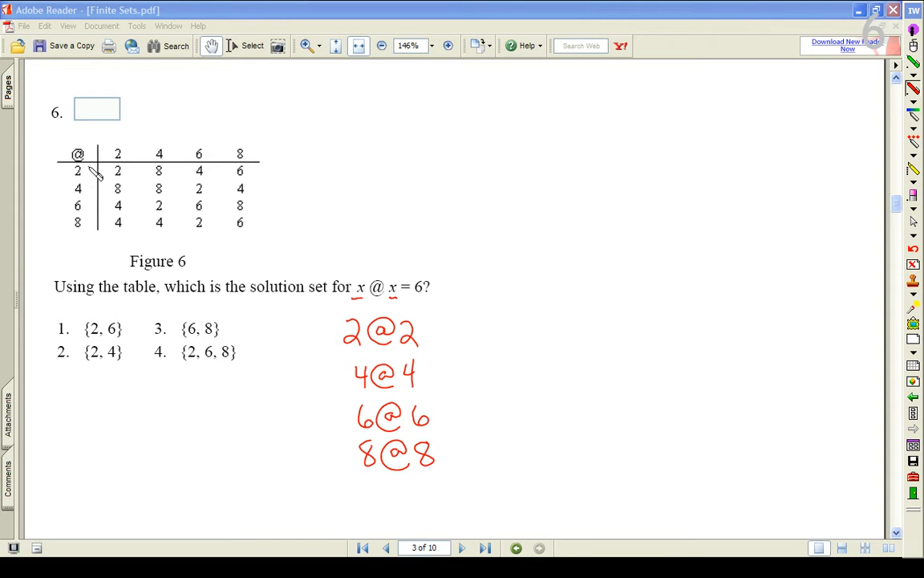
pyautogui.moveTo(122, 171)
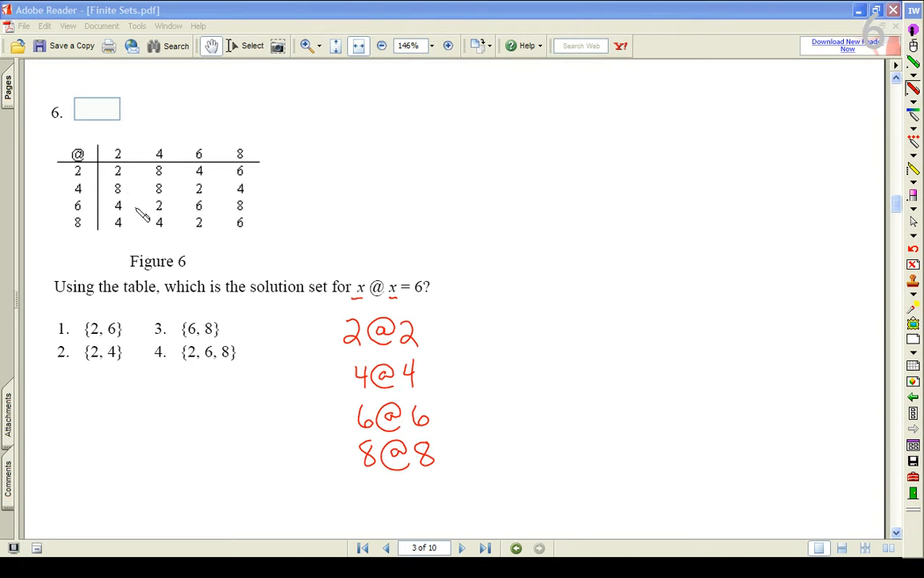
pyautogui.moveTo(77, 327)
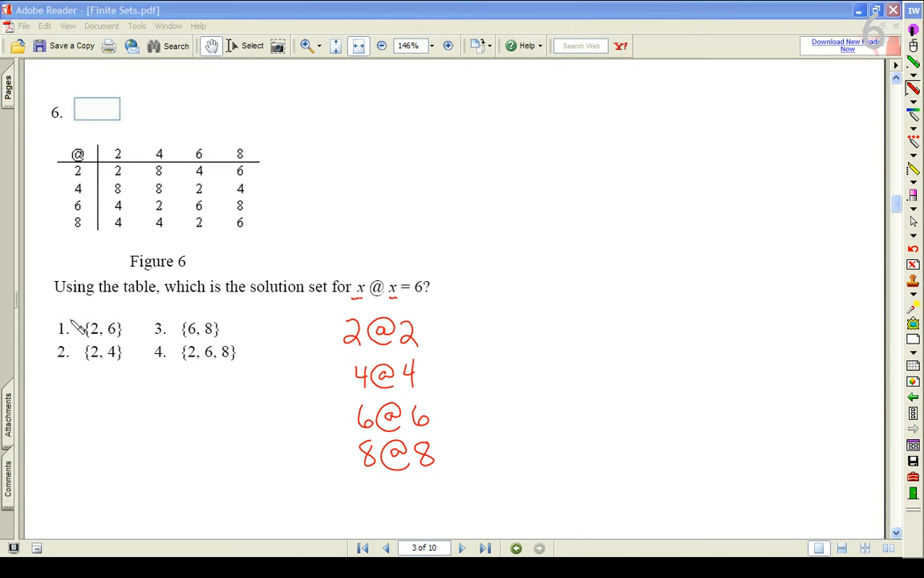
# Cross out choices 1, 2 and 4 of question 6 and circle choice 3 {6, 8}
pyautogui.moveTo(67, 321); pyautogui.dragTo(136, 359)
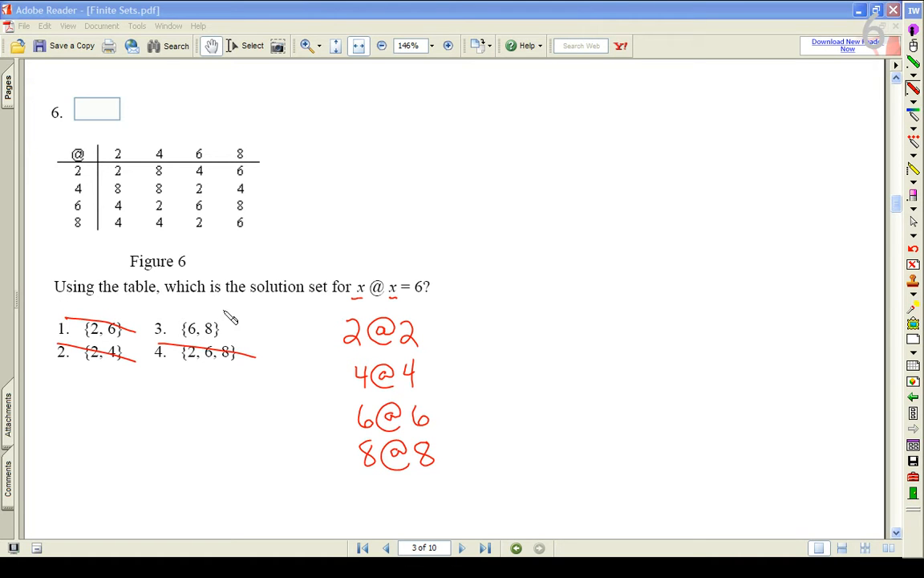
pyautogui.moveTo(162, 300)
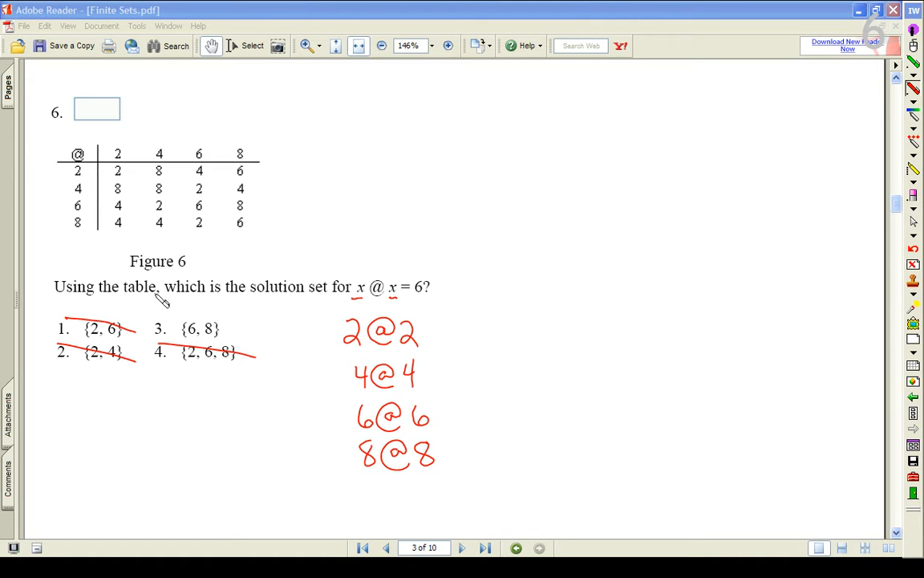
pyautogui.moveTo(193, 319)
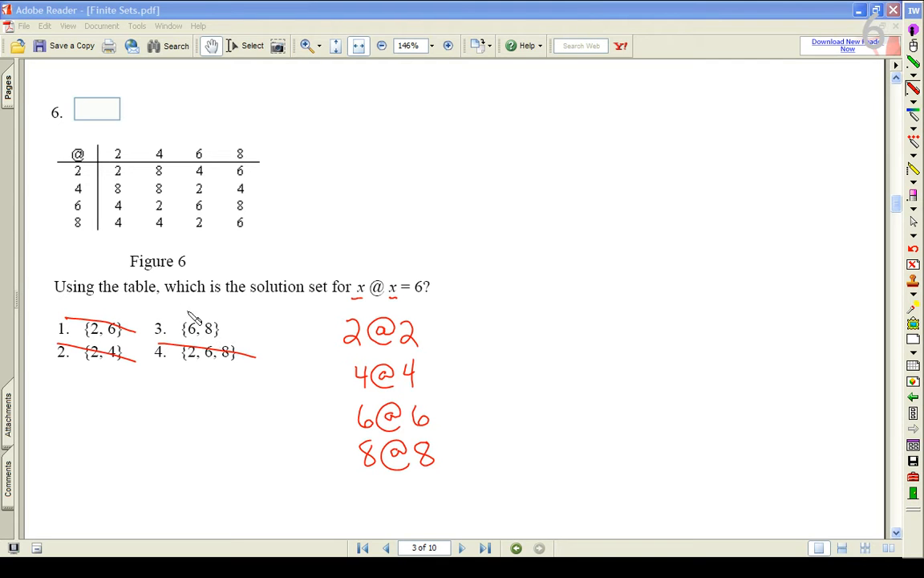
pyautogui.moveTo(83, 210)
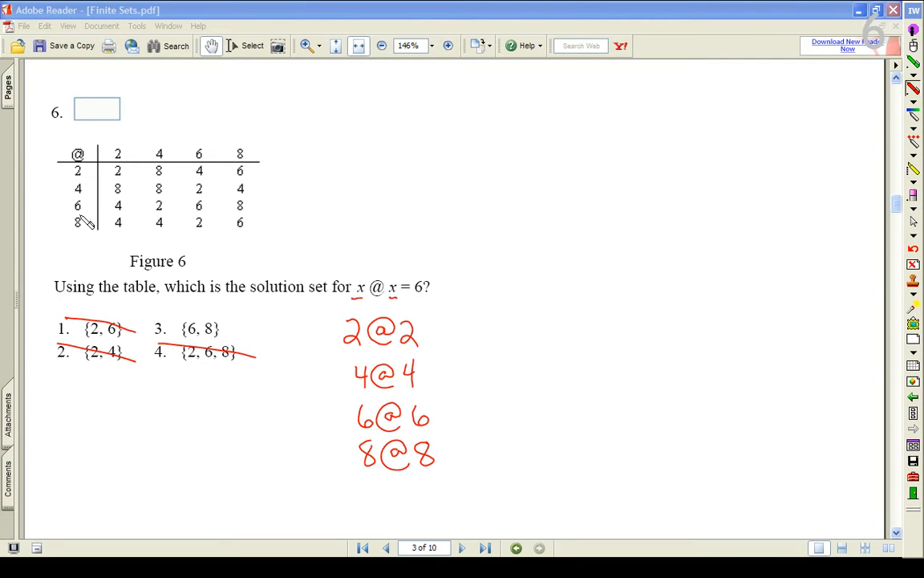
pyautogui.moveTo(205, 211)
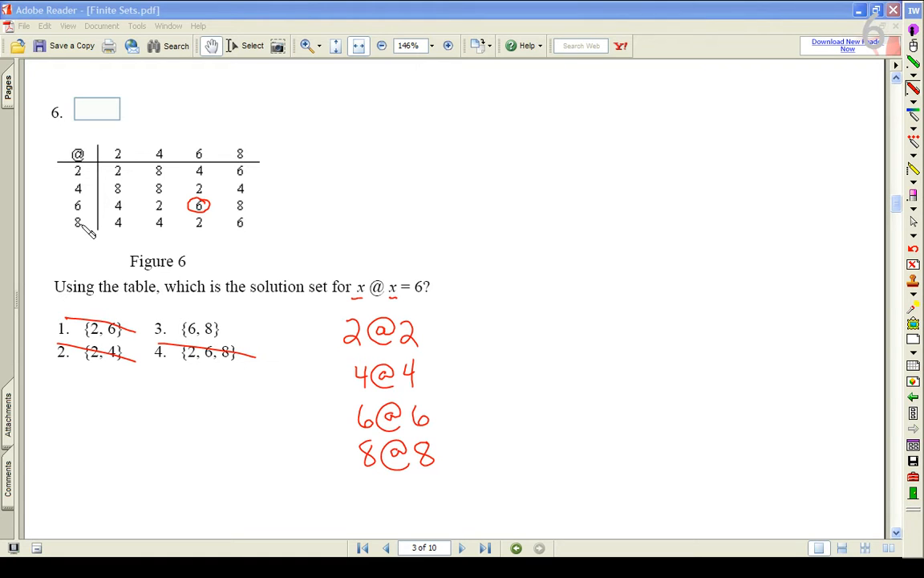
pyautogui.moveTo(189, 225)
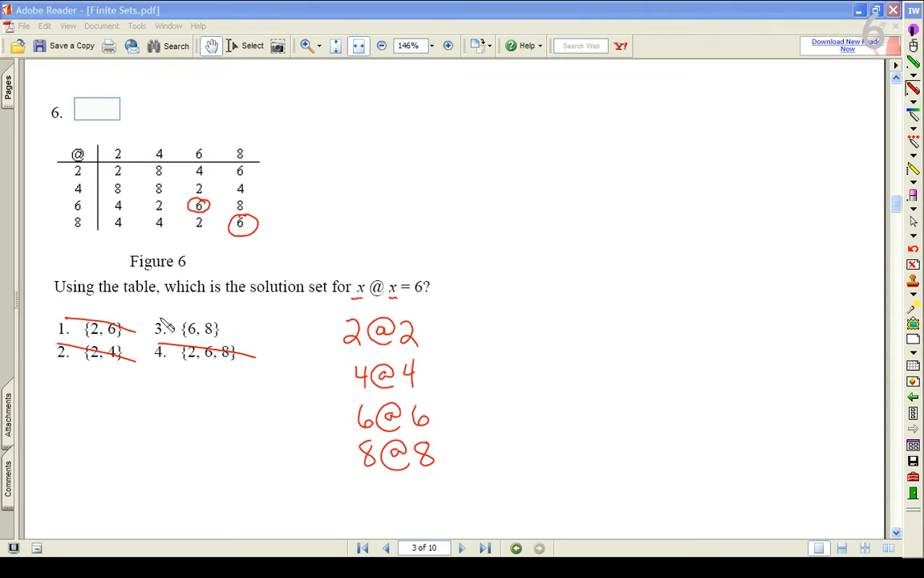
pyautogui.moveTo(148, 335); pyautogui.dragTo(170, 319)
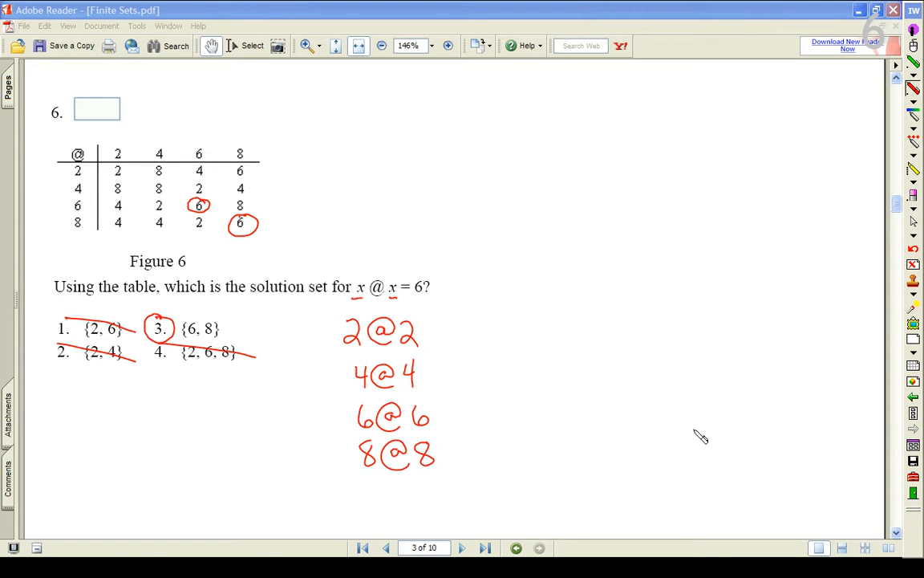
pyautogui.moveTo(913, 50)
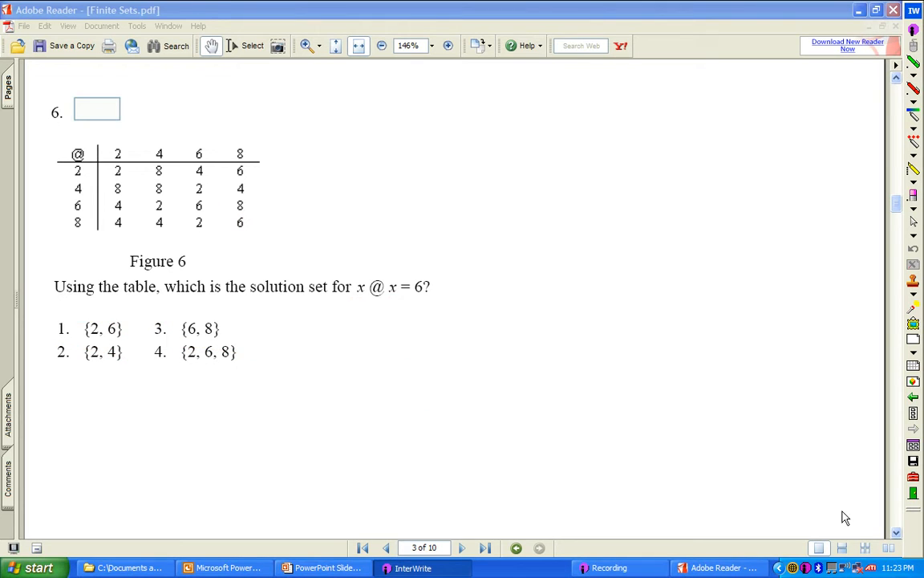
# Scroll from page 3 to page 8, reaching question 16's addition table
pyautogui.scroll(-3)
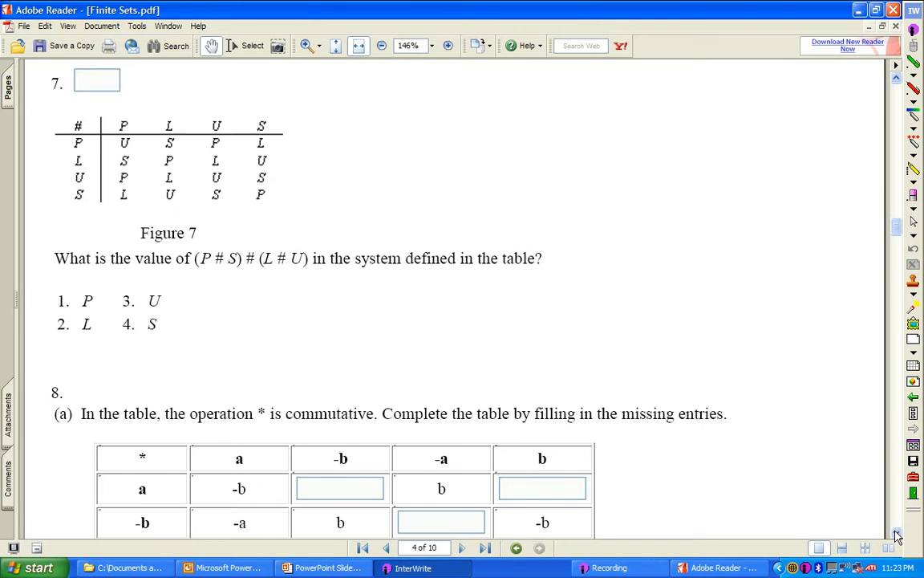
pyautogui.scroll(-3)
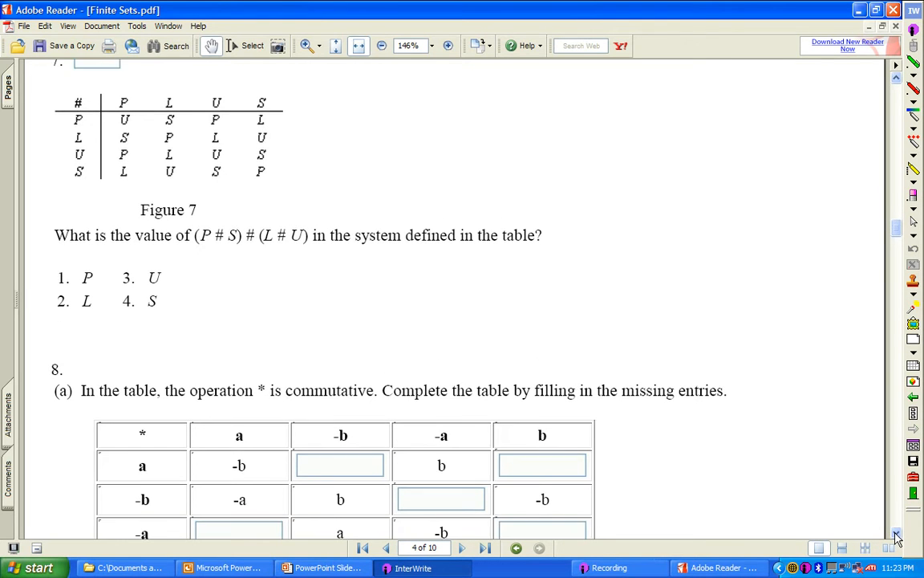
pyautogui.scroll(-3)
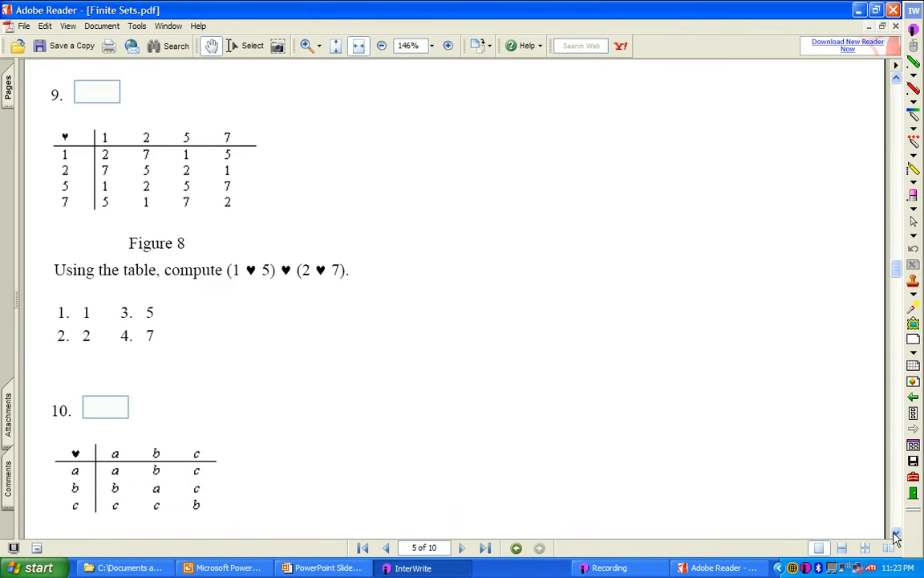
pyautogui.scroll(-3)
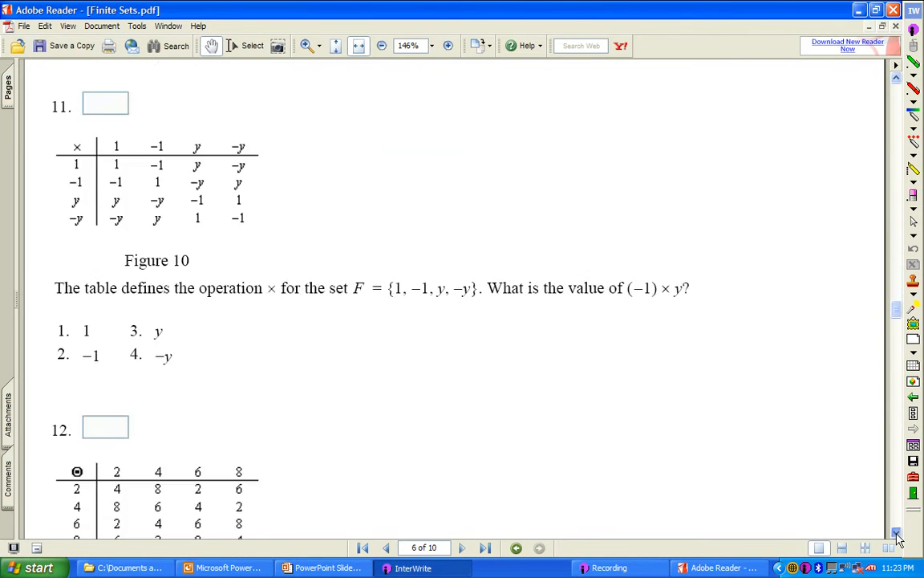
pyautogui.scroll(-3)
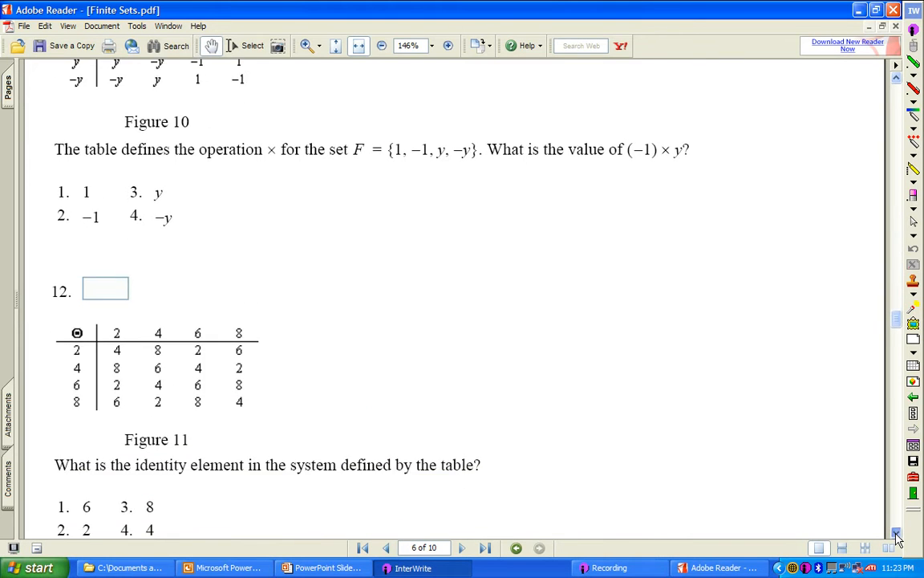
pyautogui.scroll(-3)
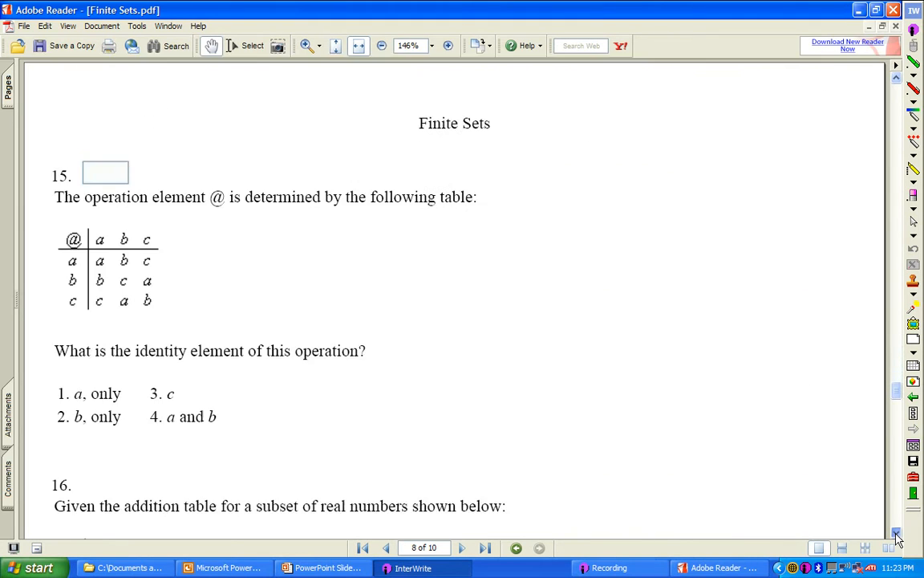
pyautogui.scroll(-3)
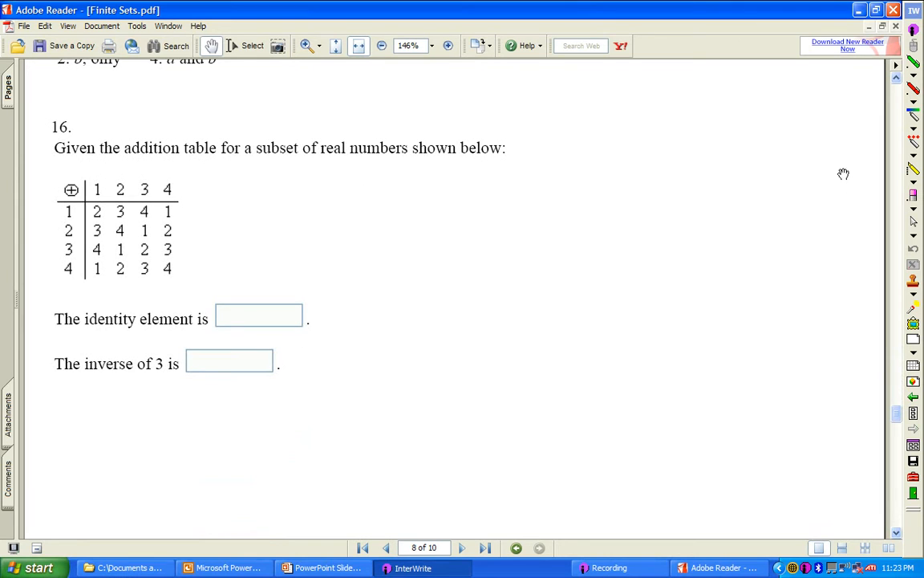
pyautogui.moveTo(838, 369)
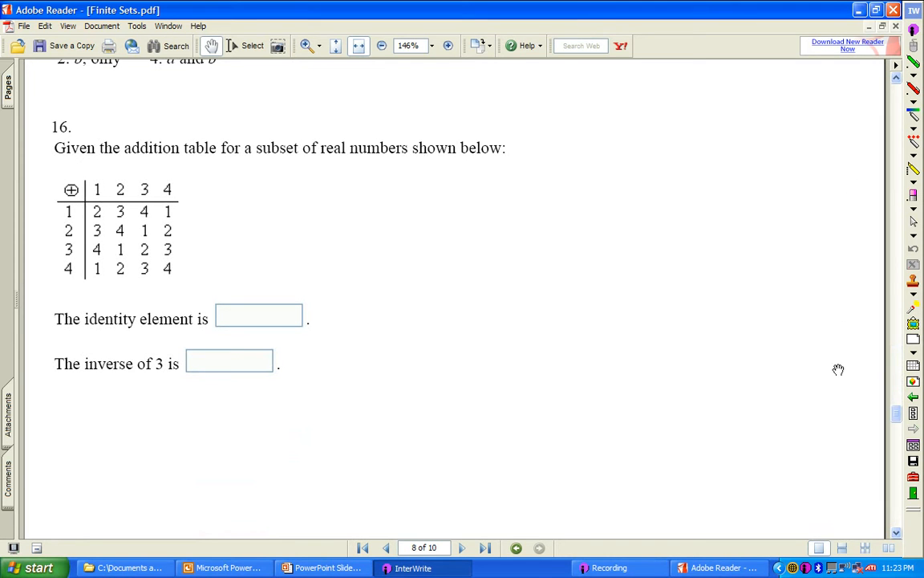
pyautogui.moveTo(128, 327)
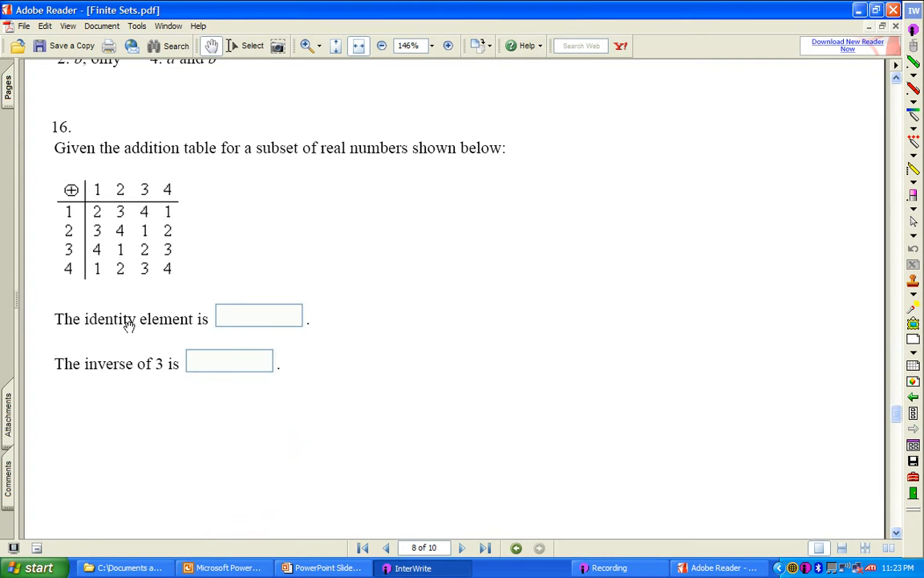
pyautogui.moveTo(840, 148)
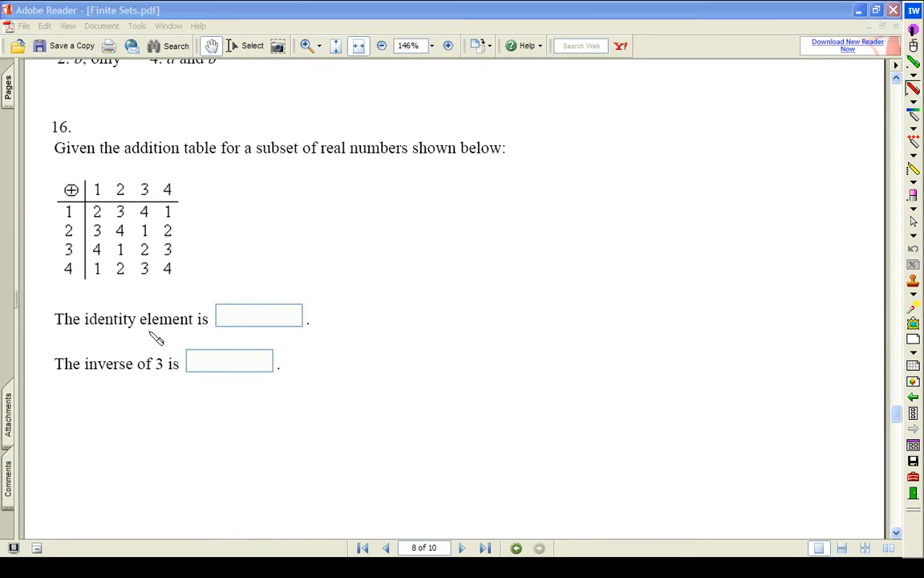
pyautogui.moveTo(221, 165)
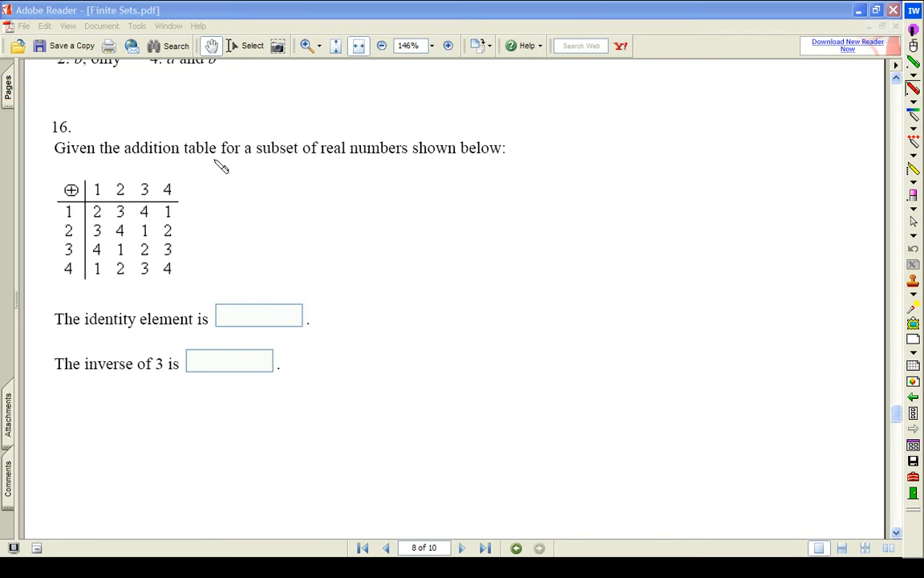
pyautogui.moveTo(388, 157)
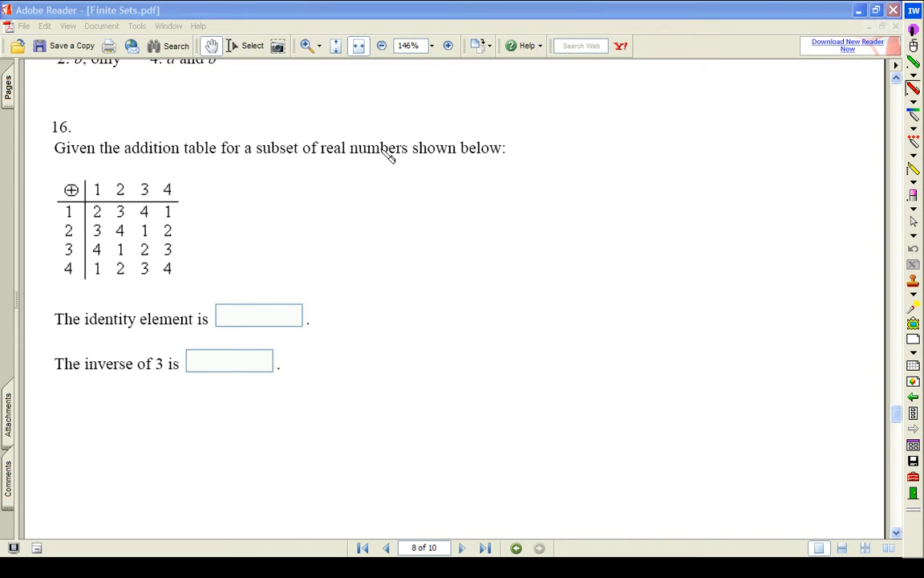
pyautogui.moveTo(147, 301)
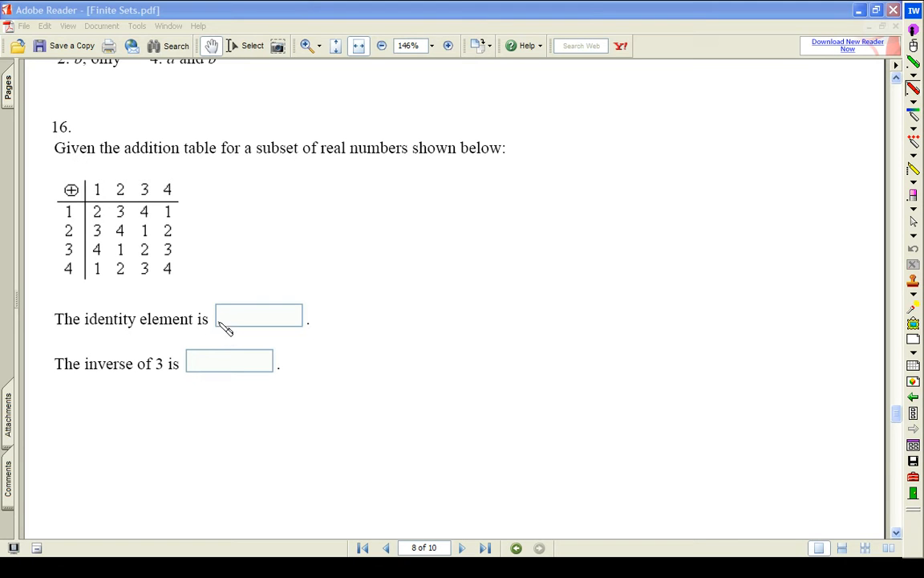
pyautogui.moveTo(120, 318)
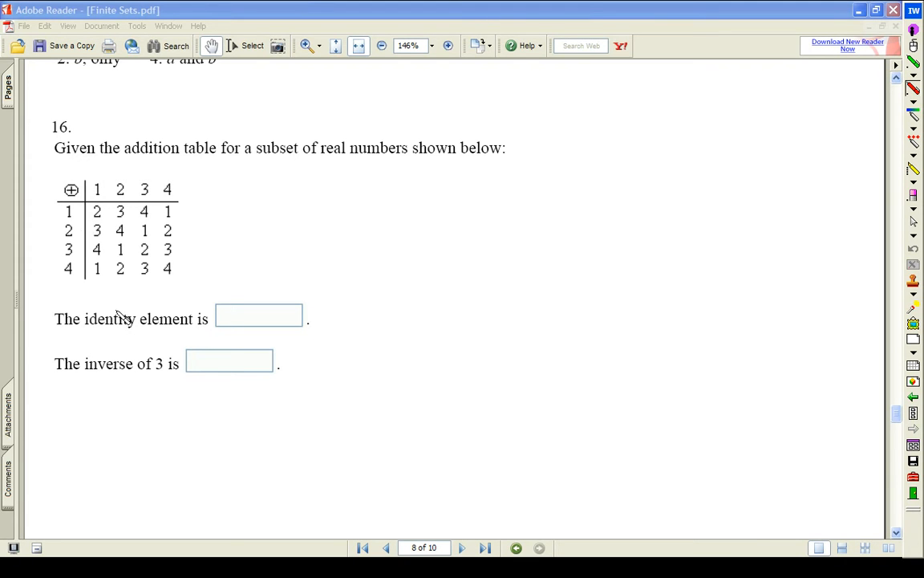
pyautogui.moveTo(178, 211)
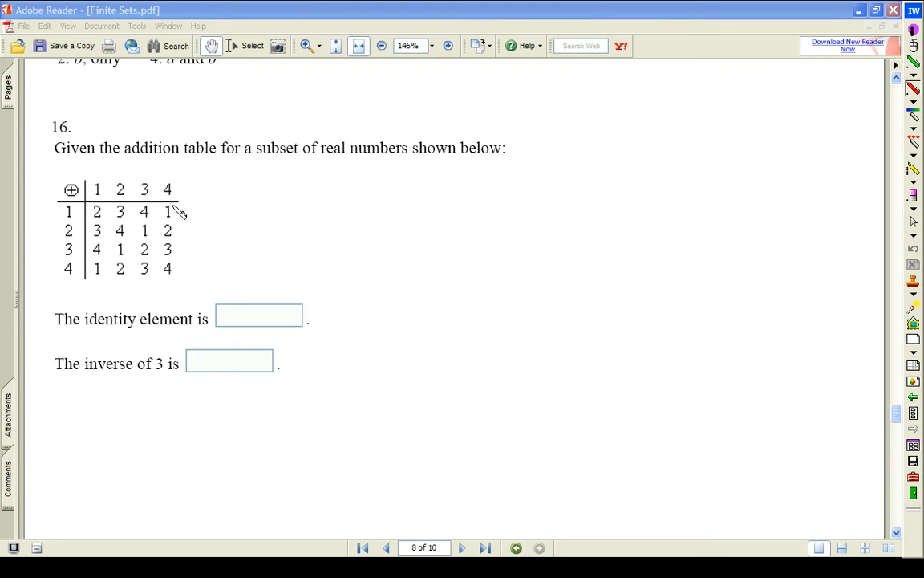
pyautogui.moveTo(385, 168)
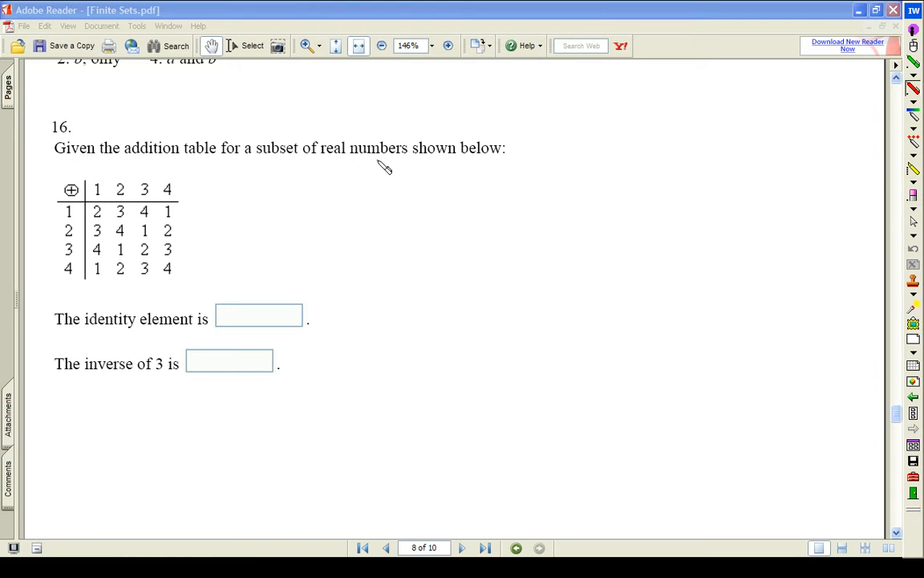
pyautogui.moveTo(57, 194)
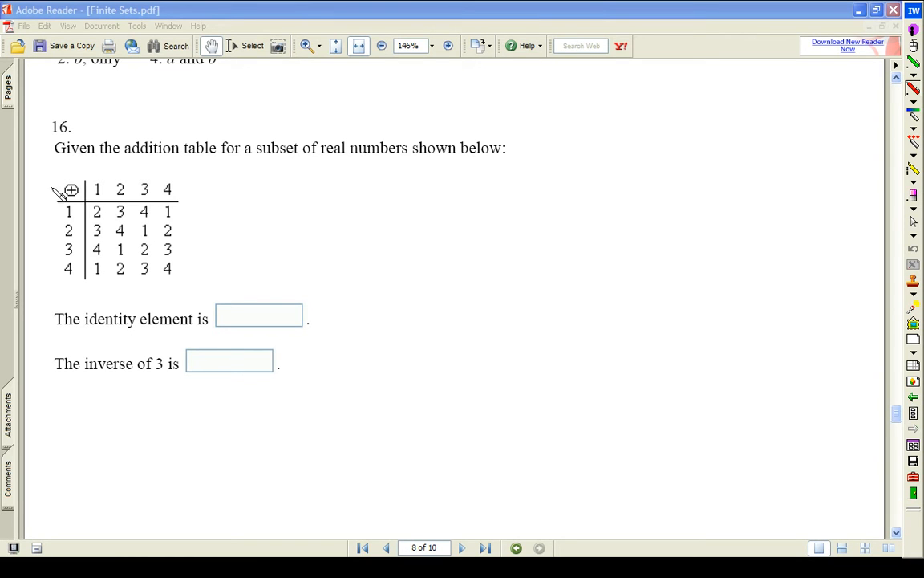
pyautogui.moveTo(144, 270)
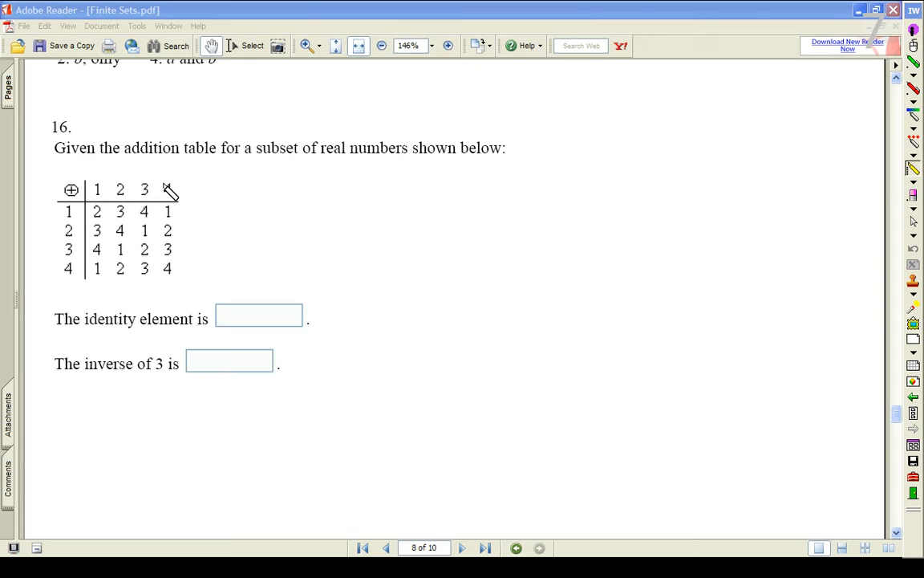
pyautogui.moveTo(167, 267)
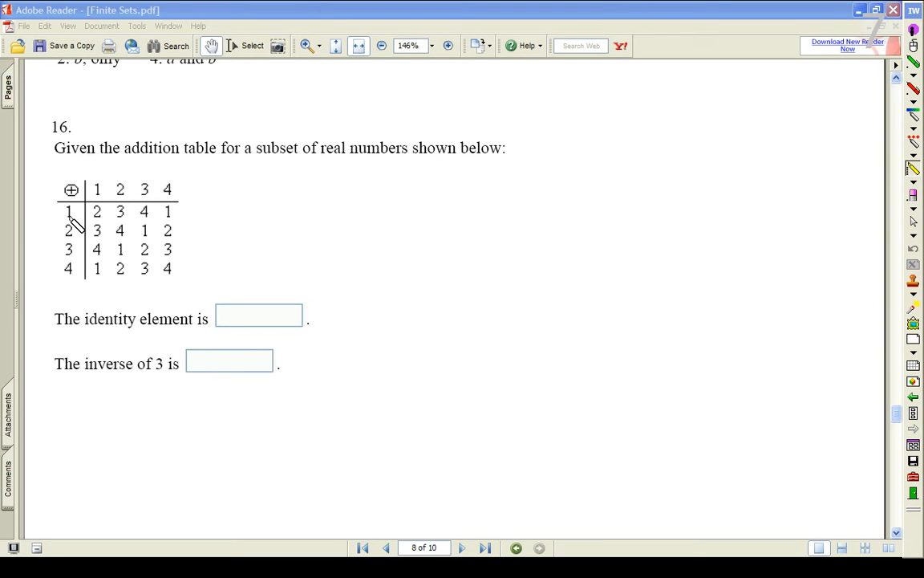
pyautogui.moveTo(71, 212)
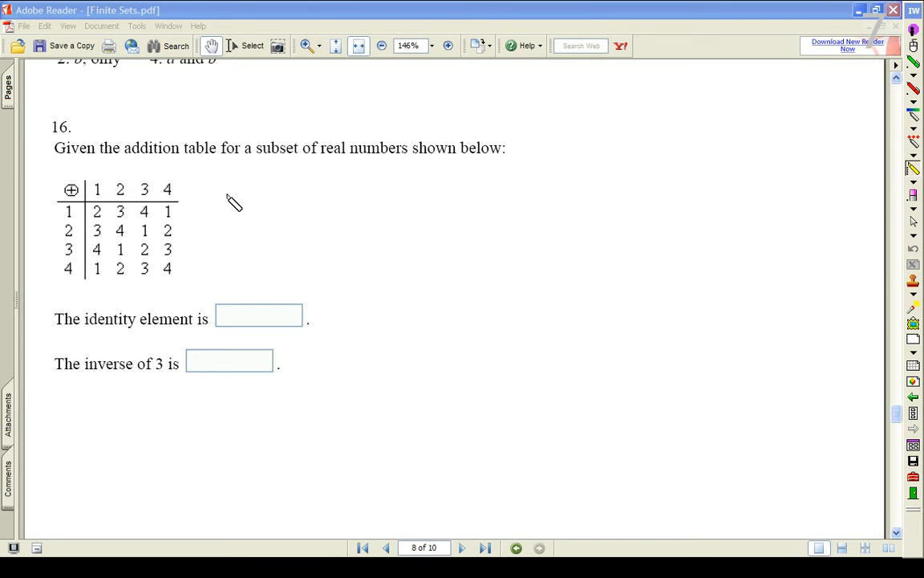
pyautogui.moveTo(113, 249)
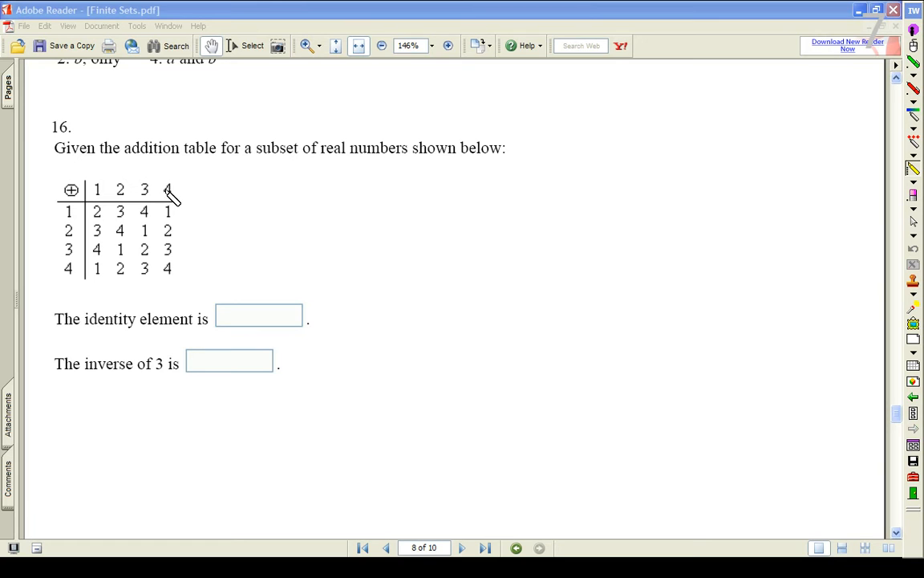
# Highlight the column headed 4 in question 16's addition table
pyautogui.moveTo(167, 189); pyautogui.dragTo(166, 257)
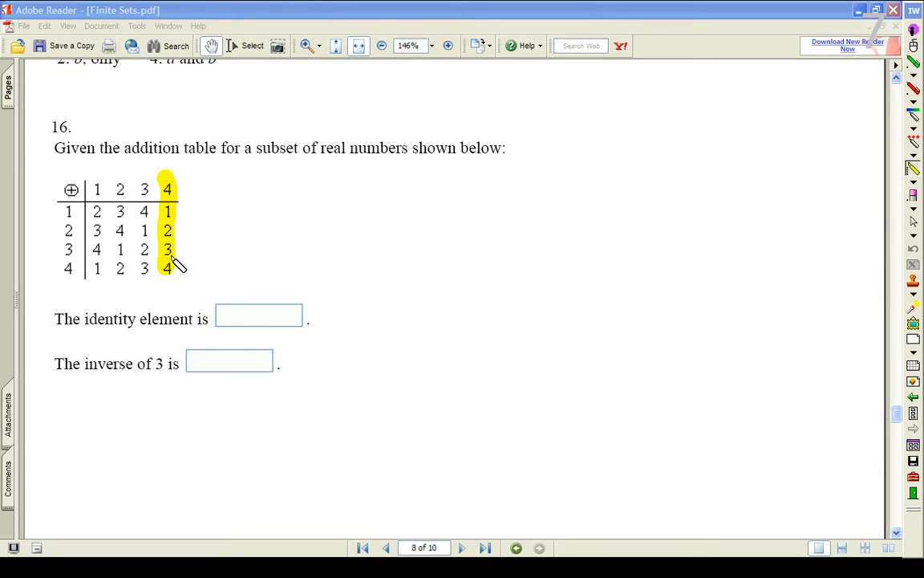
pyautogui.moveTo(73, 215)
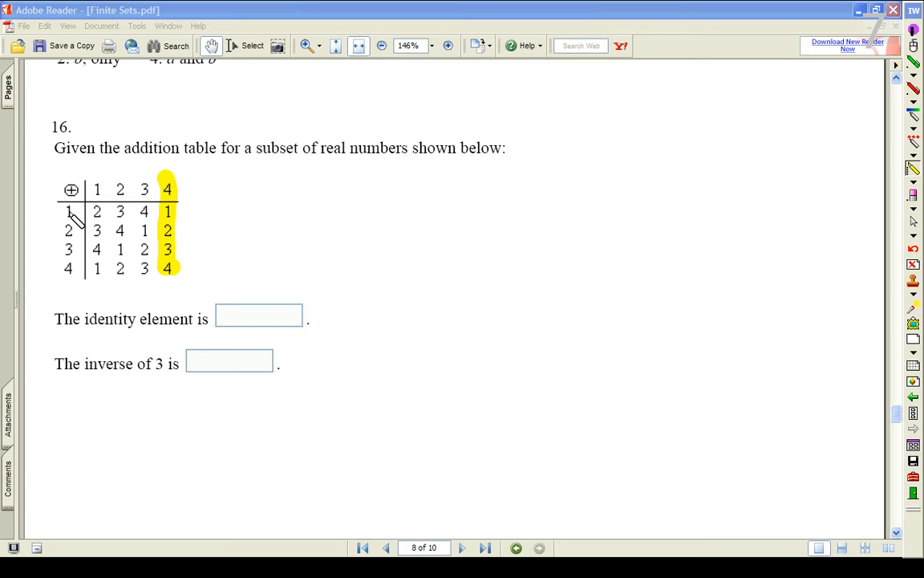
pyautogui.moveTo(74, 255)
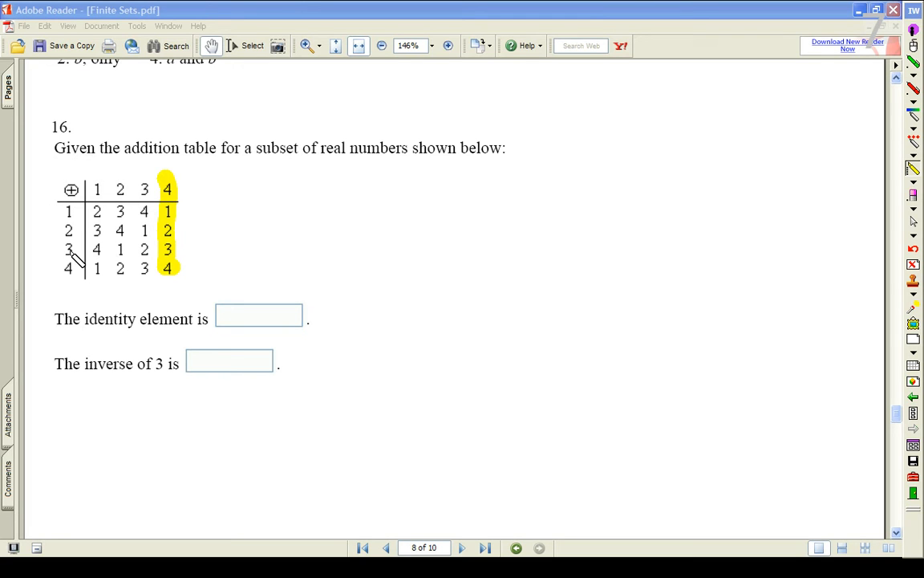
pyautogui.moveTo(135, 267)
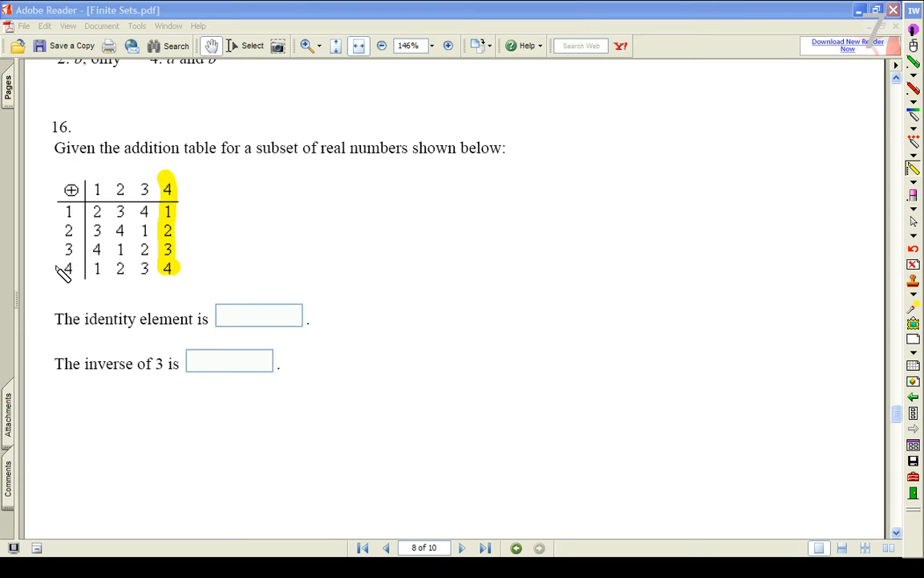
pyautogui.moveTo(103, 191)
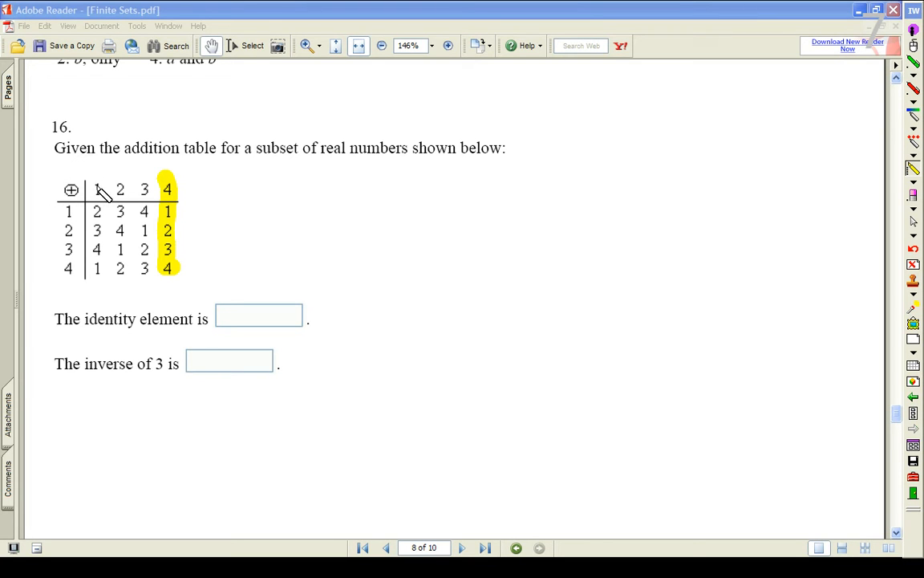
pyautogui.moveTo(74, 280)
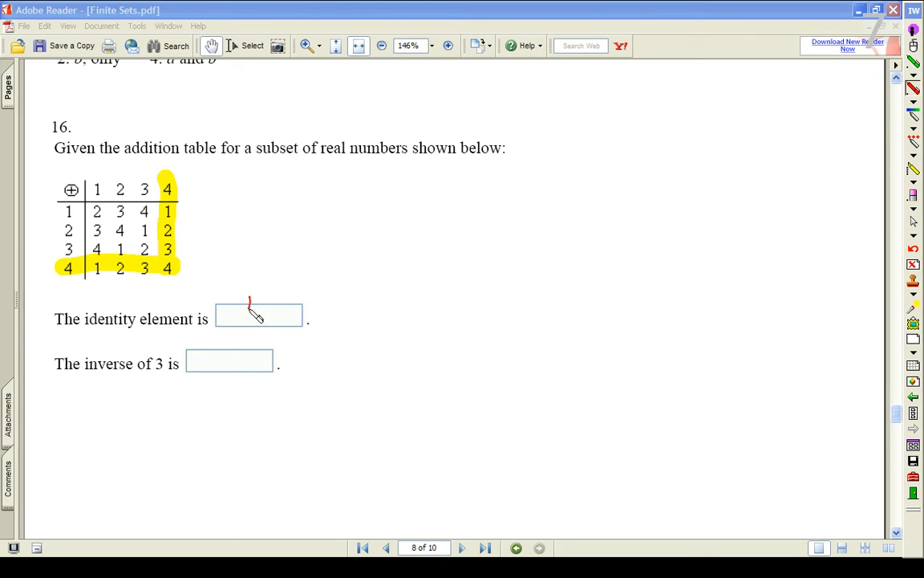
# Write a red 4 in question 16's identity element box
pyautogui.moveTo(250, 297); pyautogui.dragTo(259, 317)
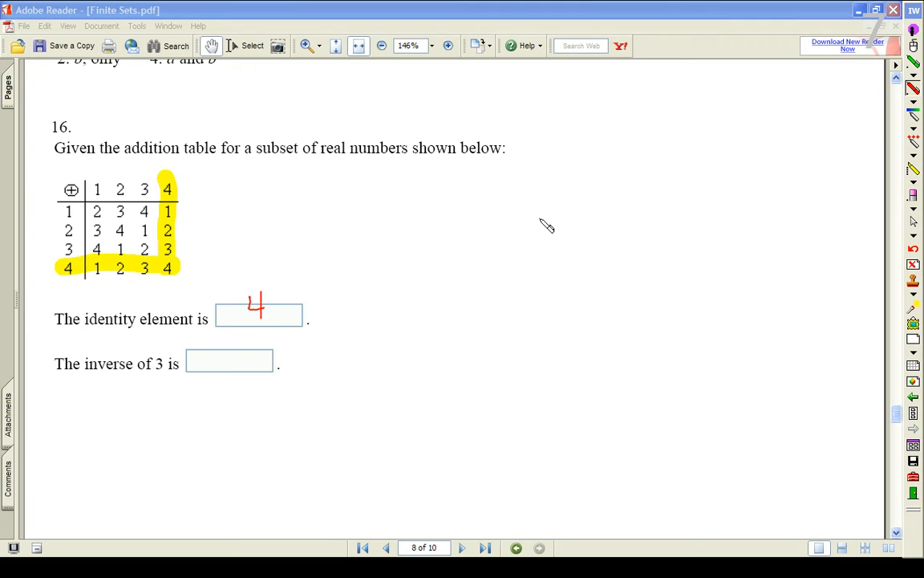
pyautogui.moveTo(175, 373)
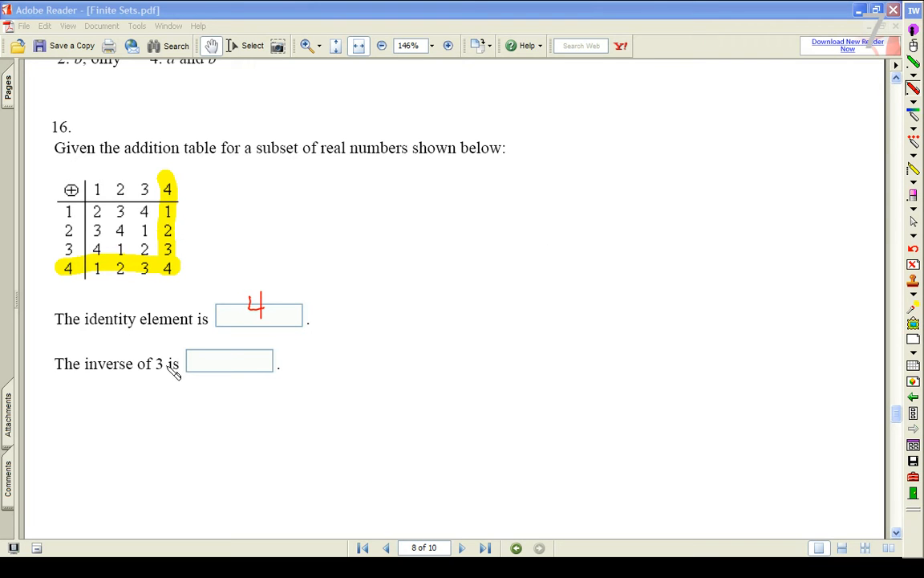
pyautogui.moveTo(132, 367)
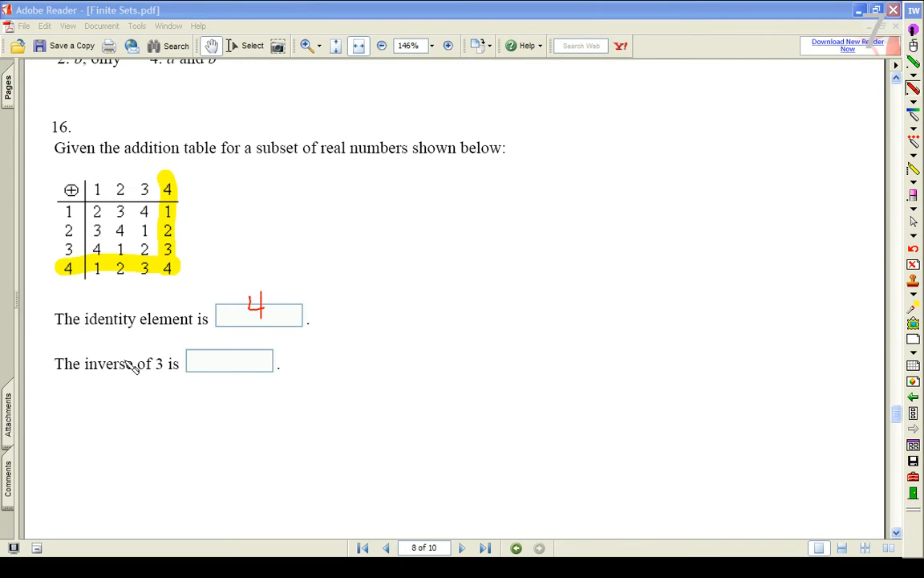
pyautogui.moveTo(106, 382)
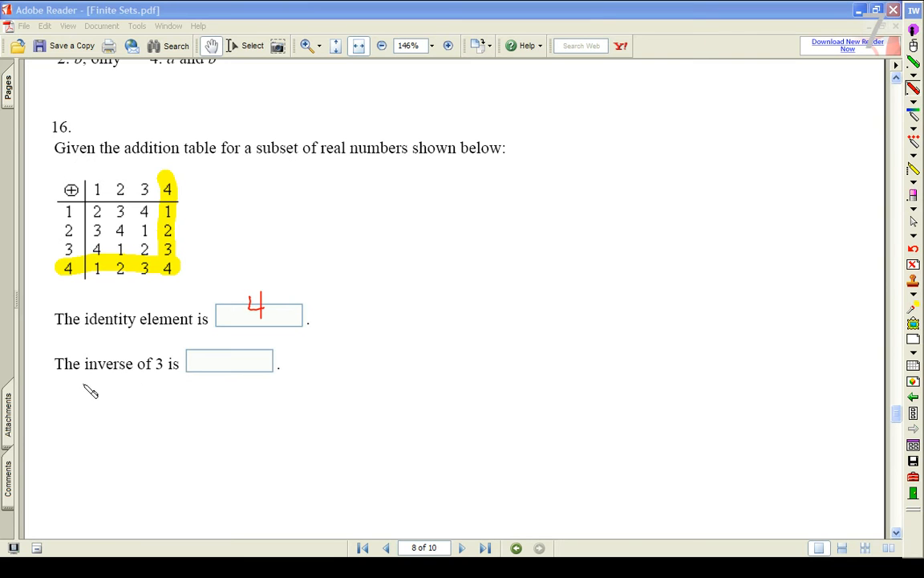
pyautogui.moveTo(173, 414)
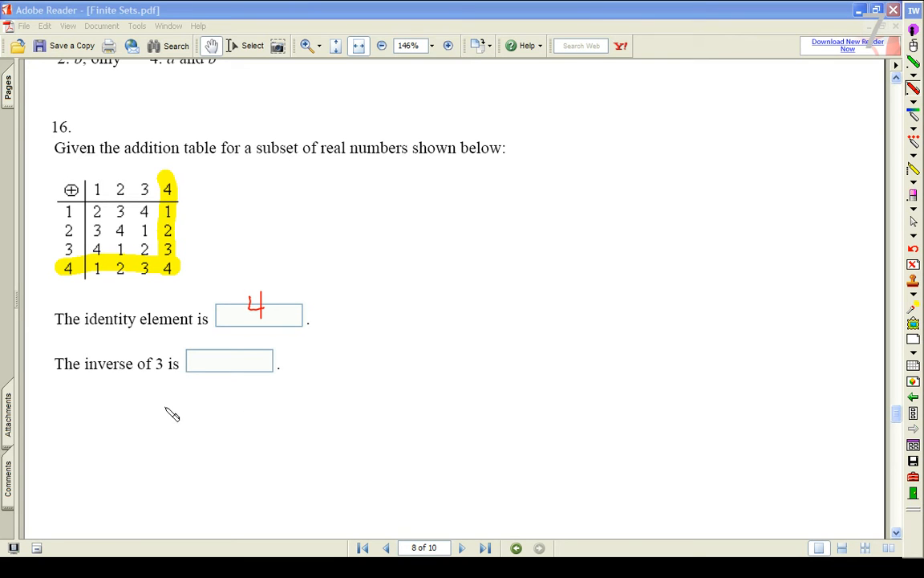
pyautogui.moveTo(157, 411)
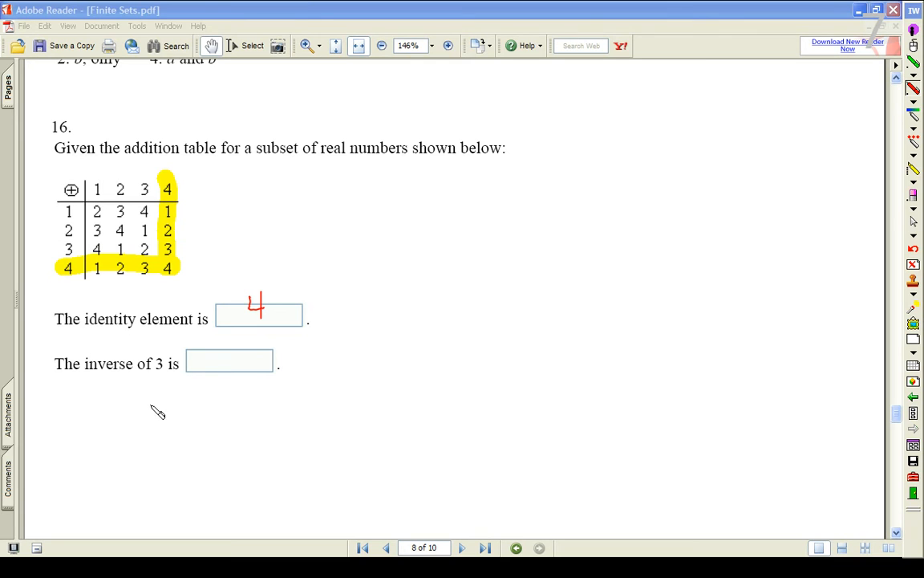
# Write the equation 3 ⊕ __ = 4 in red under question 16's inverse prompt
pyautogui.moveTo(148, 404); pyautogui.dragTo(161, 433)
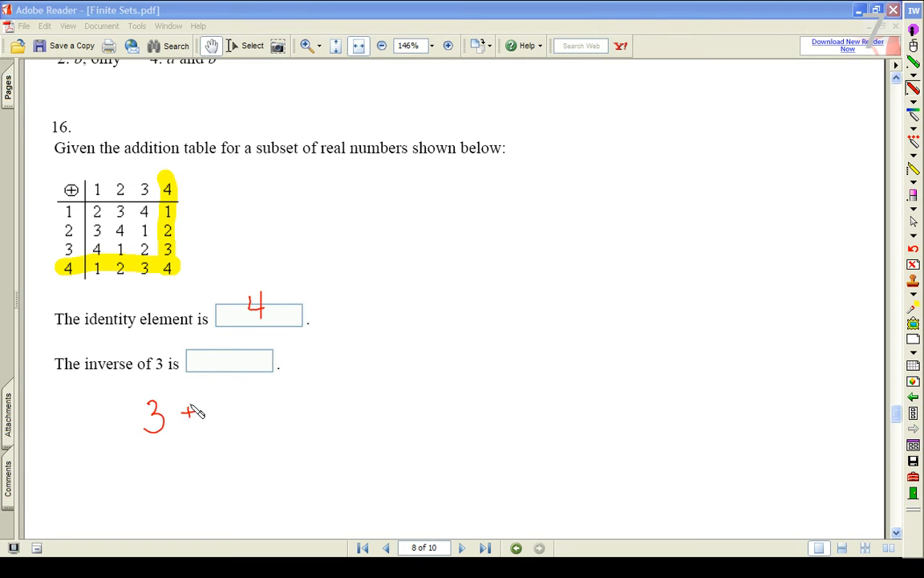
pyautogui.moveTo(177, 414); pyautogui.dragTo(249, 430)
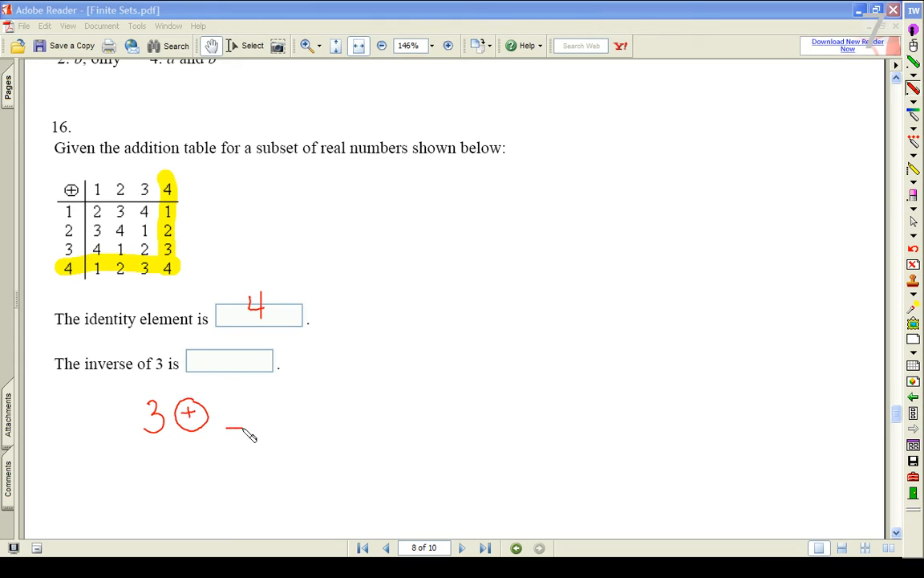
pyautogui.moveTo(273, 414); pyautogui.dragTo(350, 437)
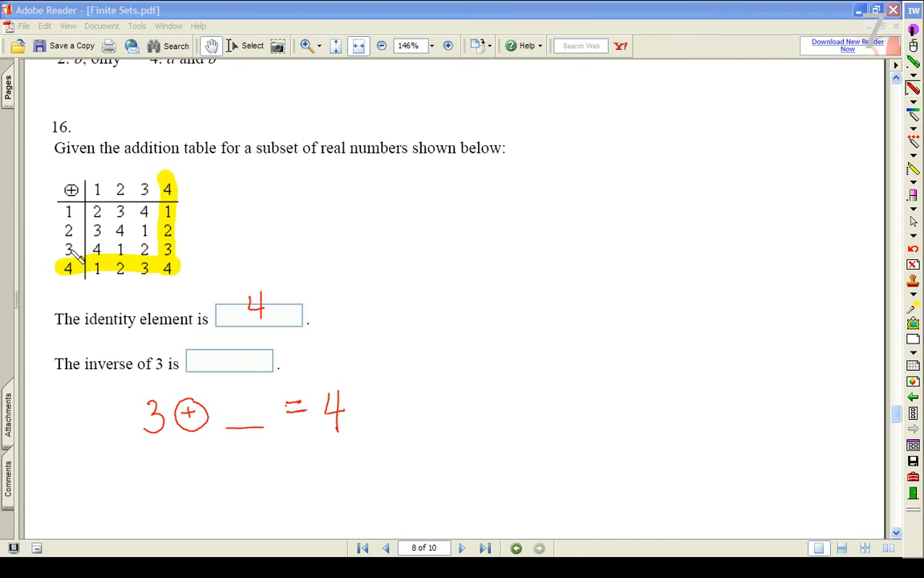
pyautogui.moveTo(105, 249)
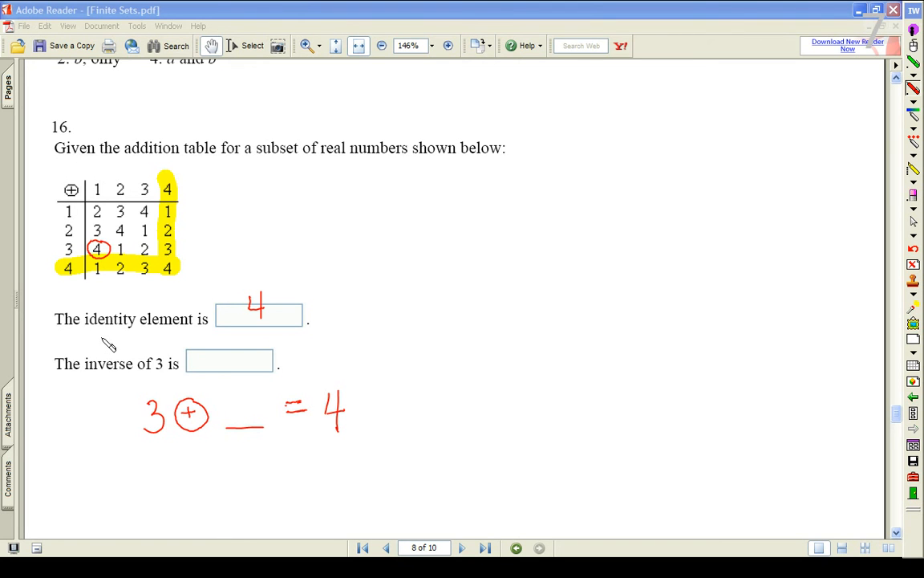
pyautogui.moveTo(106, 194)
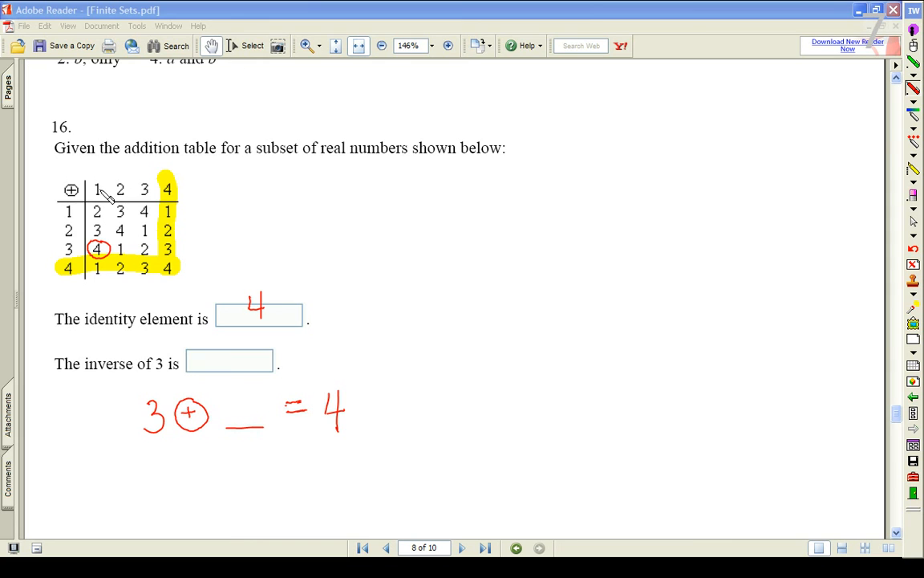
# Write 1 as the inverse of 3 in the answer box and the equation blank
pyautogui.moveTo(244, 398); pyautogui.dragTo(244, 425)
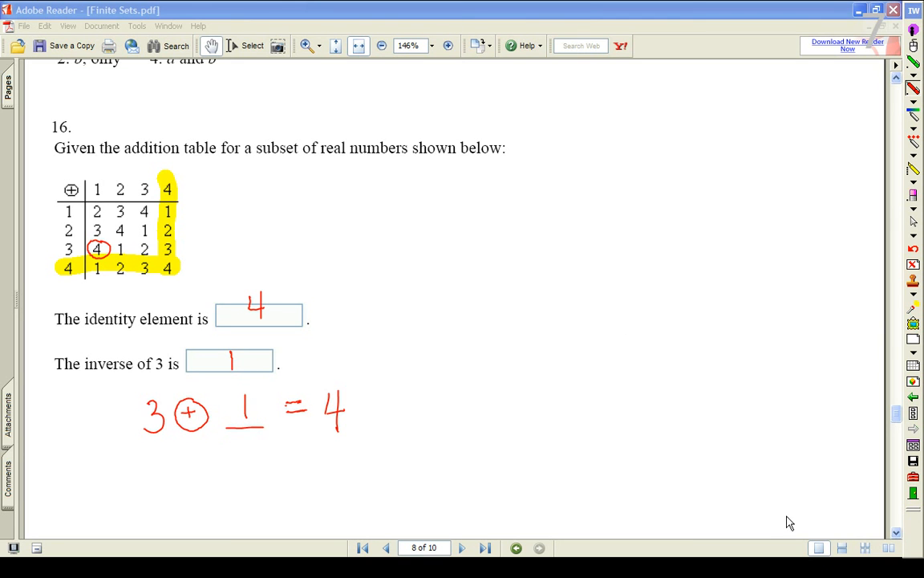
pyautogui.moveTo(799, 515)
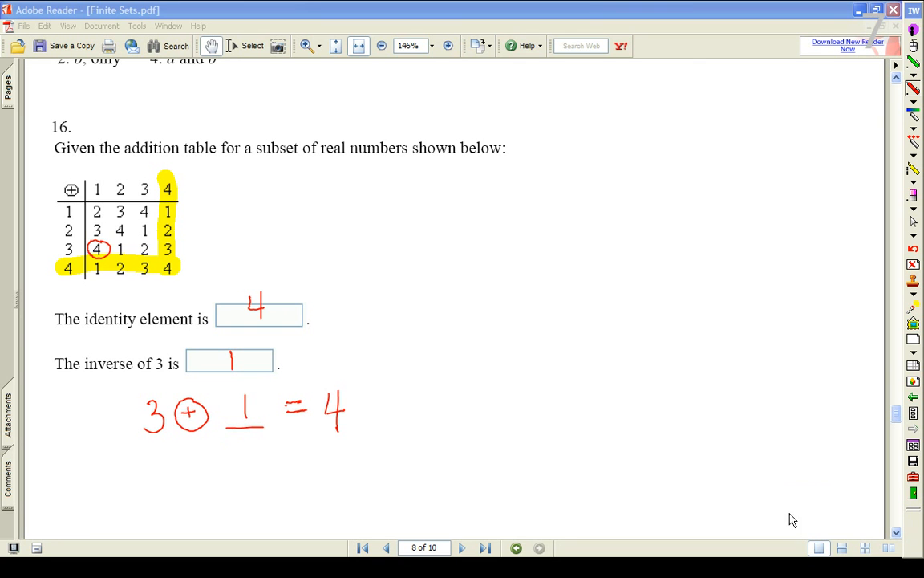
pyautogui.moveTo(778, 526)
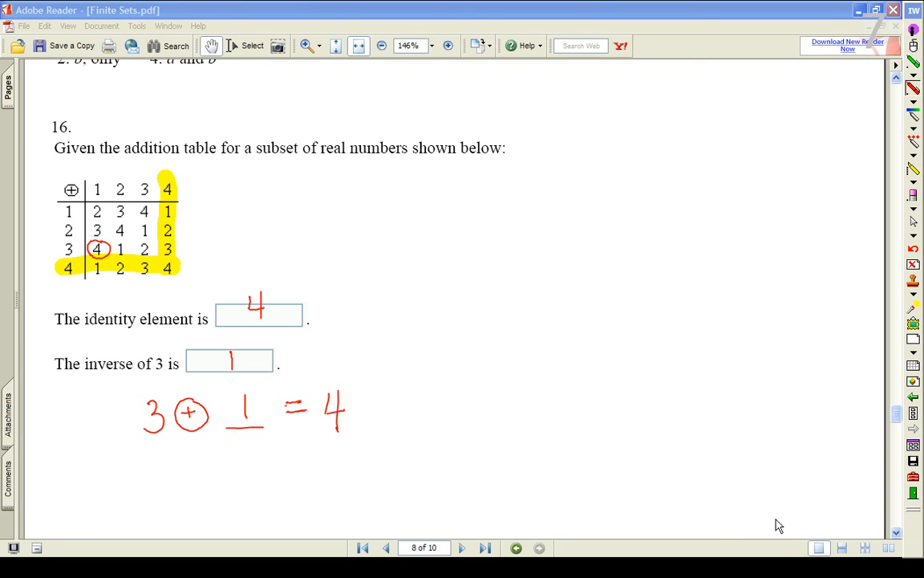
pyautogui.moveTo(790, 515)
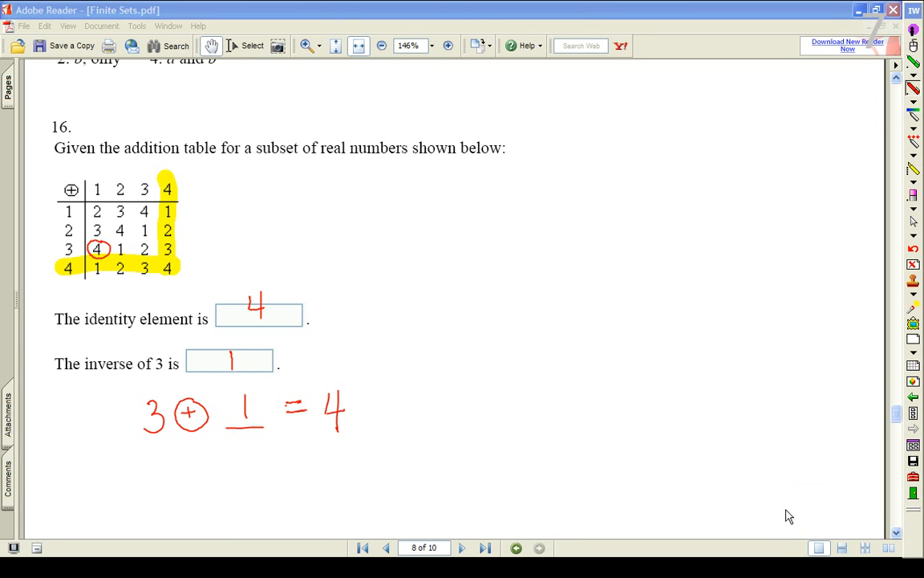